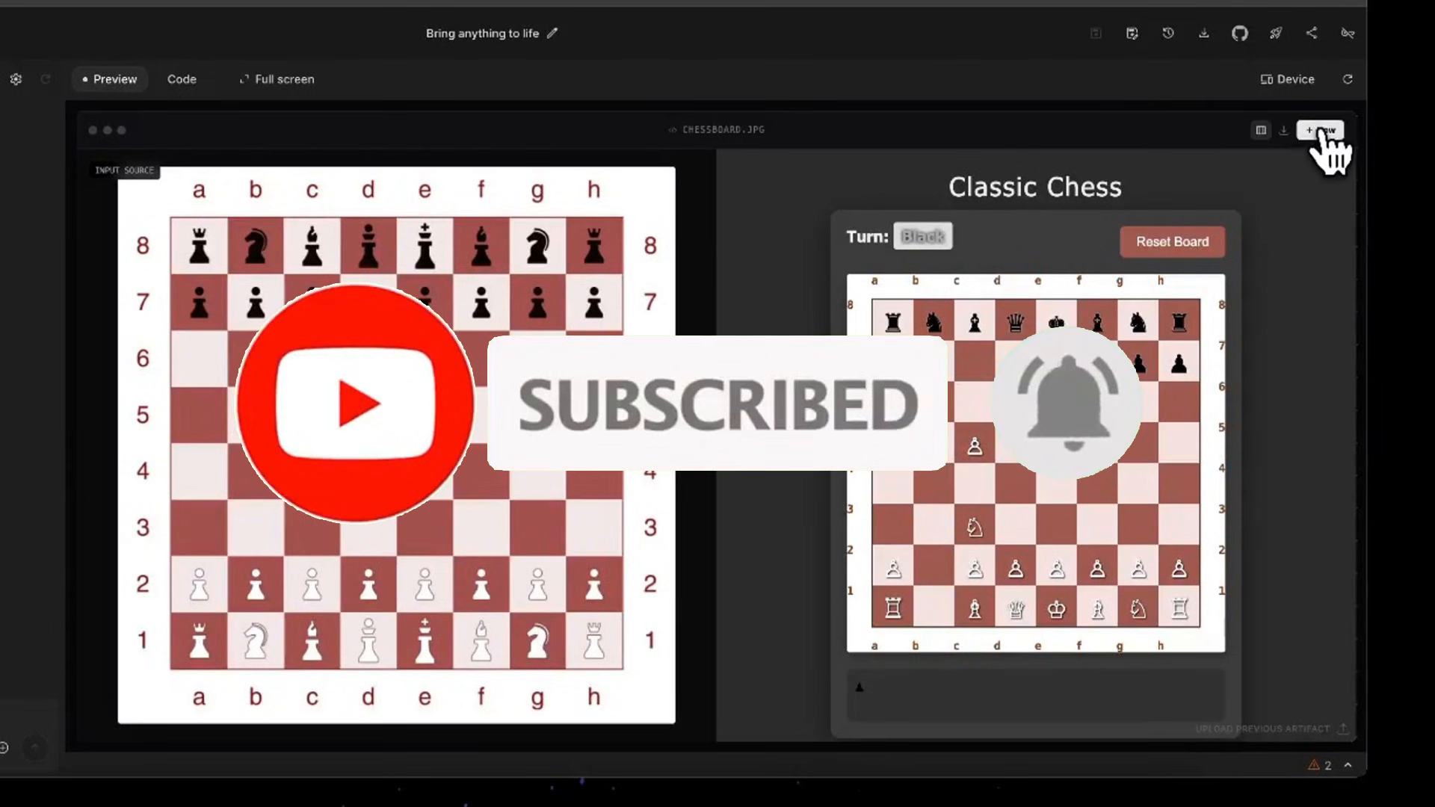
- Upload the napkin sketch JPEG as a new creation and review the generated travel blog
click(1318, 130)
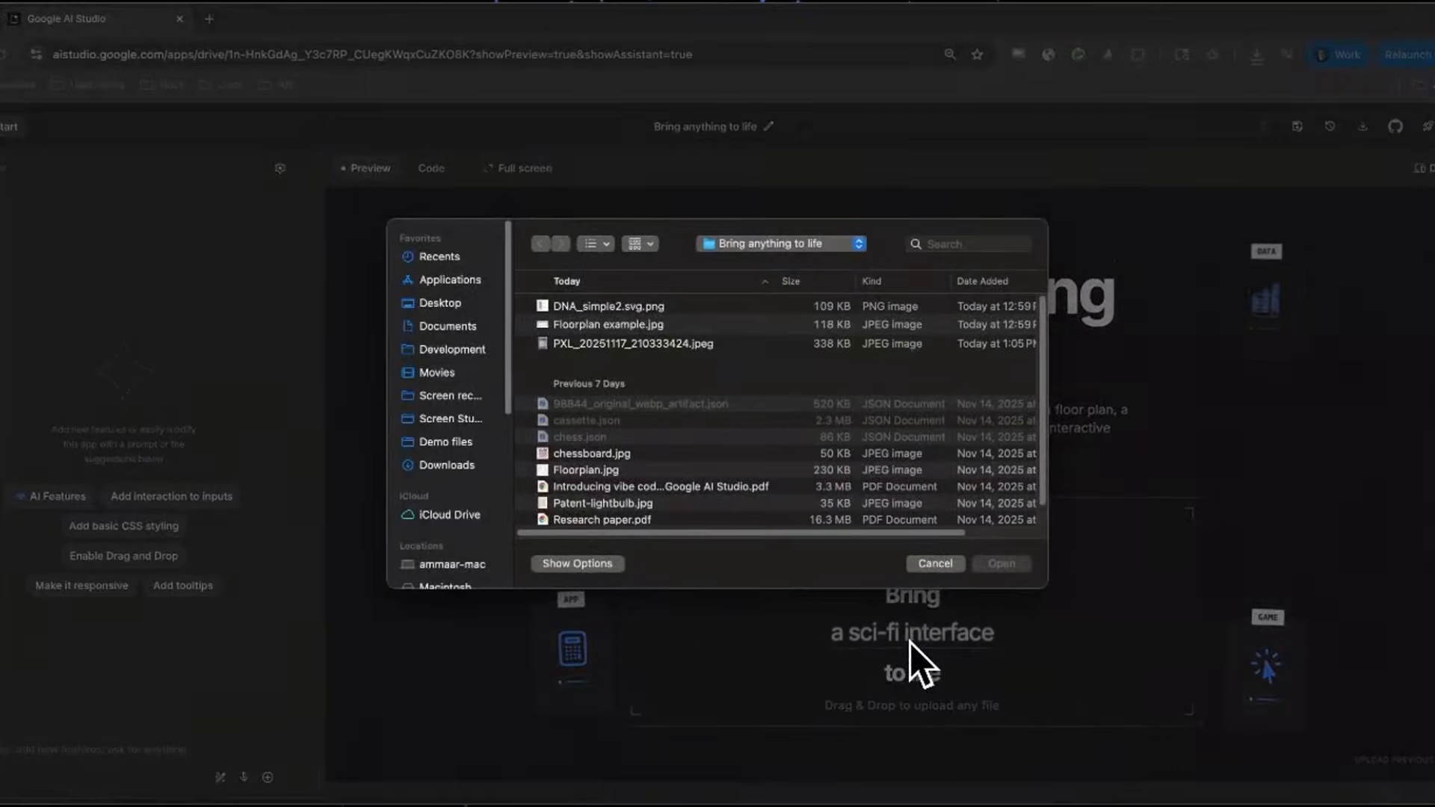
click(630, 344)
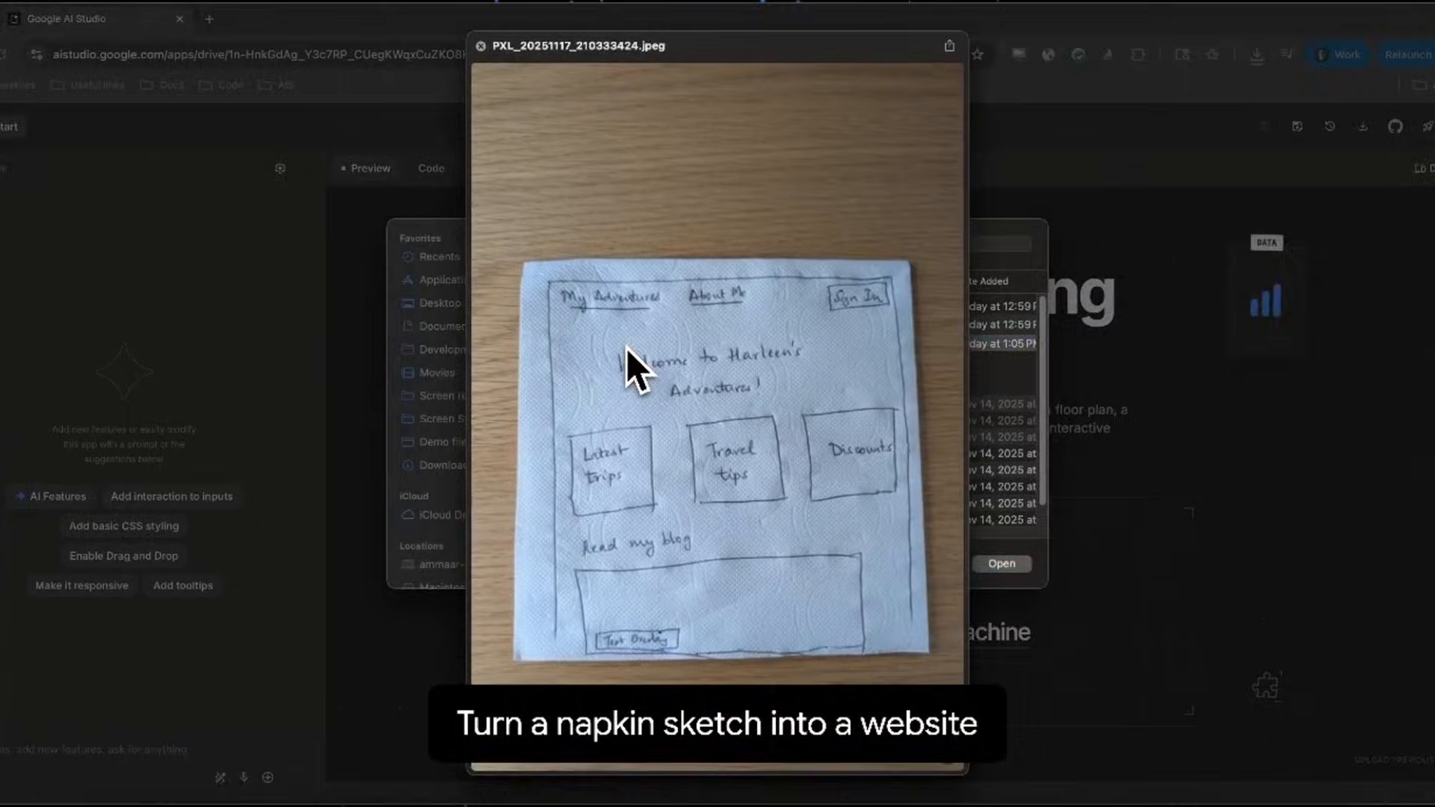
click(1000, 564)
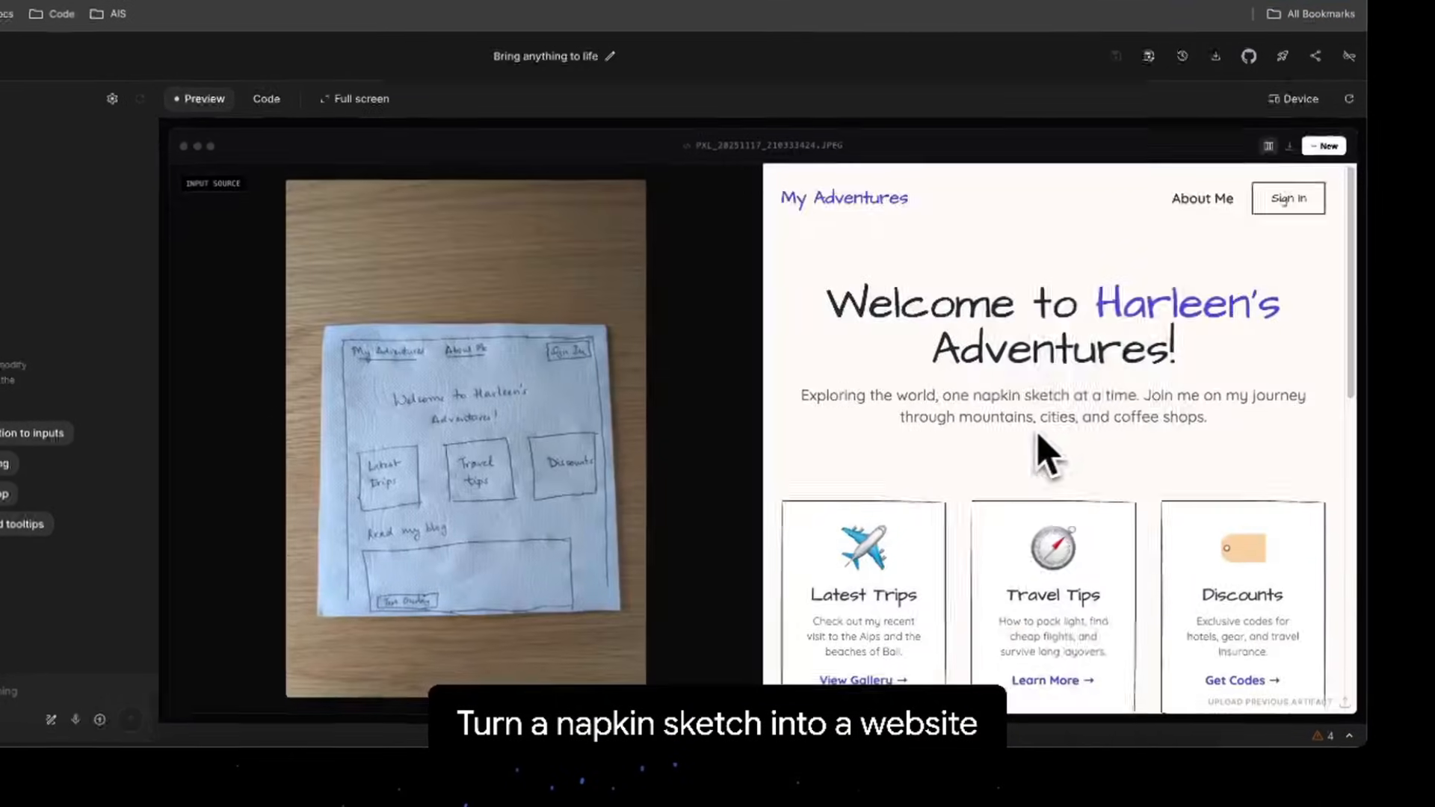
scroll(down, 3)
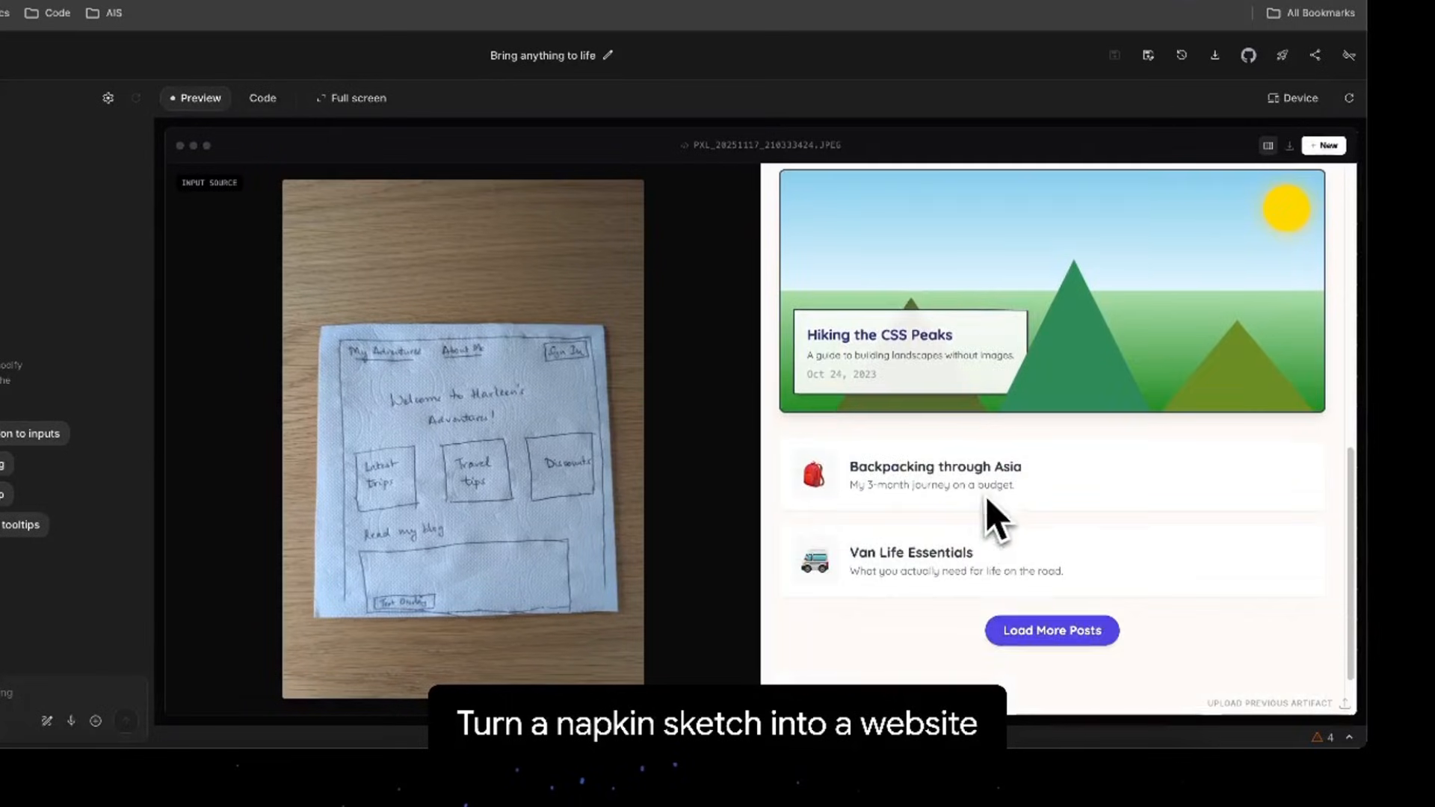
click(1050, 629)
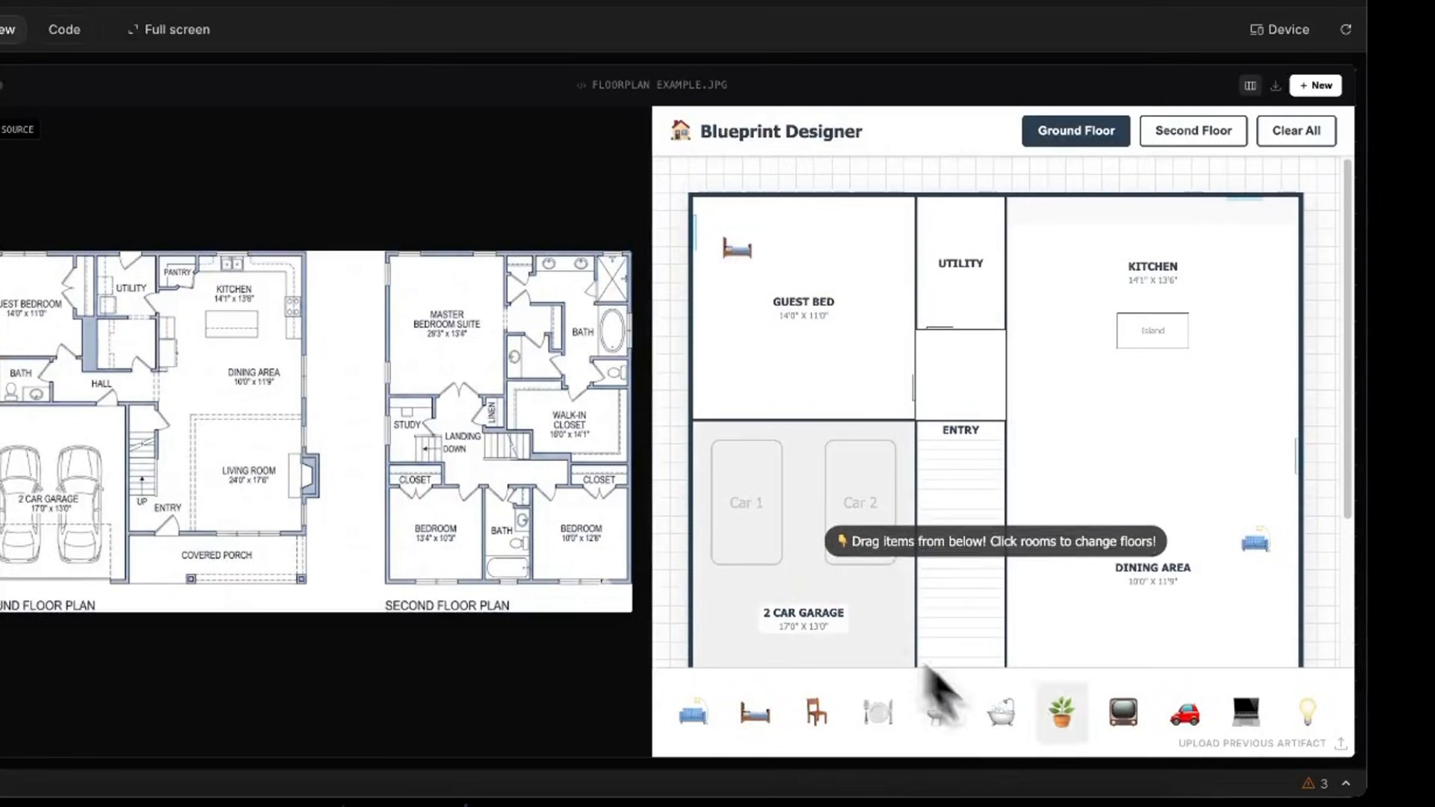
- Drag a furniture item from the bottom tray onto the generated Blueprint Designer floor plan
drag(1061, 711, 1190, 311)
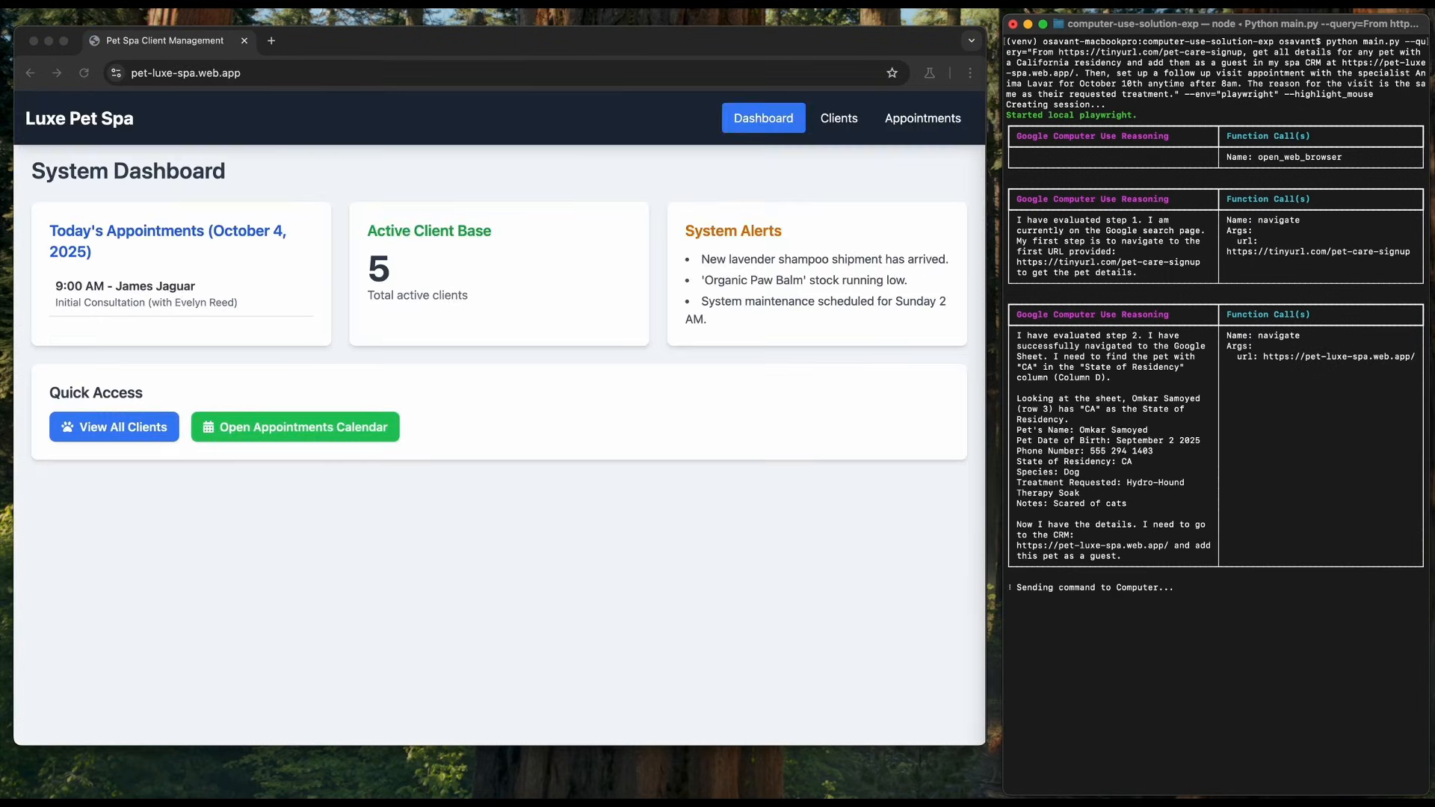
- Start a new client Omkar Samoyed and set the birth date to September 2, 2025
click(839, 116)
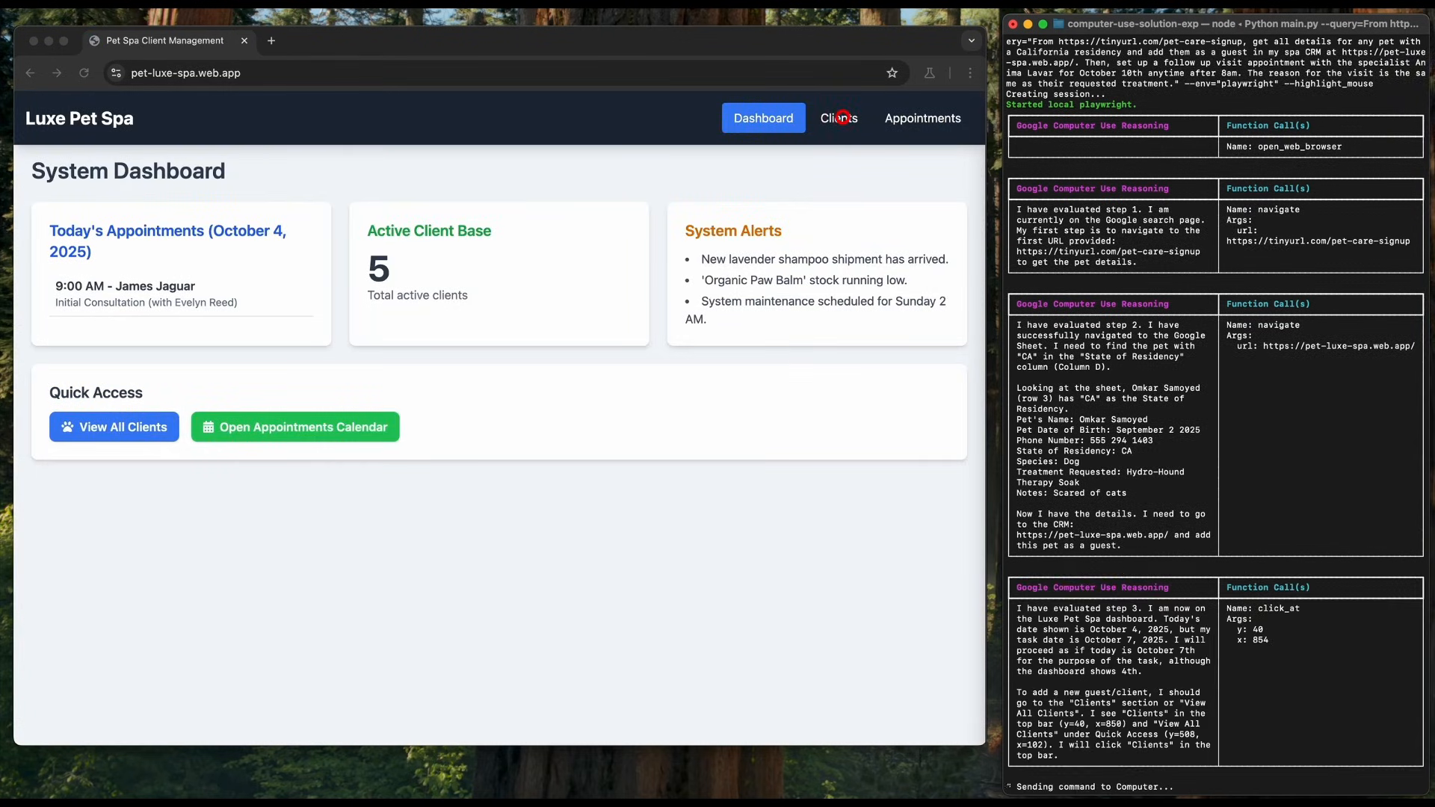
click(836, 118)
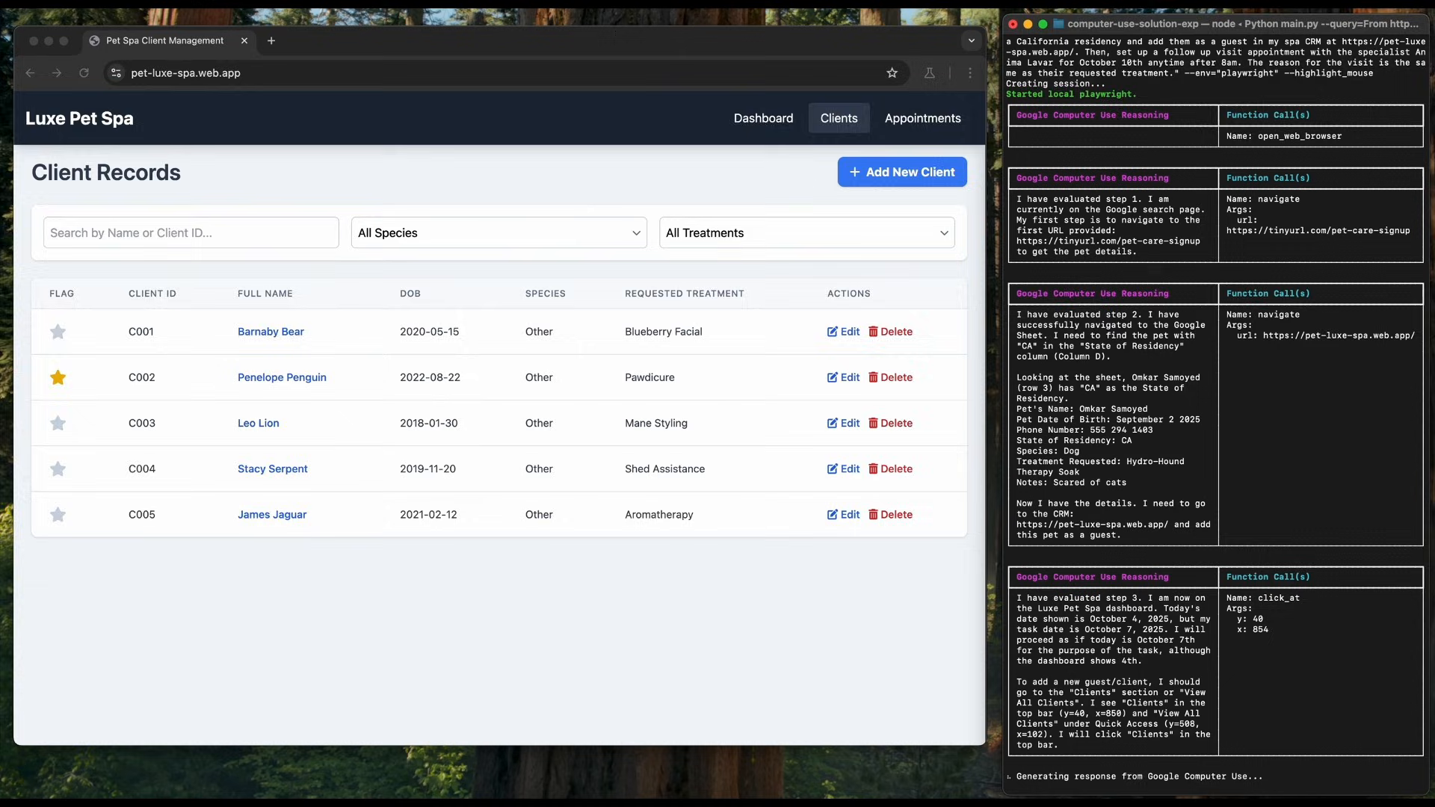
click(901, 171)
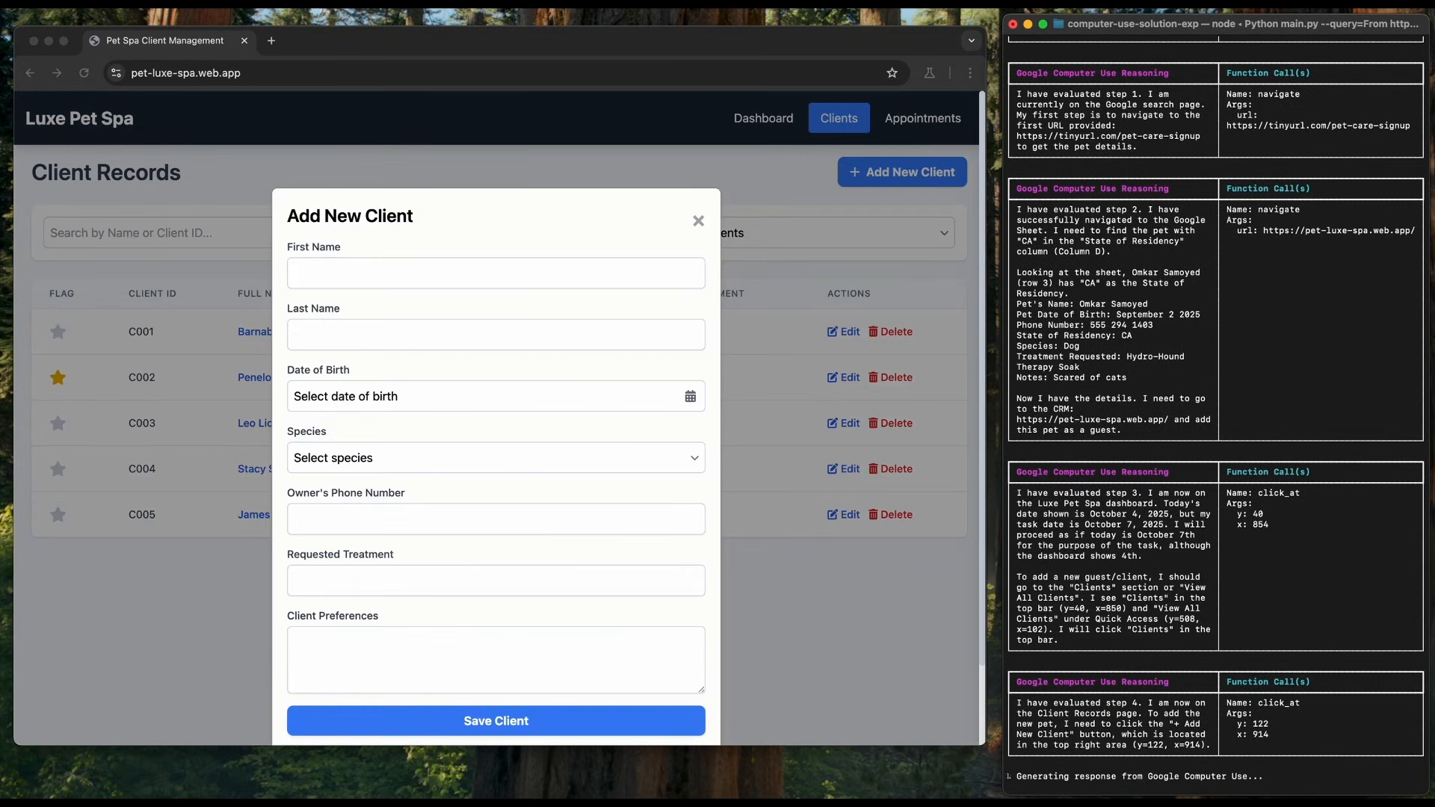
text(Omkar)
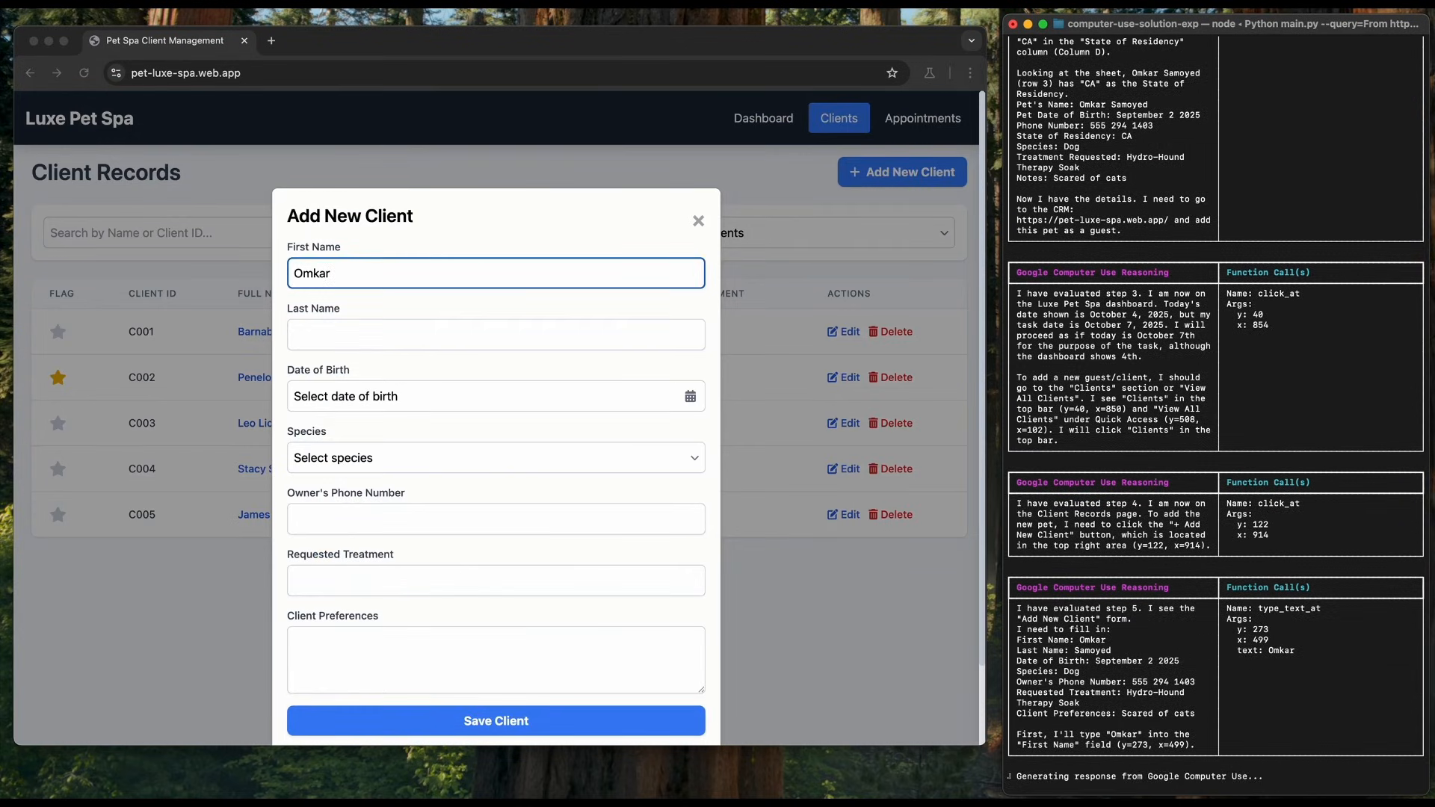
click(495, 334)
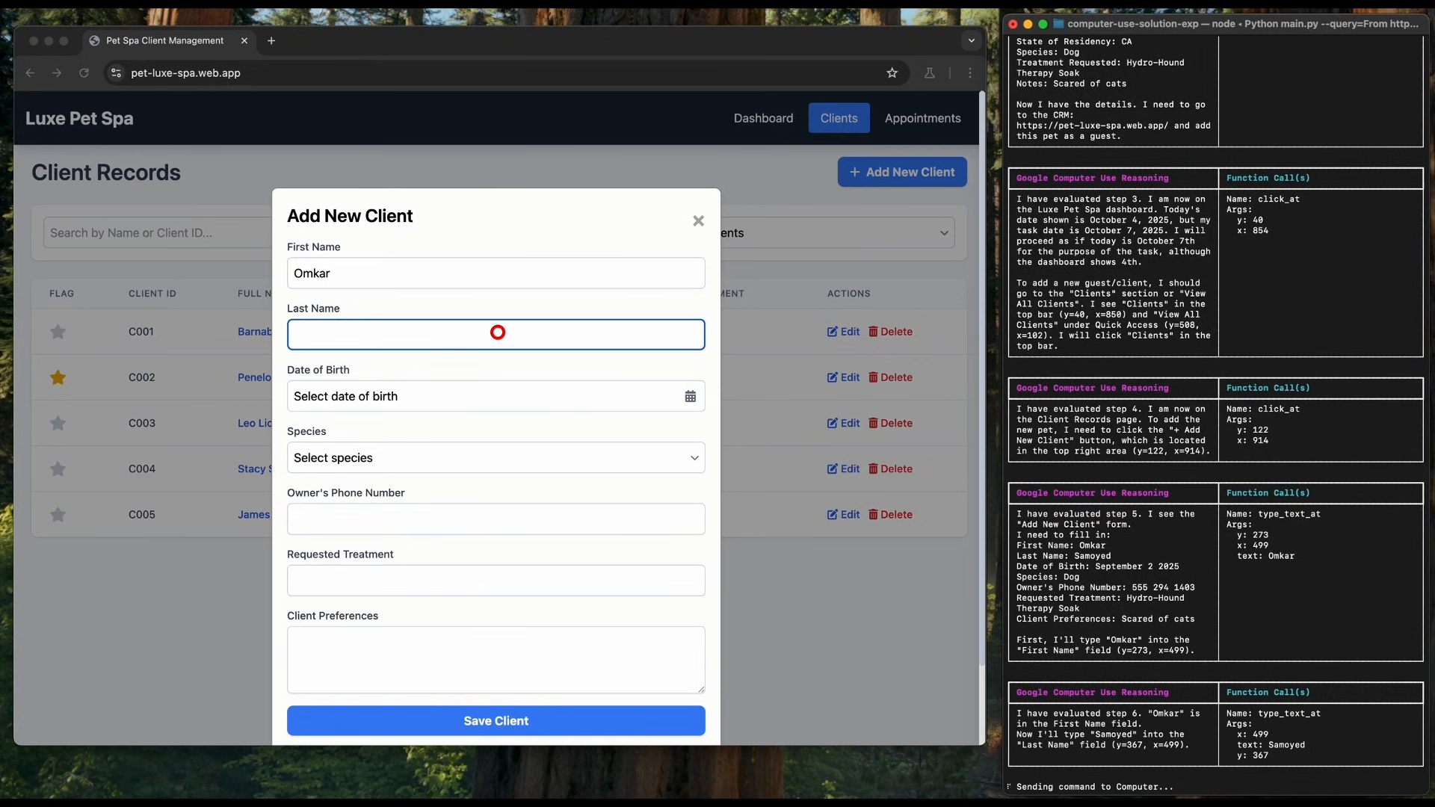
text(Samoyed)
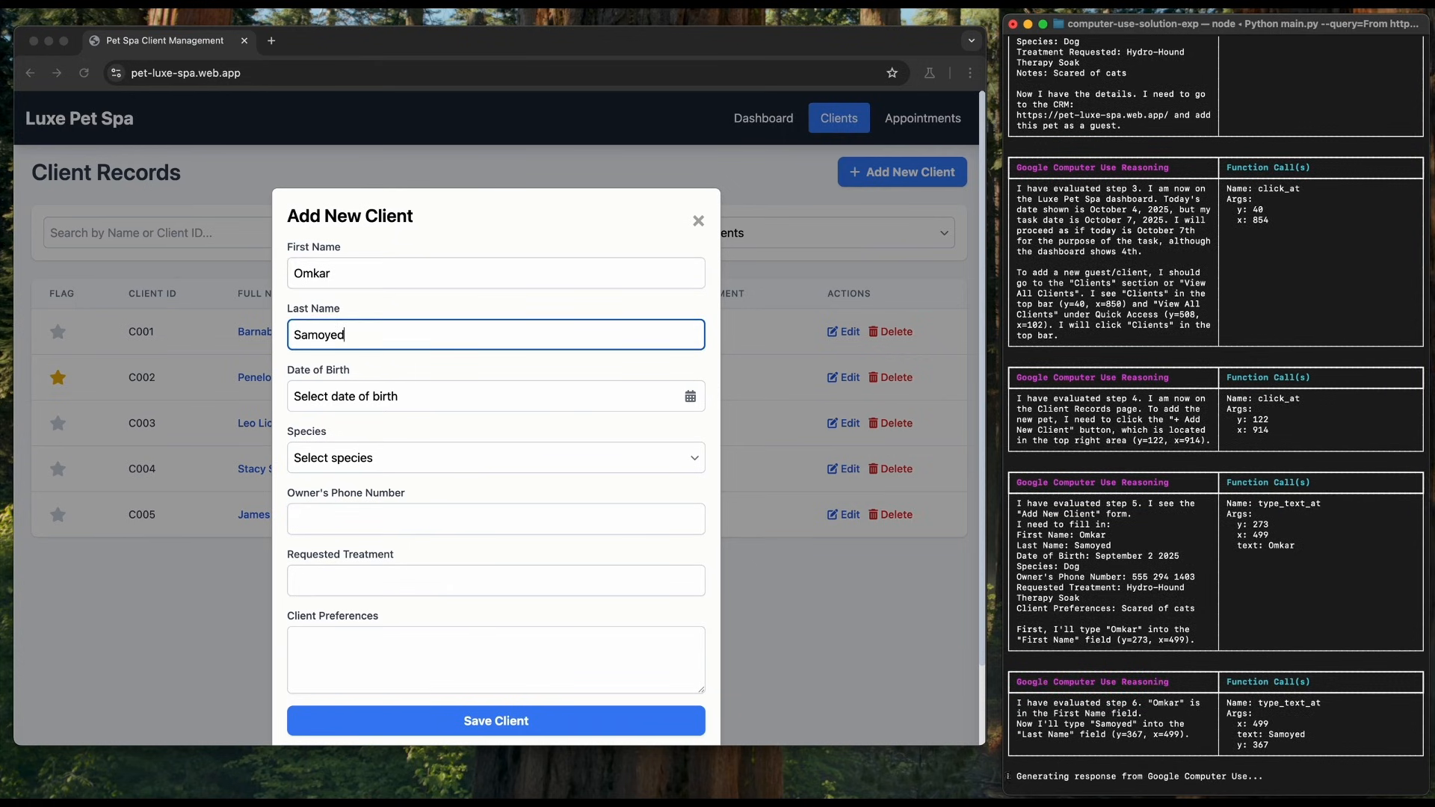
click(689, 395)
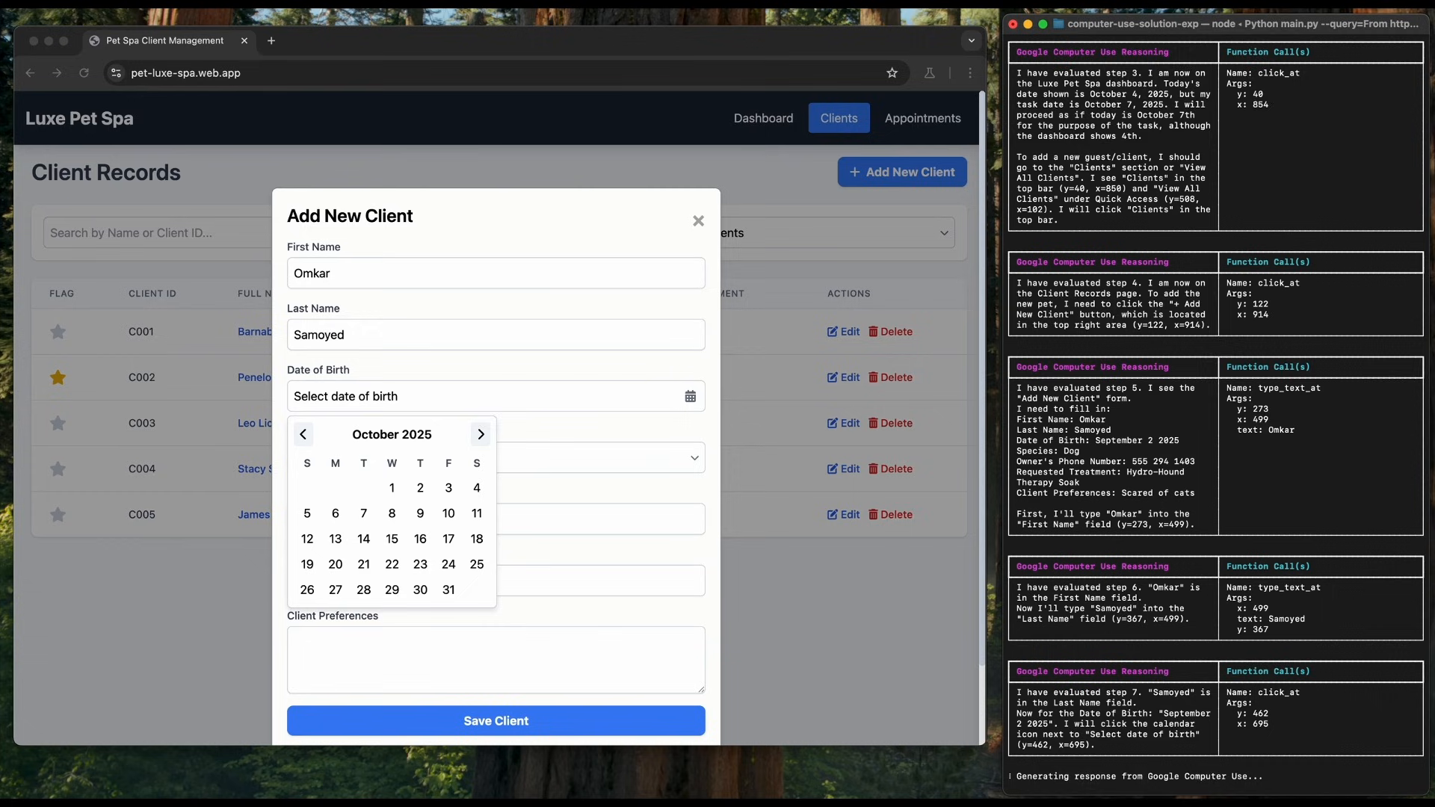
click(303, 433)
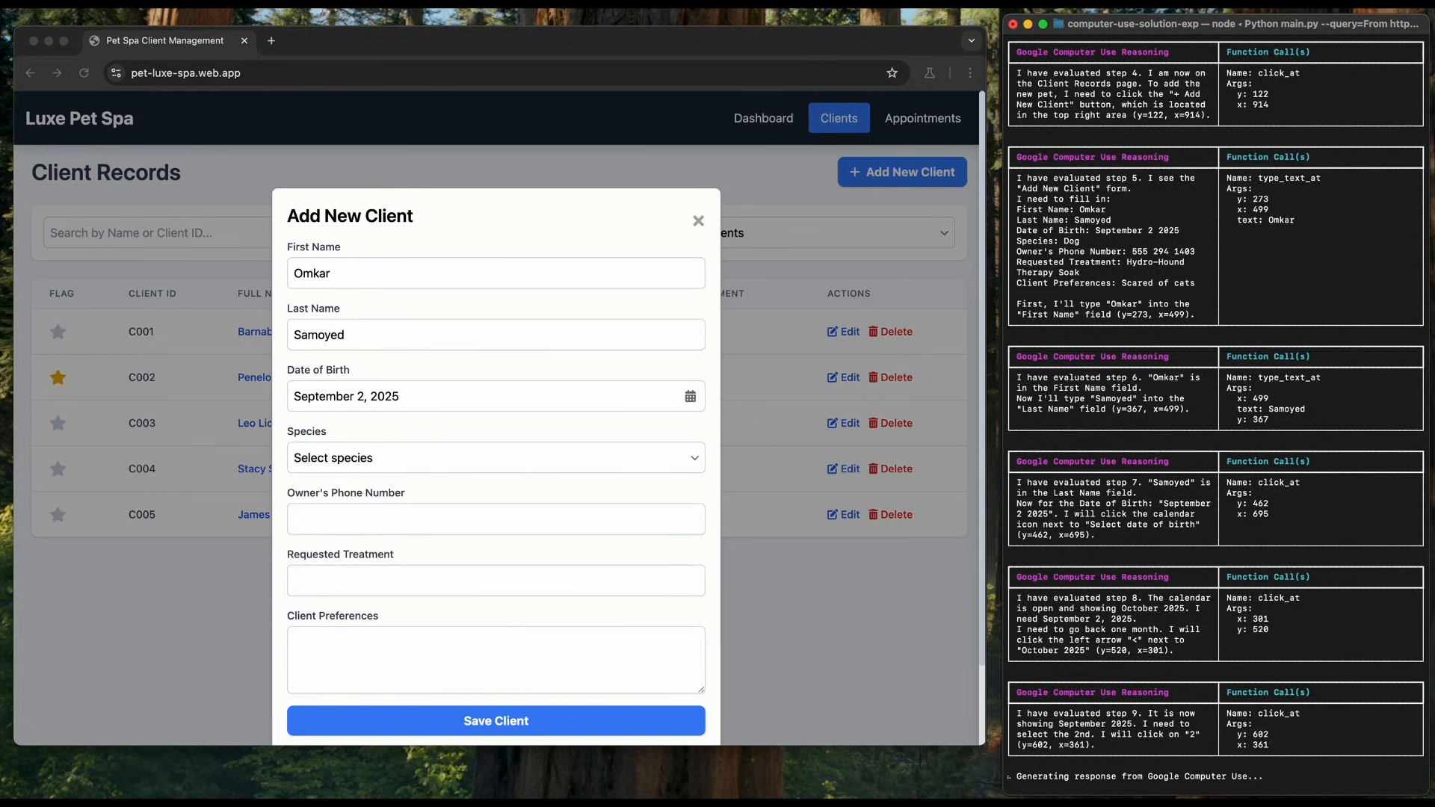
click(495, 457)
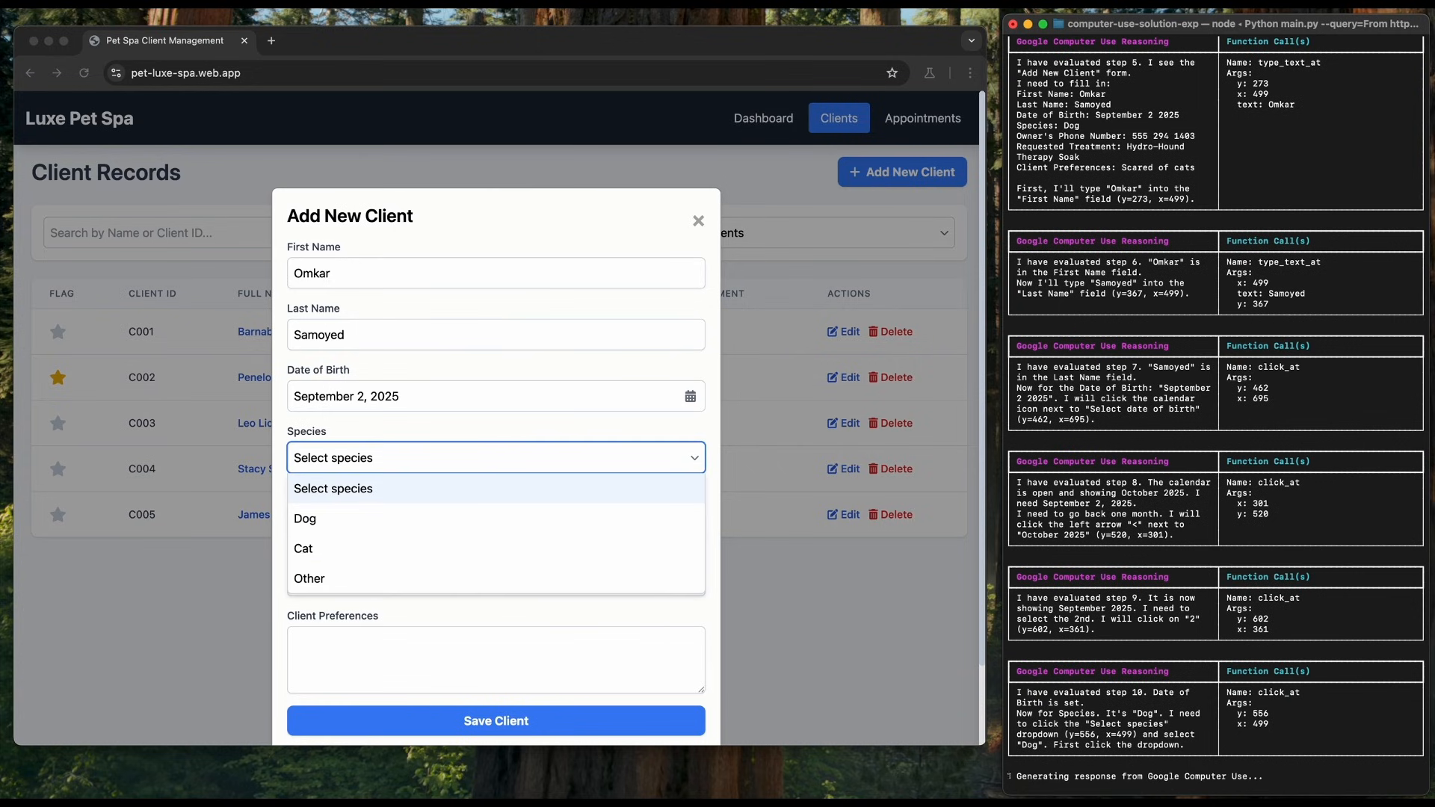
click(304, 519)
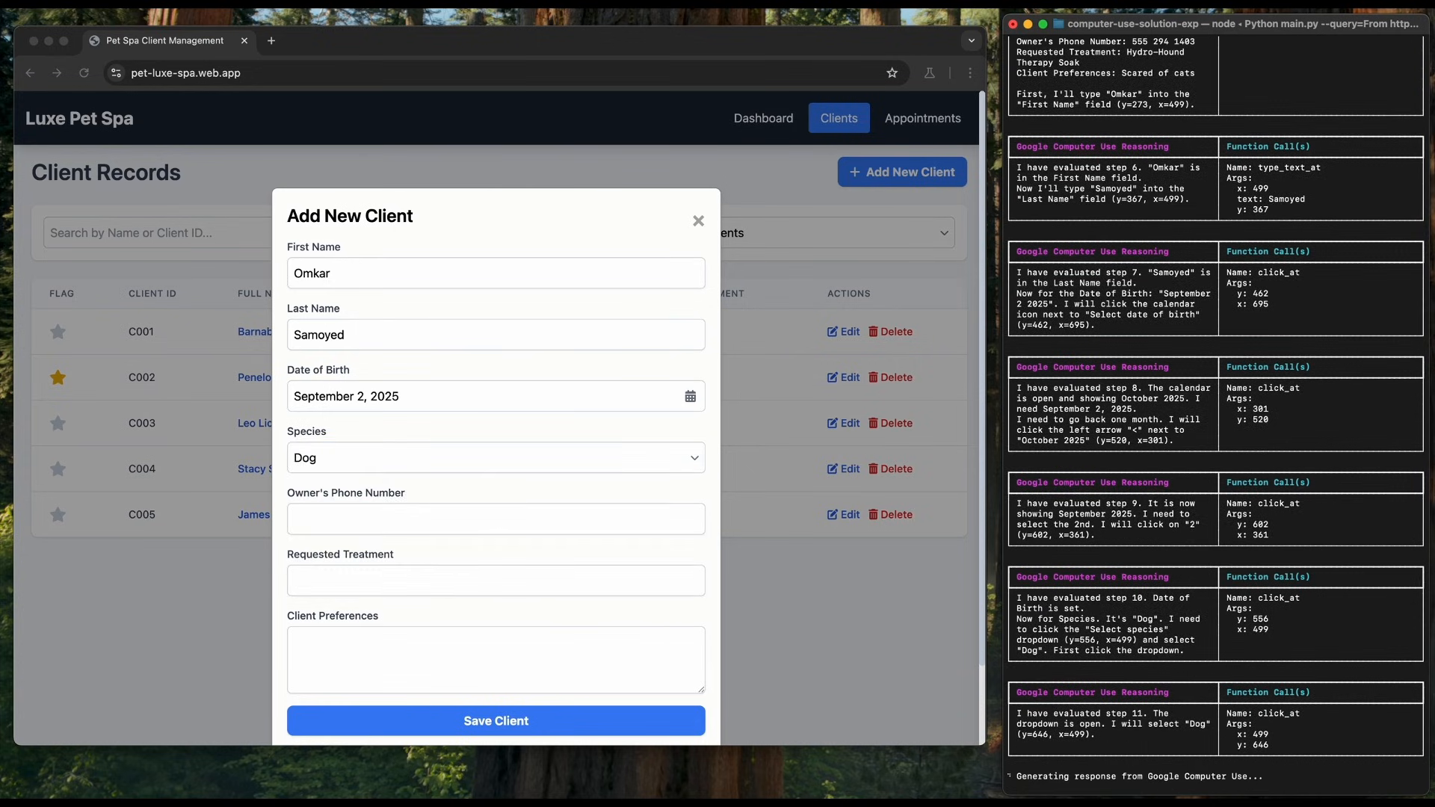
click(496, 519)
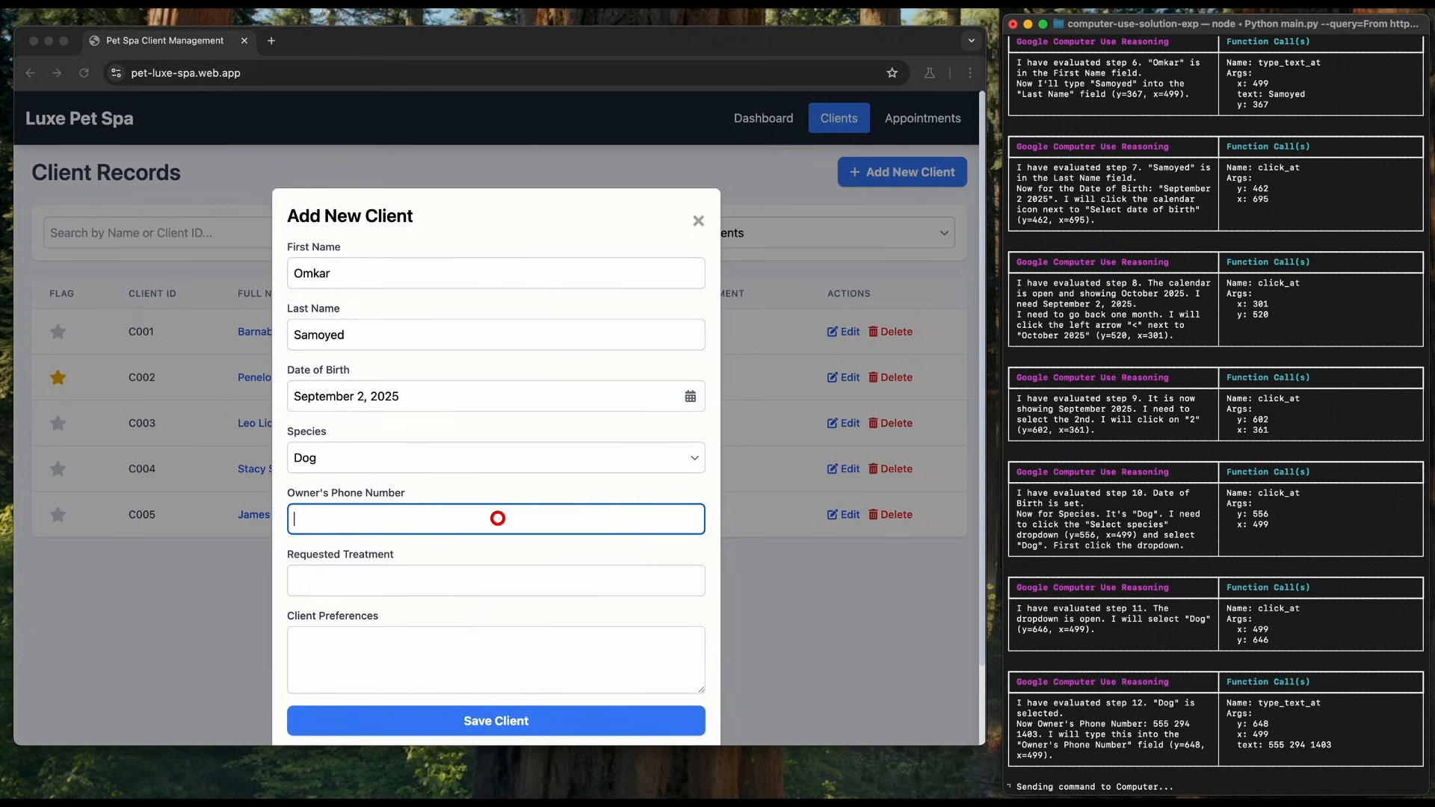
text(555 294 1403)
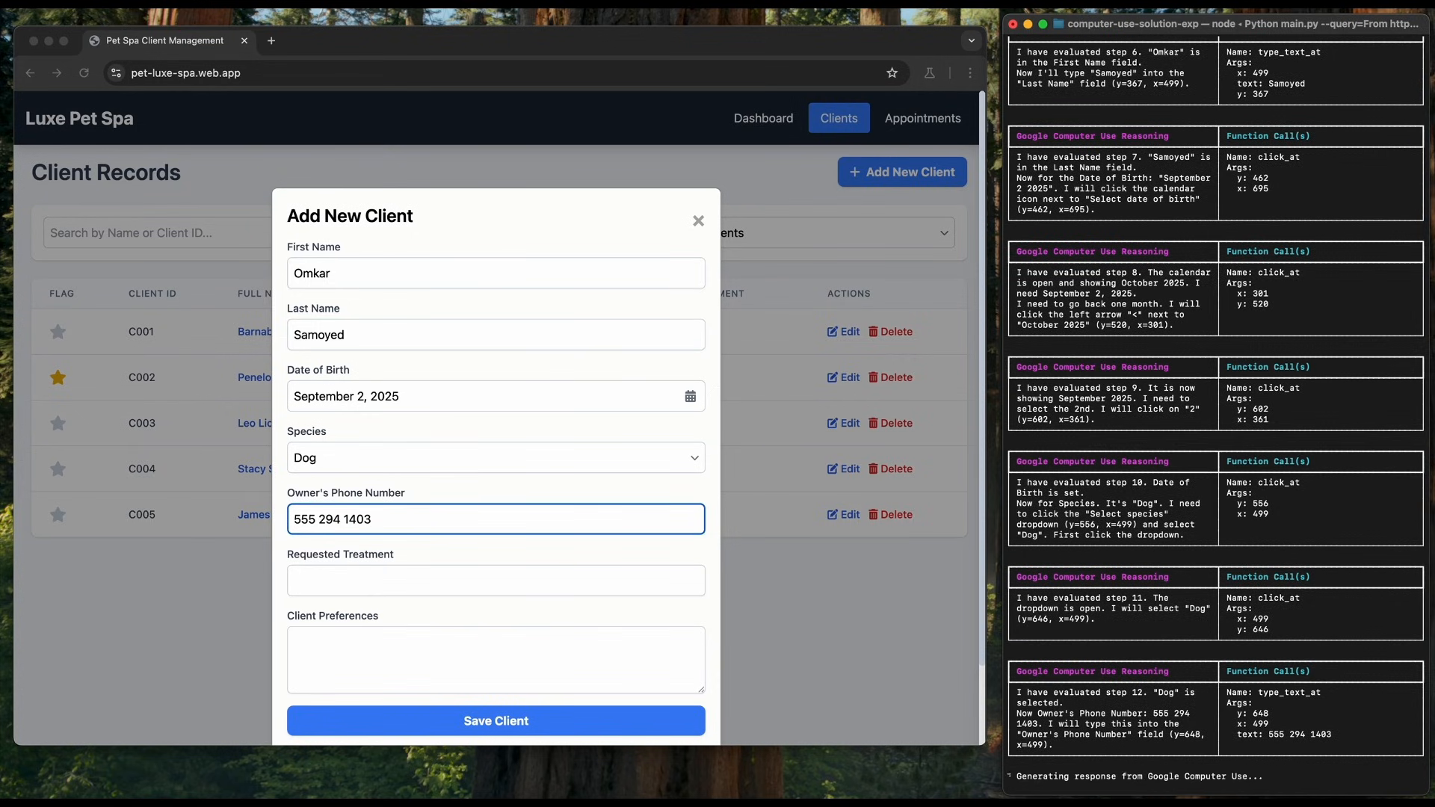
text(Hydro-Hound Therapy Soak)
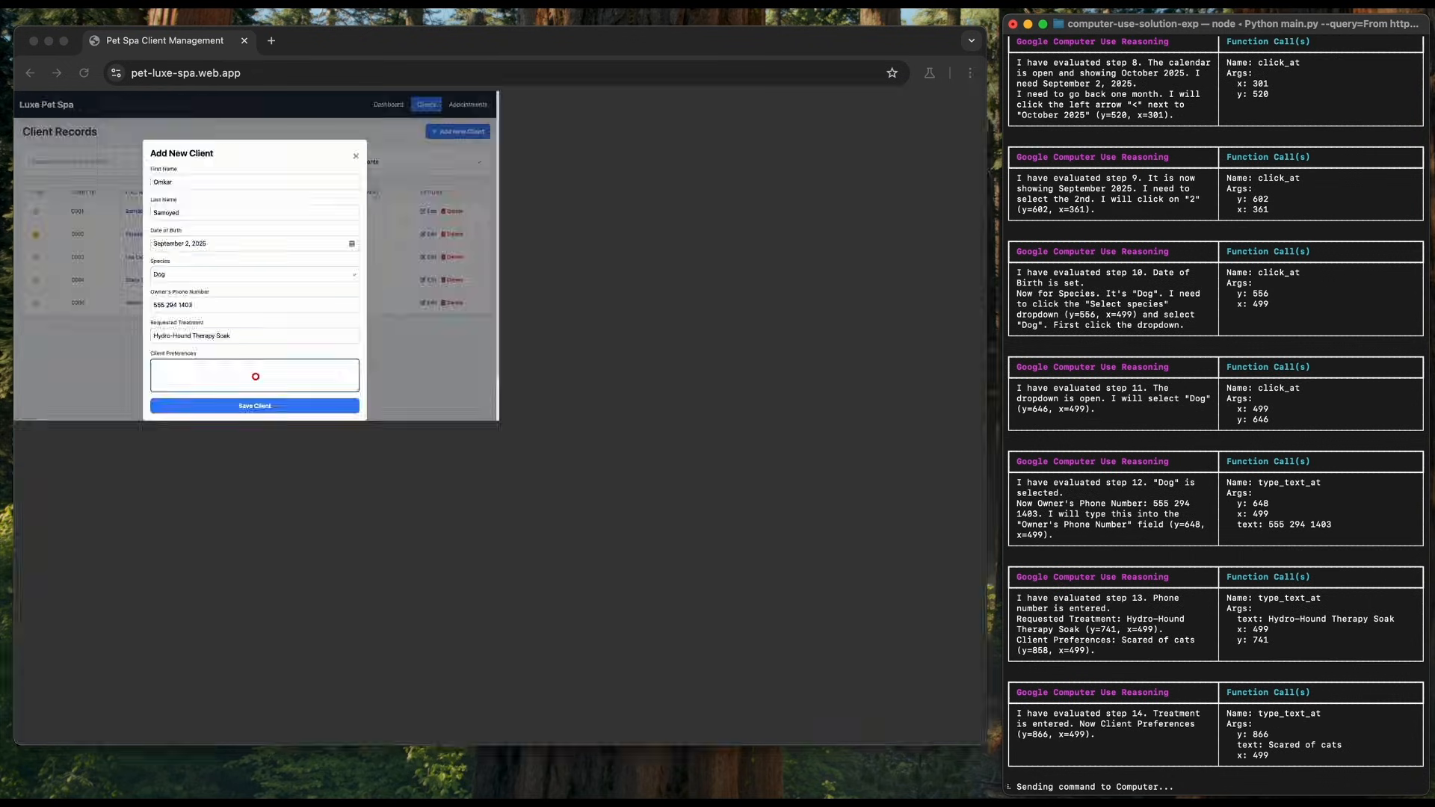
text(Scared of cats)
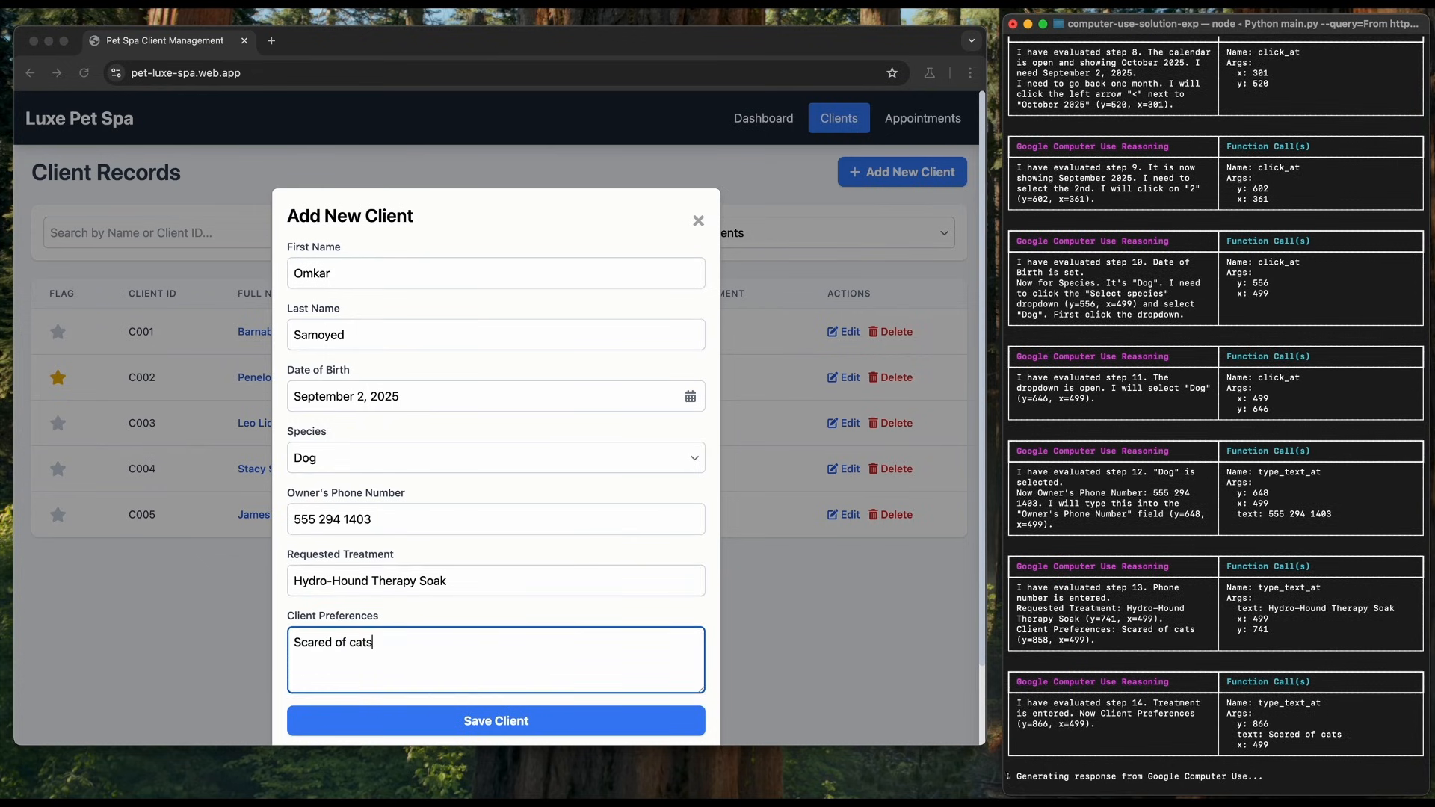
click(495, 720)
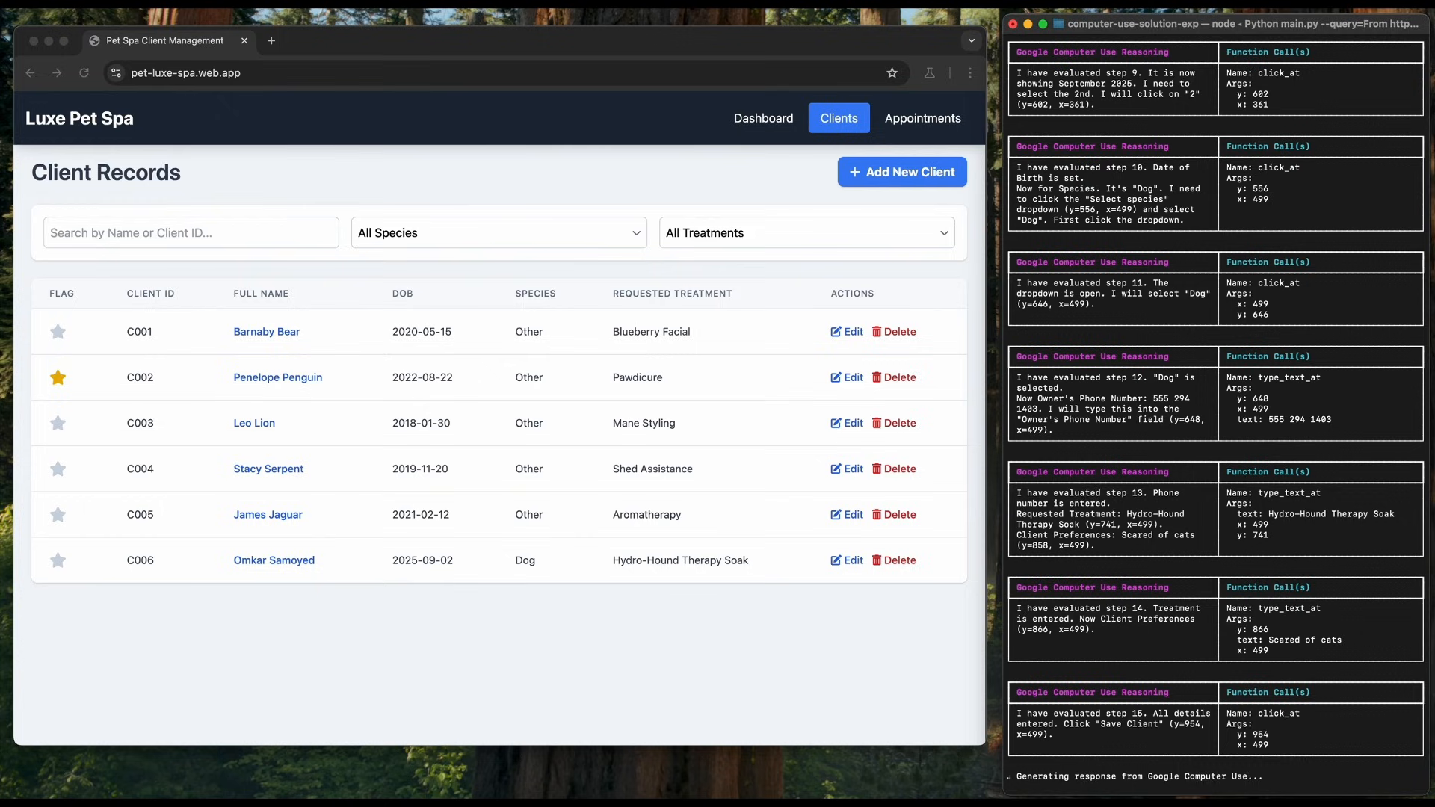
click(922, 118)
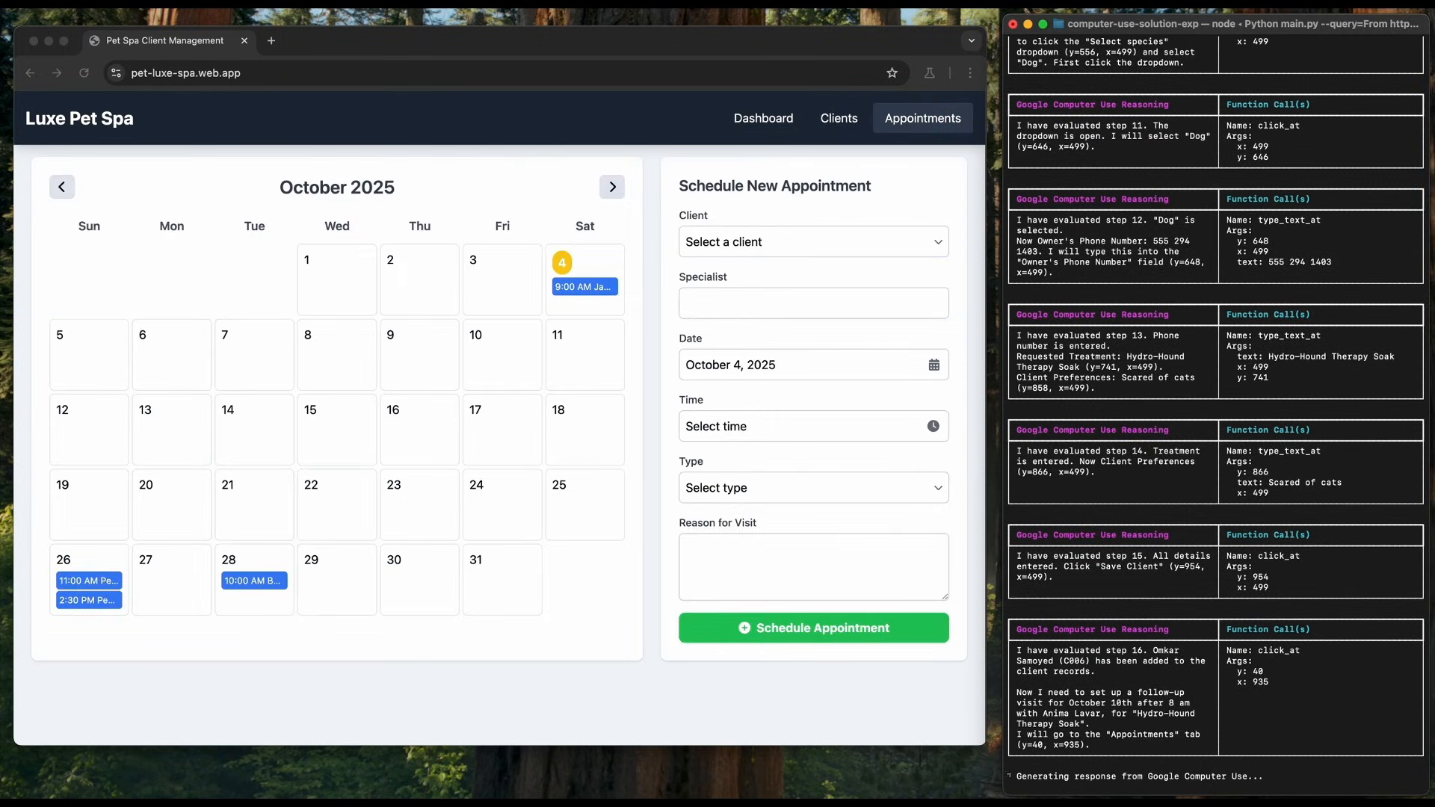
click(810, 242)
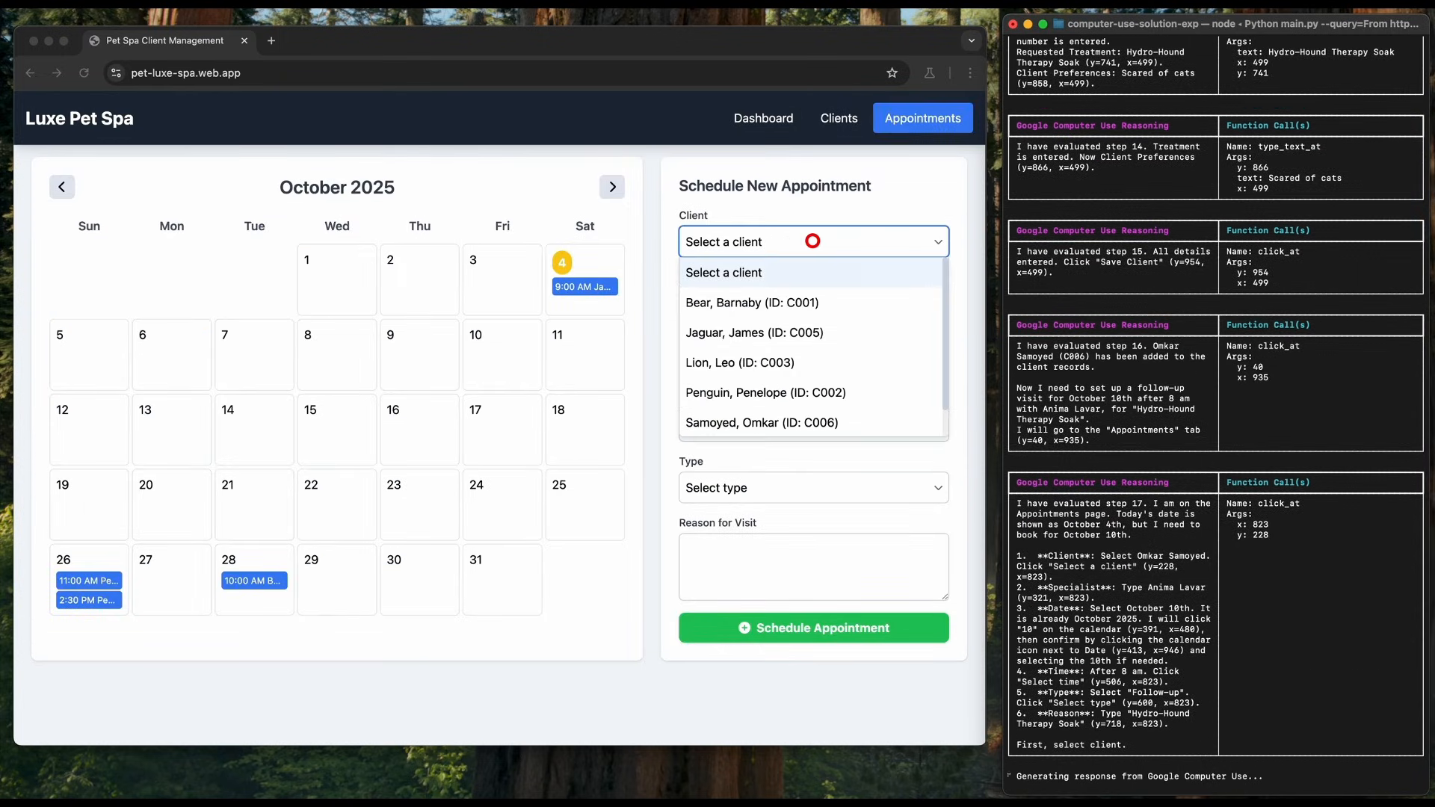
click(761, 422)
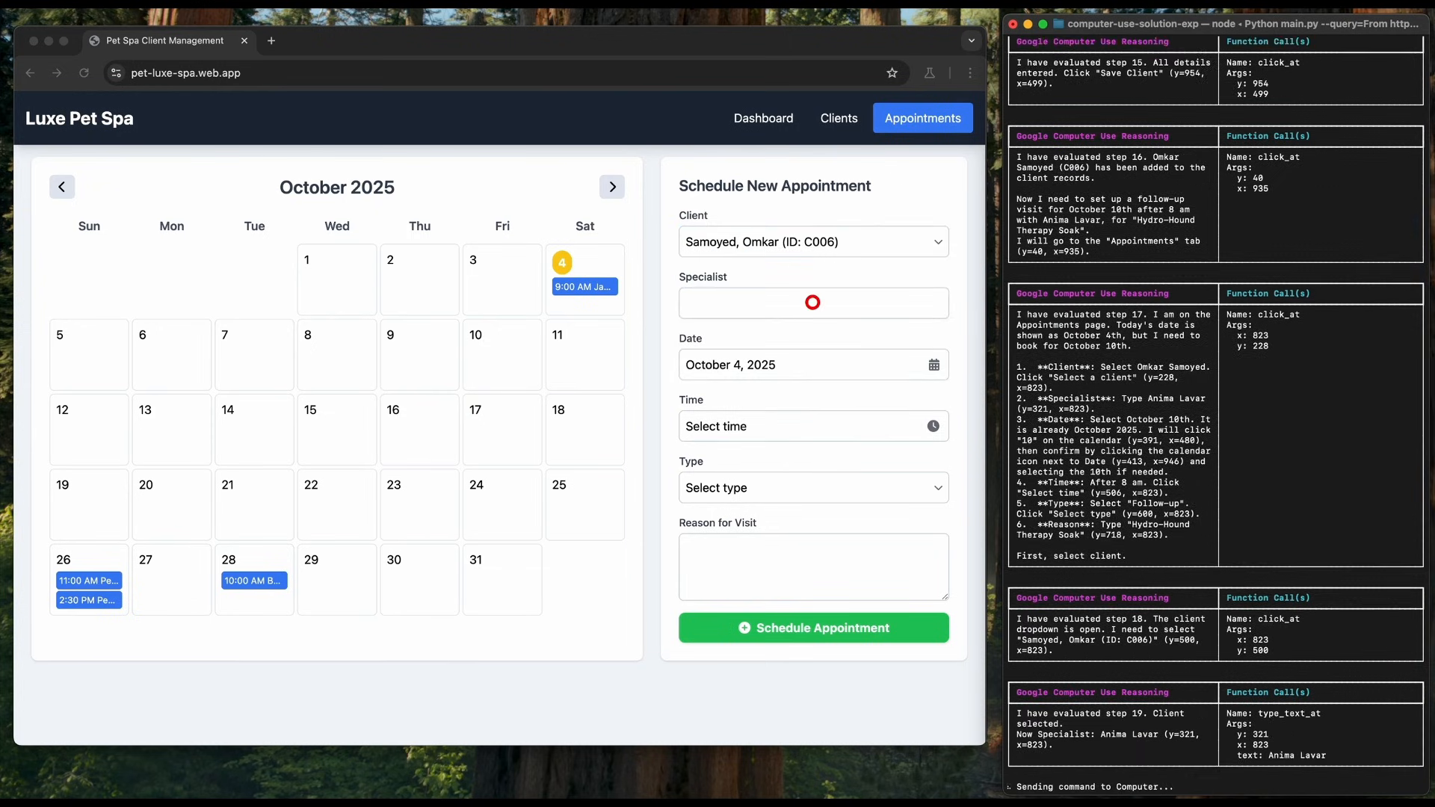
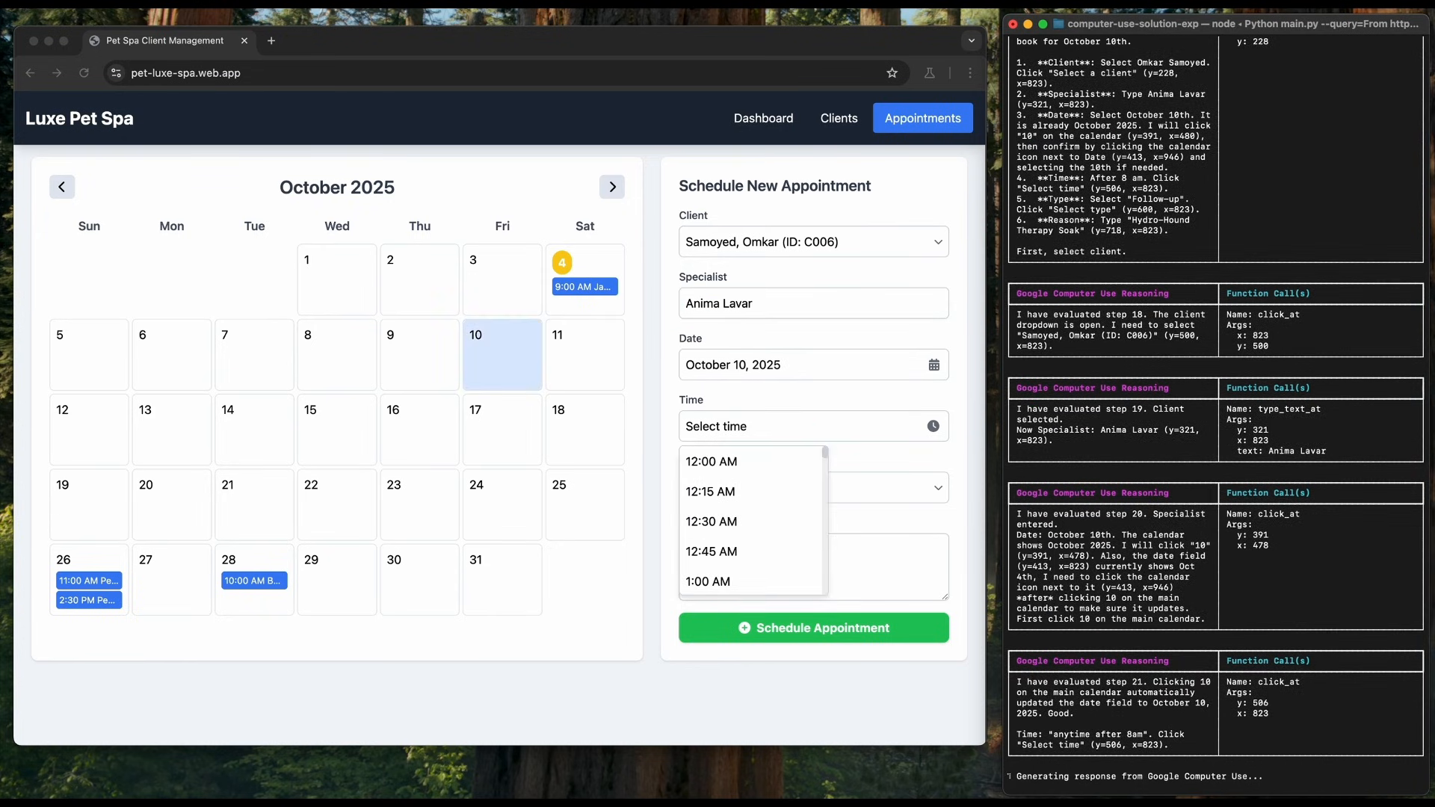
- Pick October 10 and an appointment time around 8 AM
scroll(down, 3)
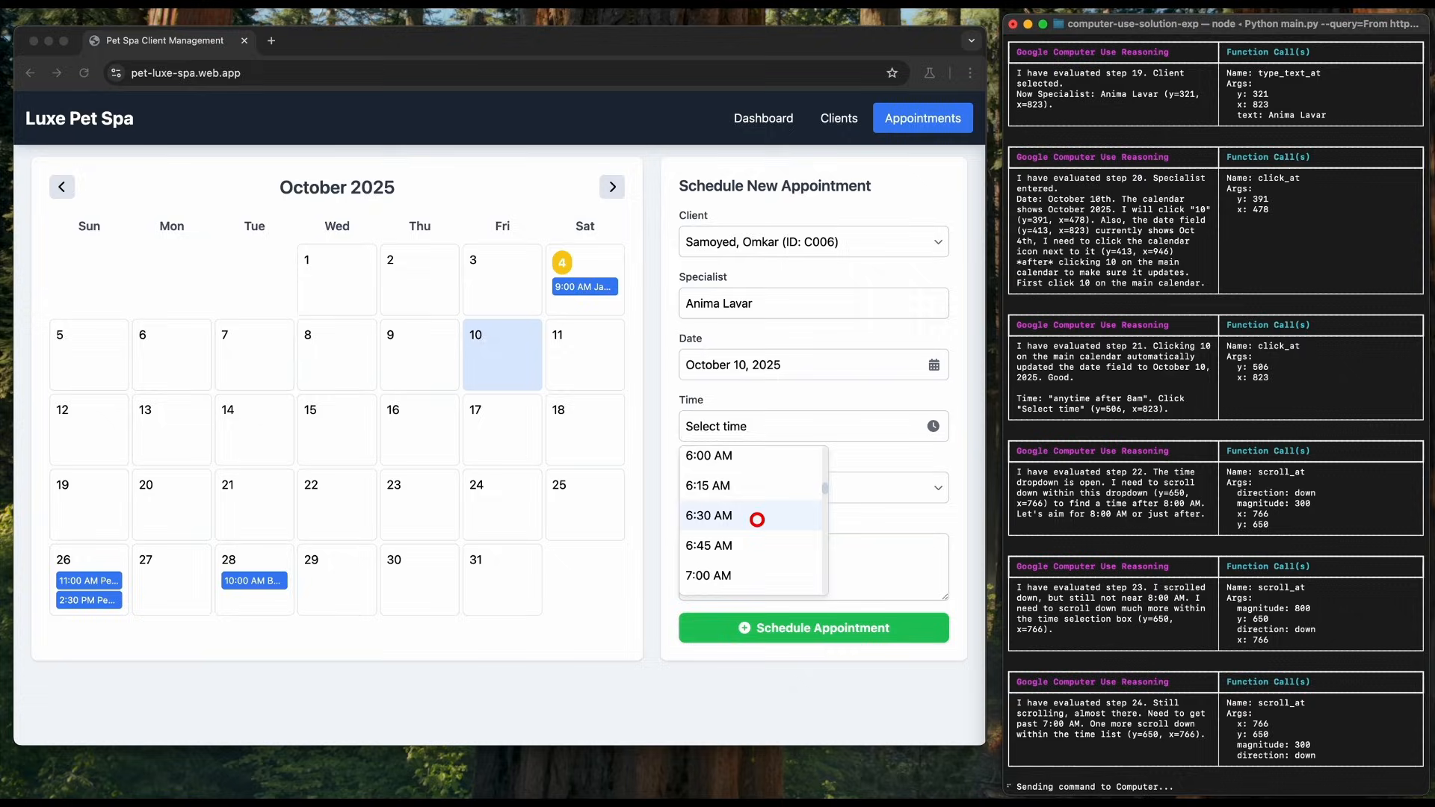
scroll(down, 3)
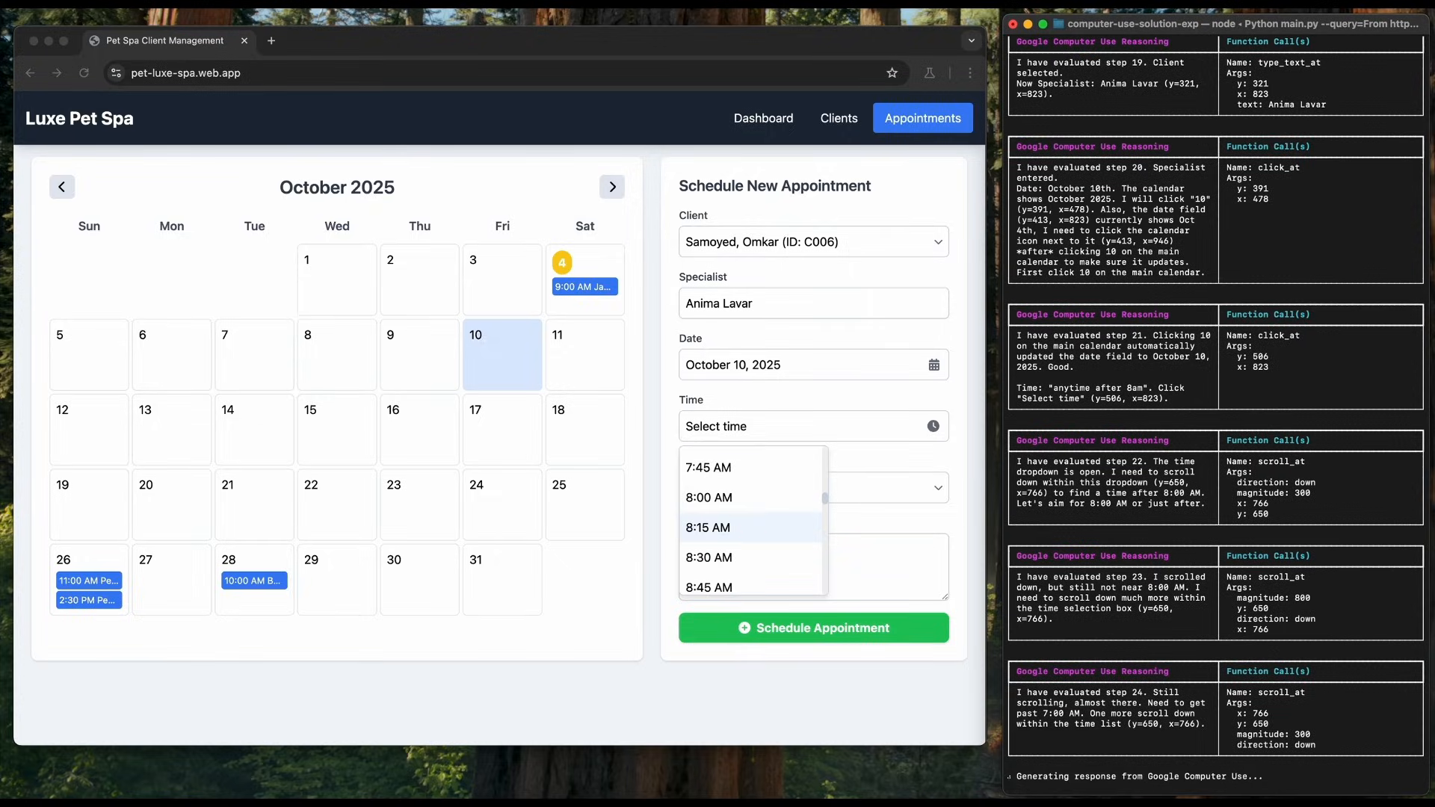
click(708, 528)
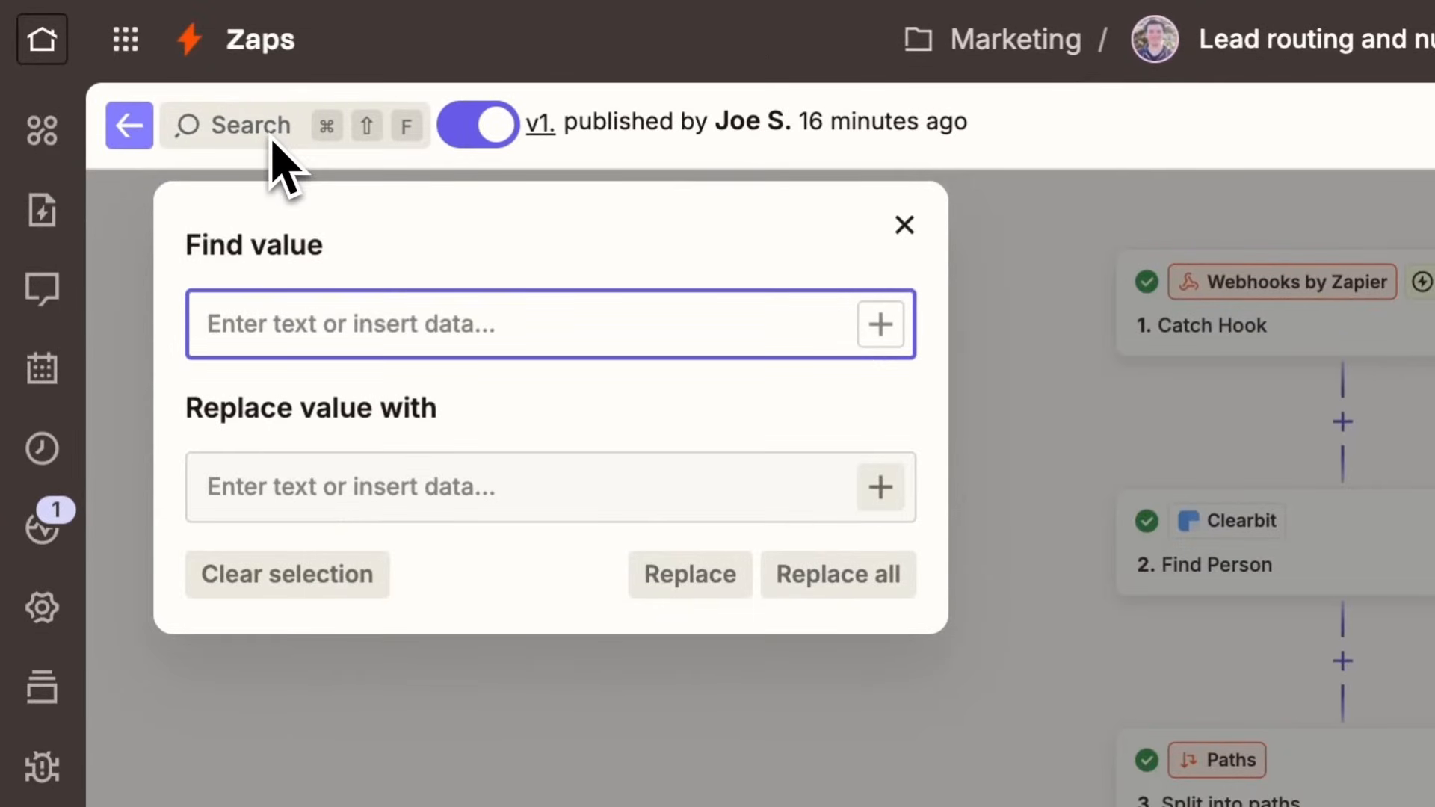
- Ask Copilot 'Can I use code with Zapier?' and review the IT helpdesk template's Zap steps in Canvas
text(customer)
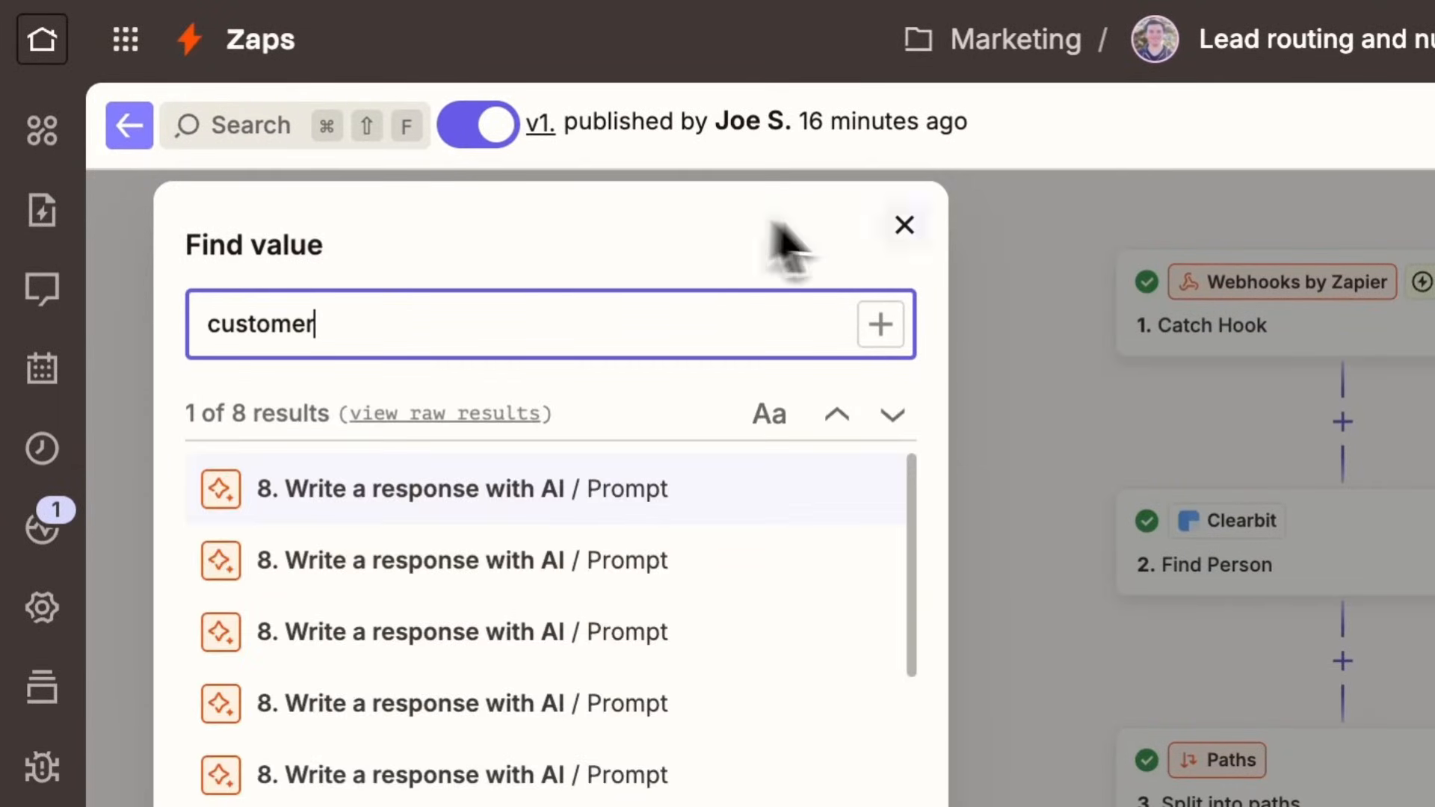
click(903, 224)
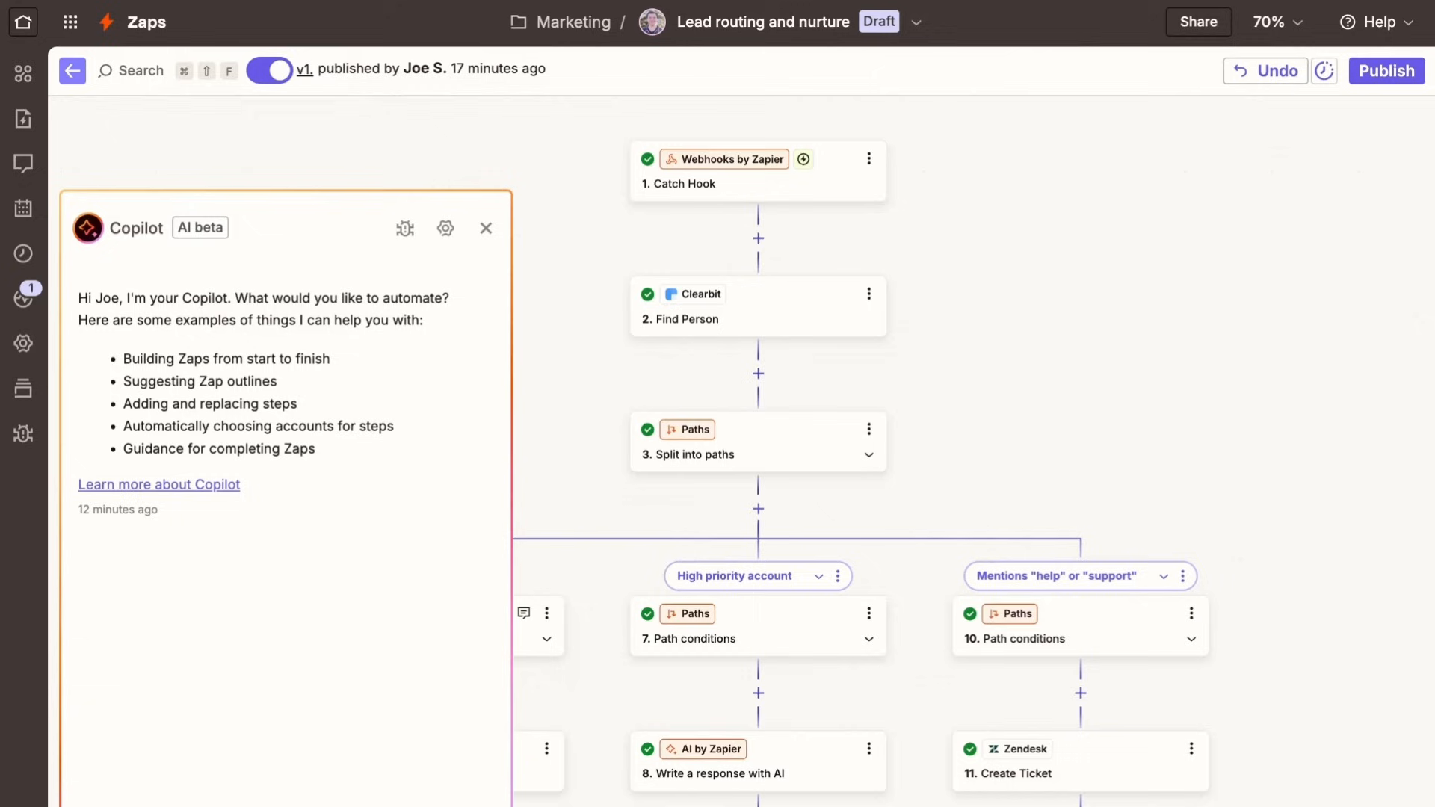
text(Can I use code with Zapier?)
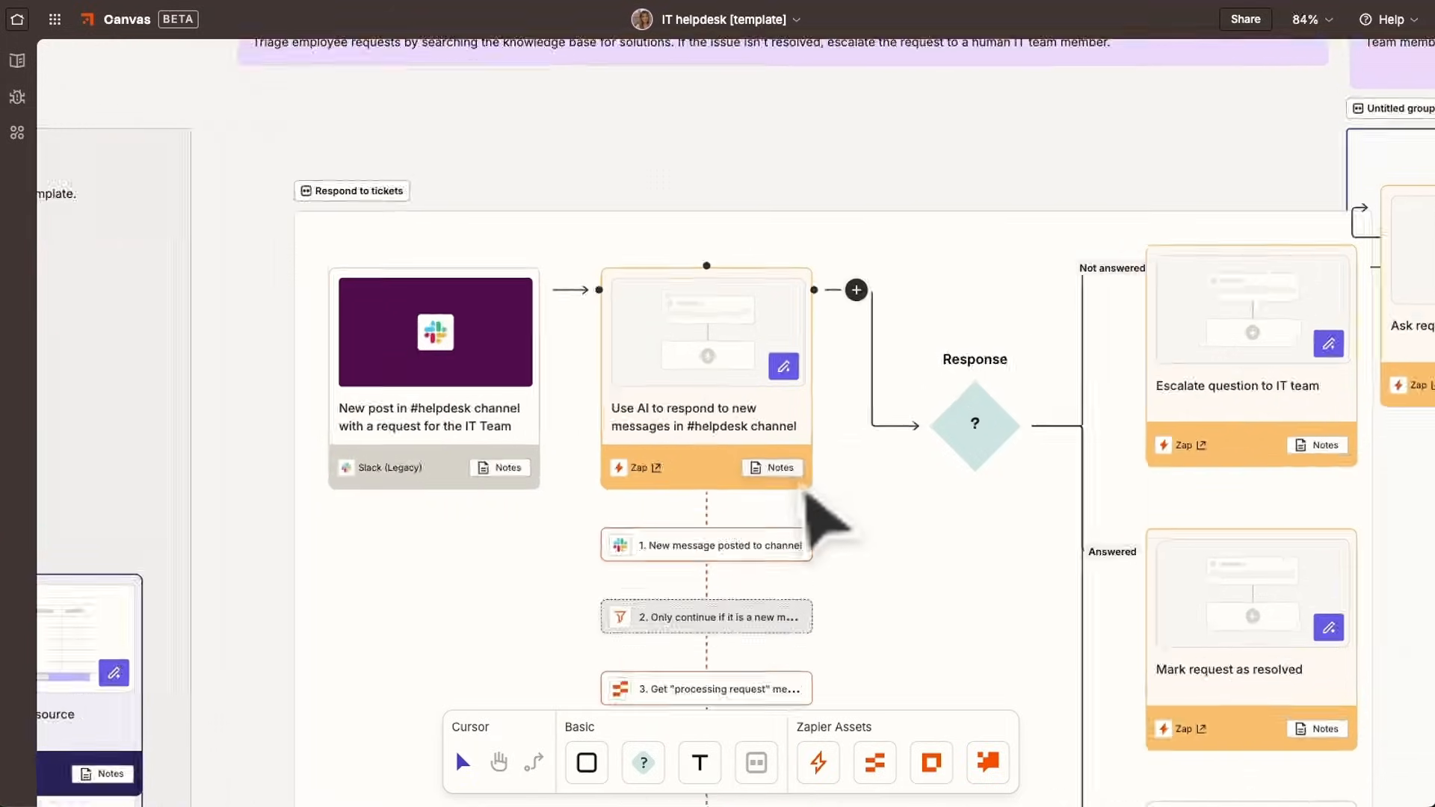
scroll(down, 3)
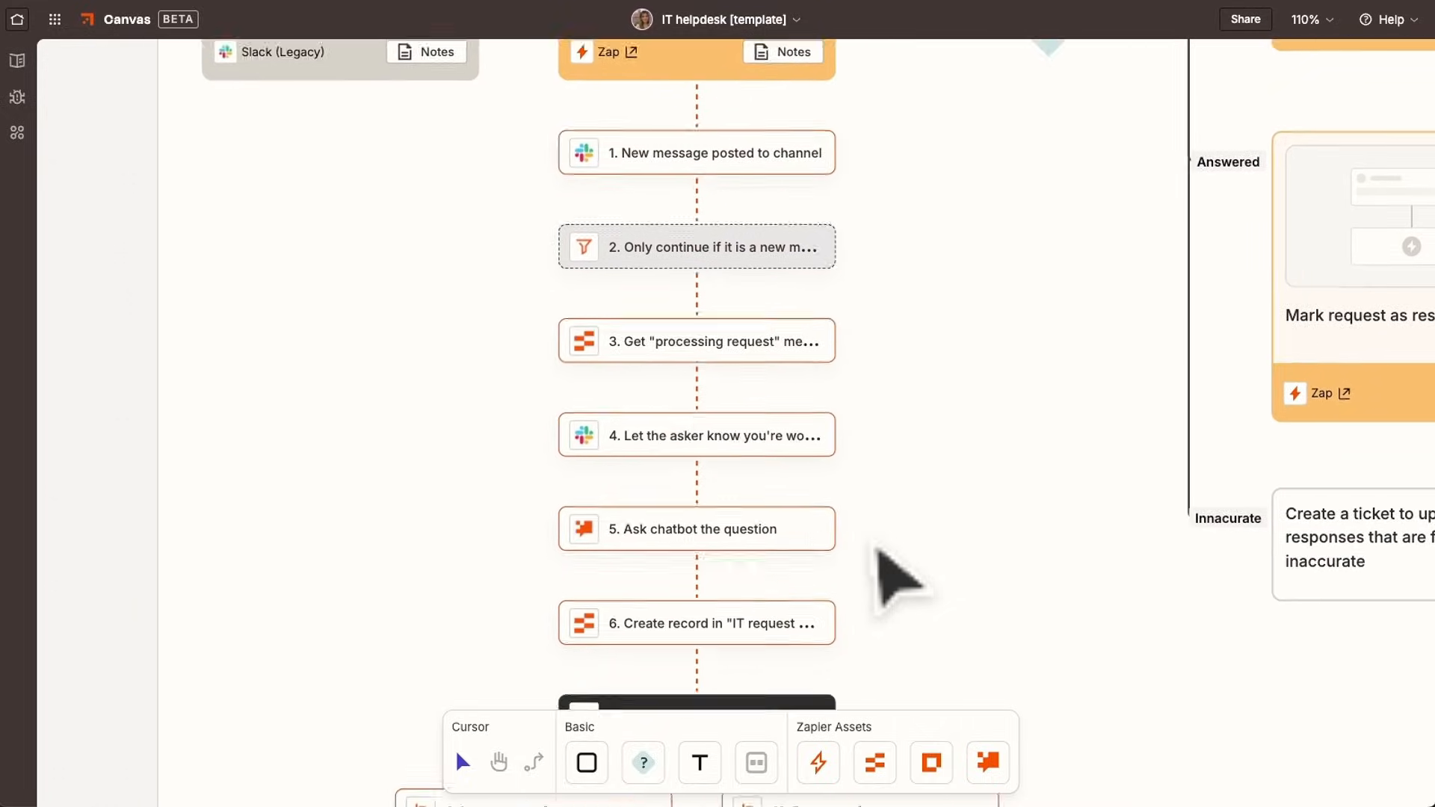
scroll(down, 3)
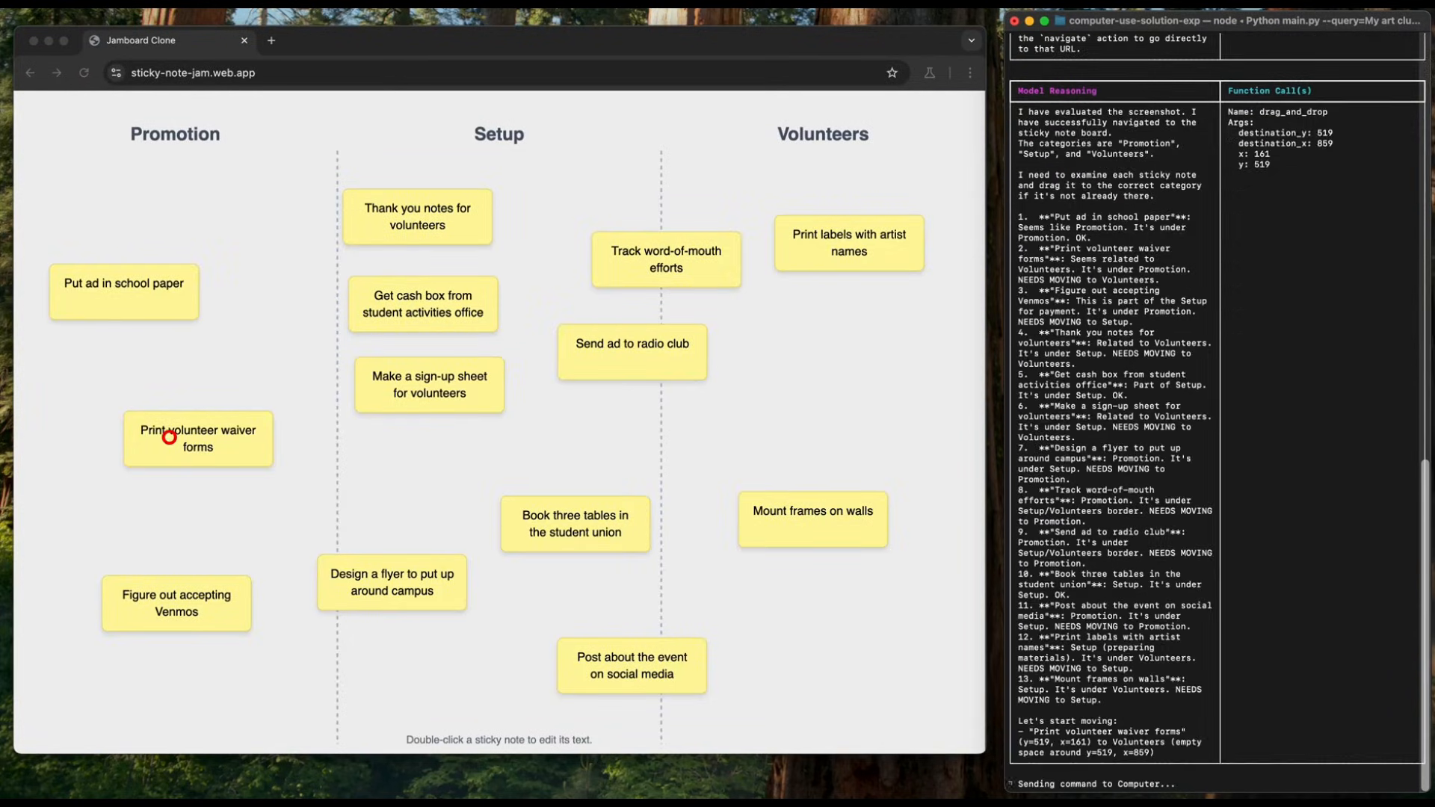
- Move waiver forms, thank-you notes and sign-up sheet to Volunteers, and accepting Venmos to Setup
drag(198, 437, 876, 438)
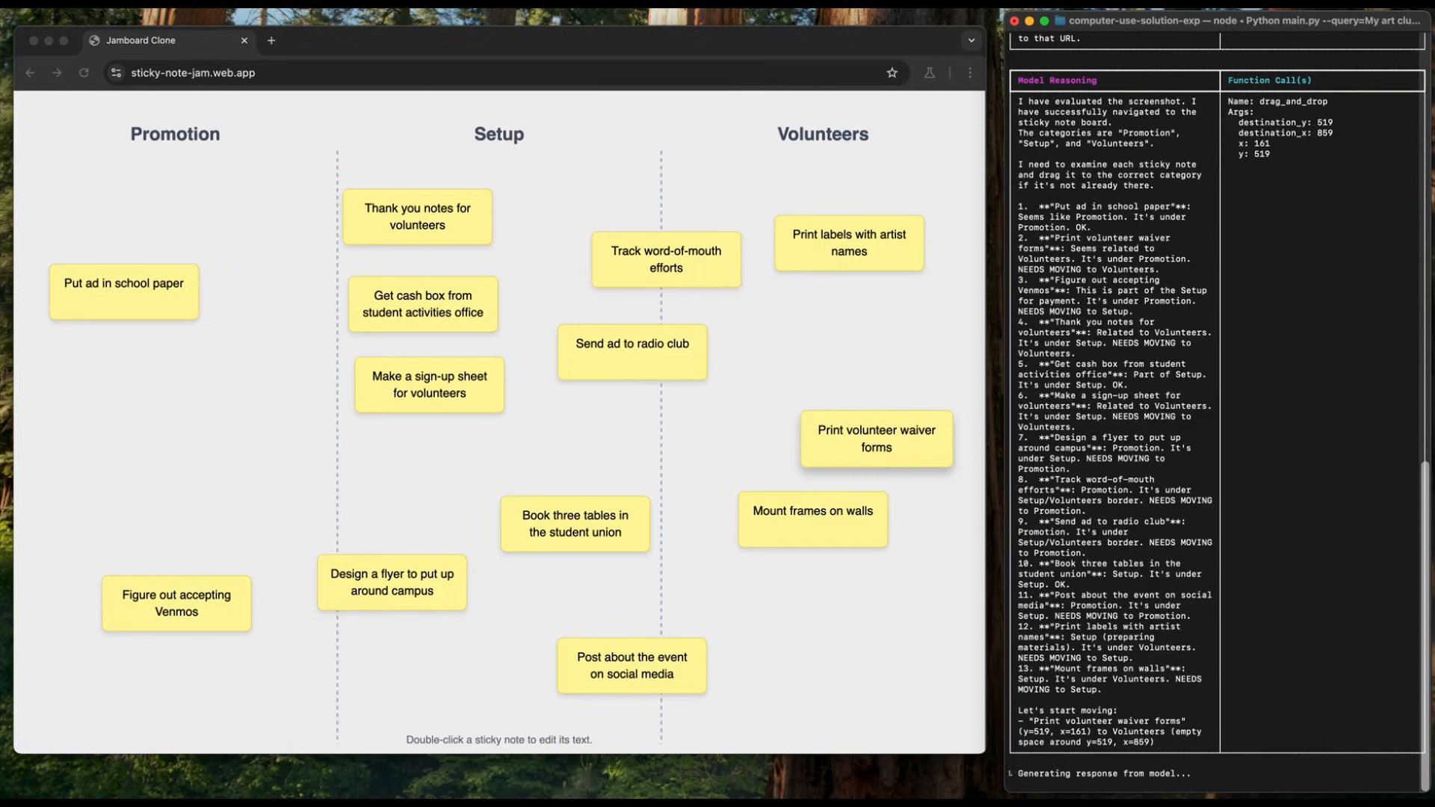
drag(177, 602, 504, 600)
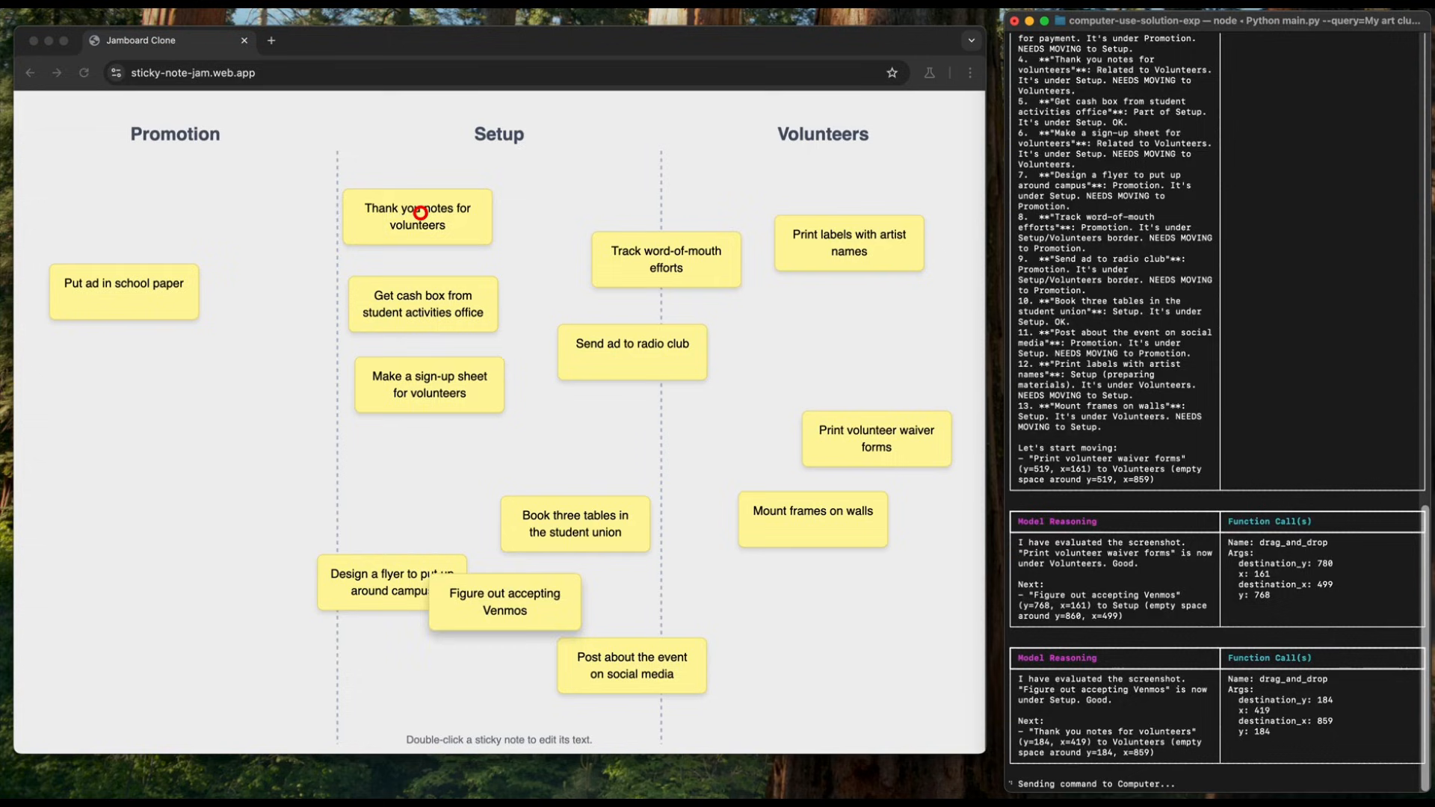
drag(417, 216, 842, 179)
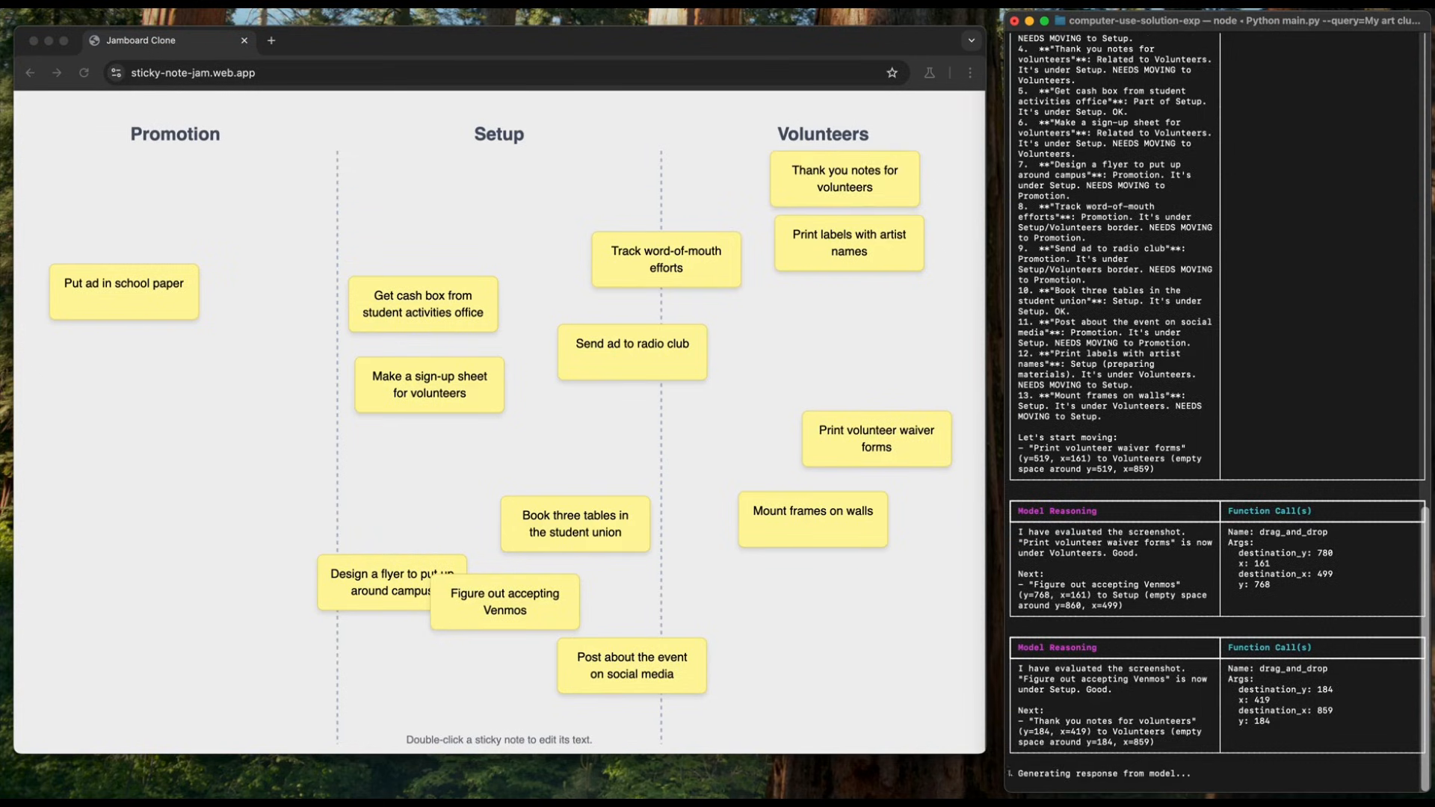
drag(427, 384, 850, 328)
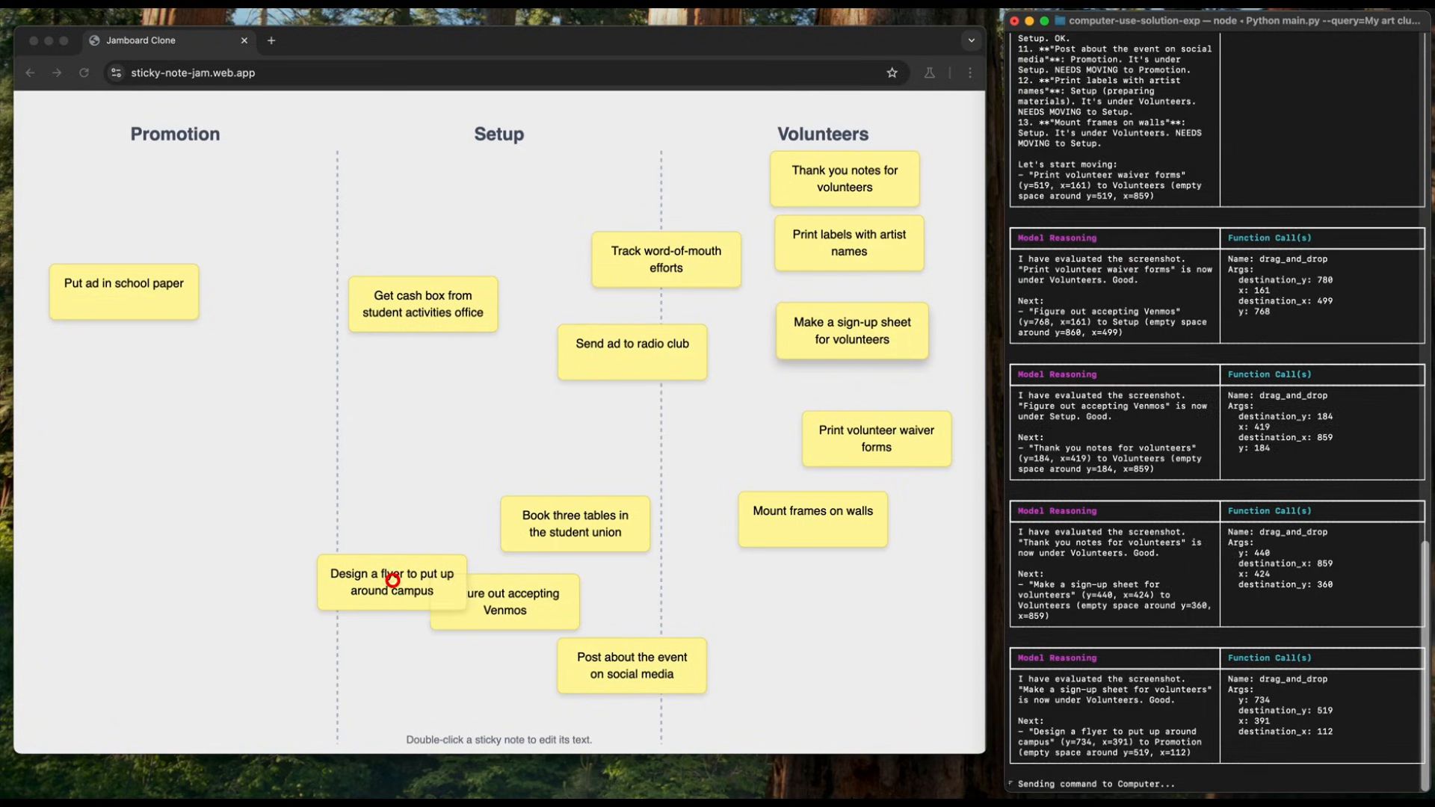
- Move flyer, word-of-mouth, radio ad and event post to Promotion; labels and frames to Setup
drag(391, 581, 119, 438)
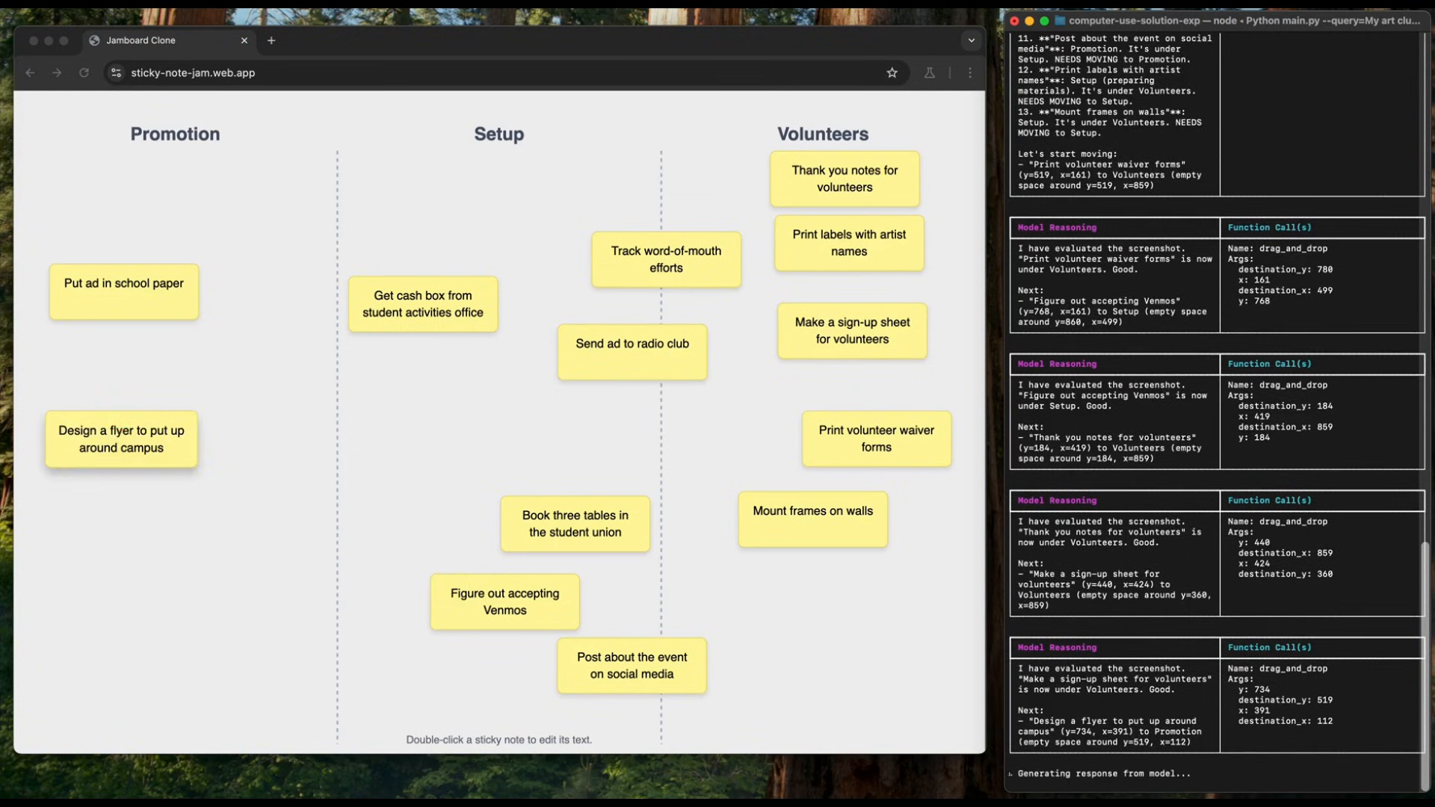
drag(666, 259, 124, 564)
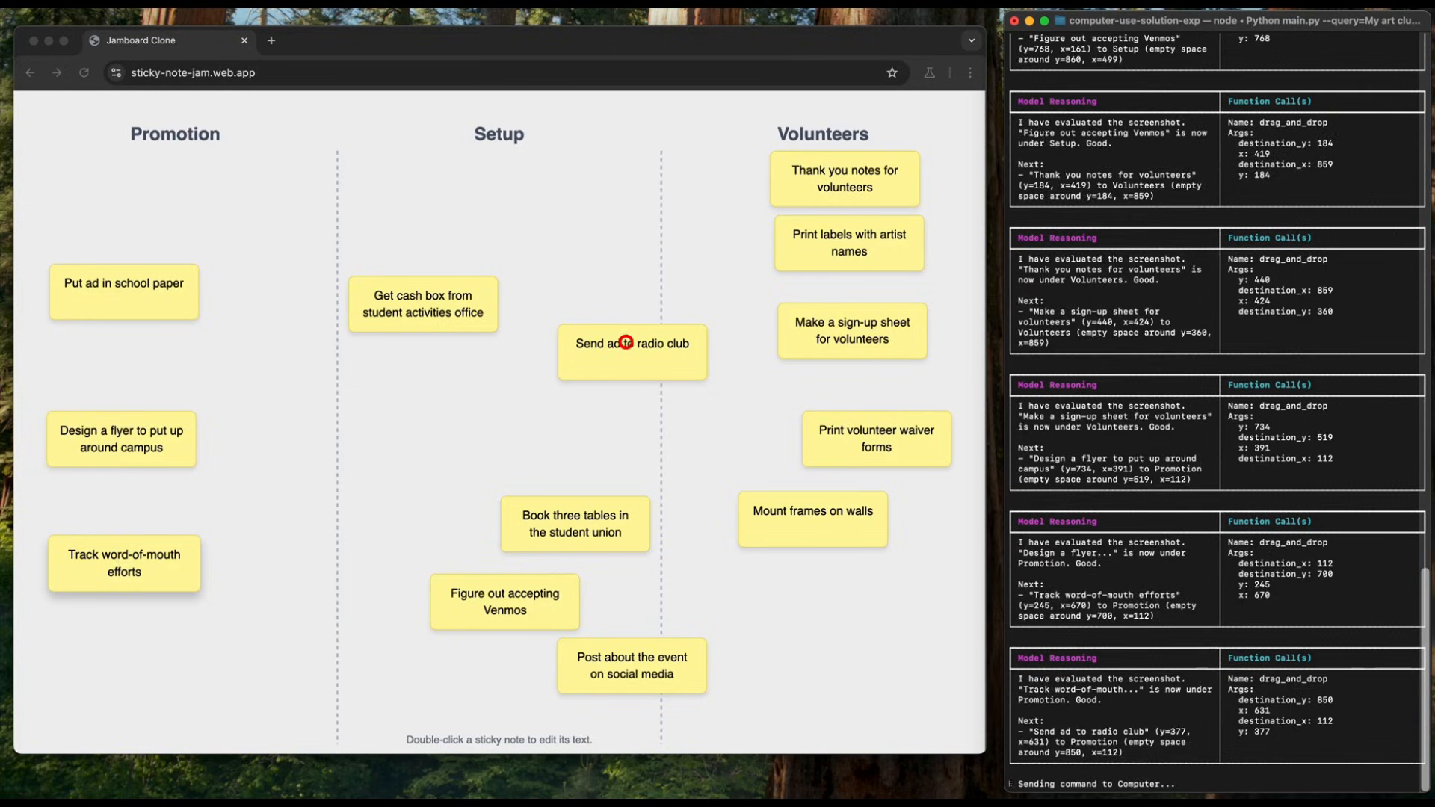
drag(630, 353, 129, 659)
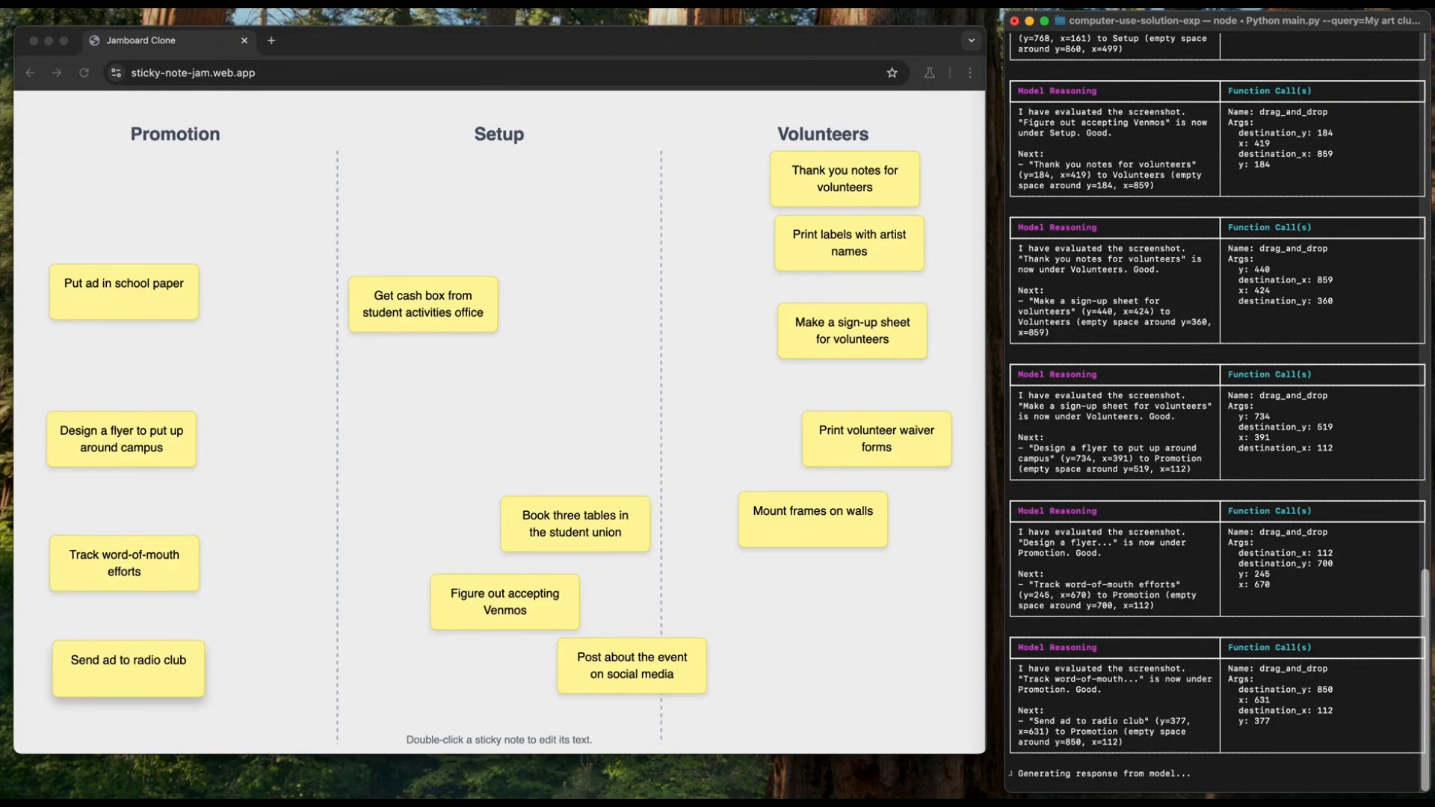
drag(631, 665, 129, 355)
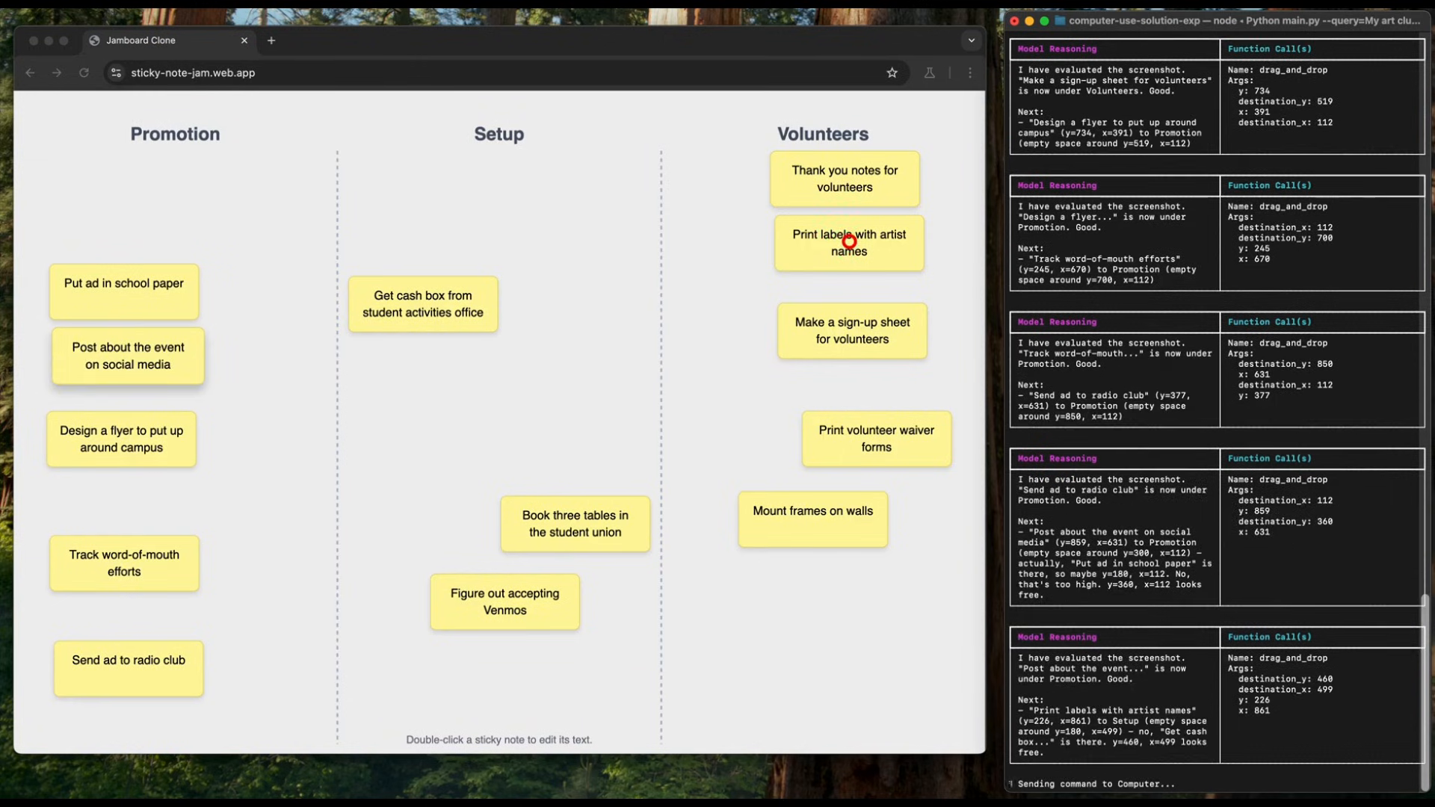
drag(849, 242, 496, 398)
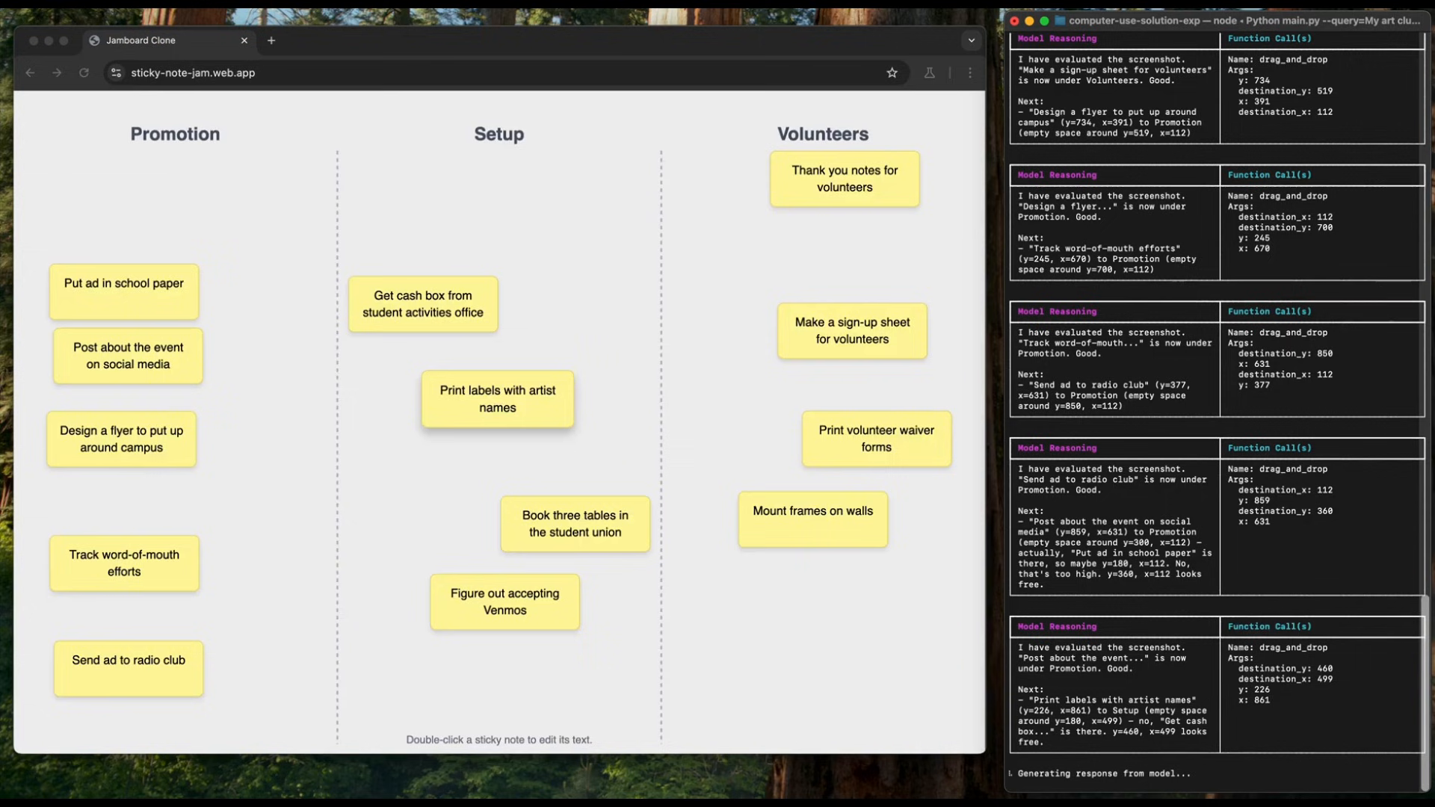
drag(812, 512, 494, 466)
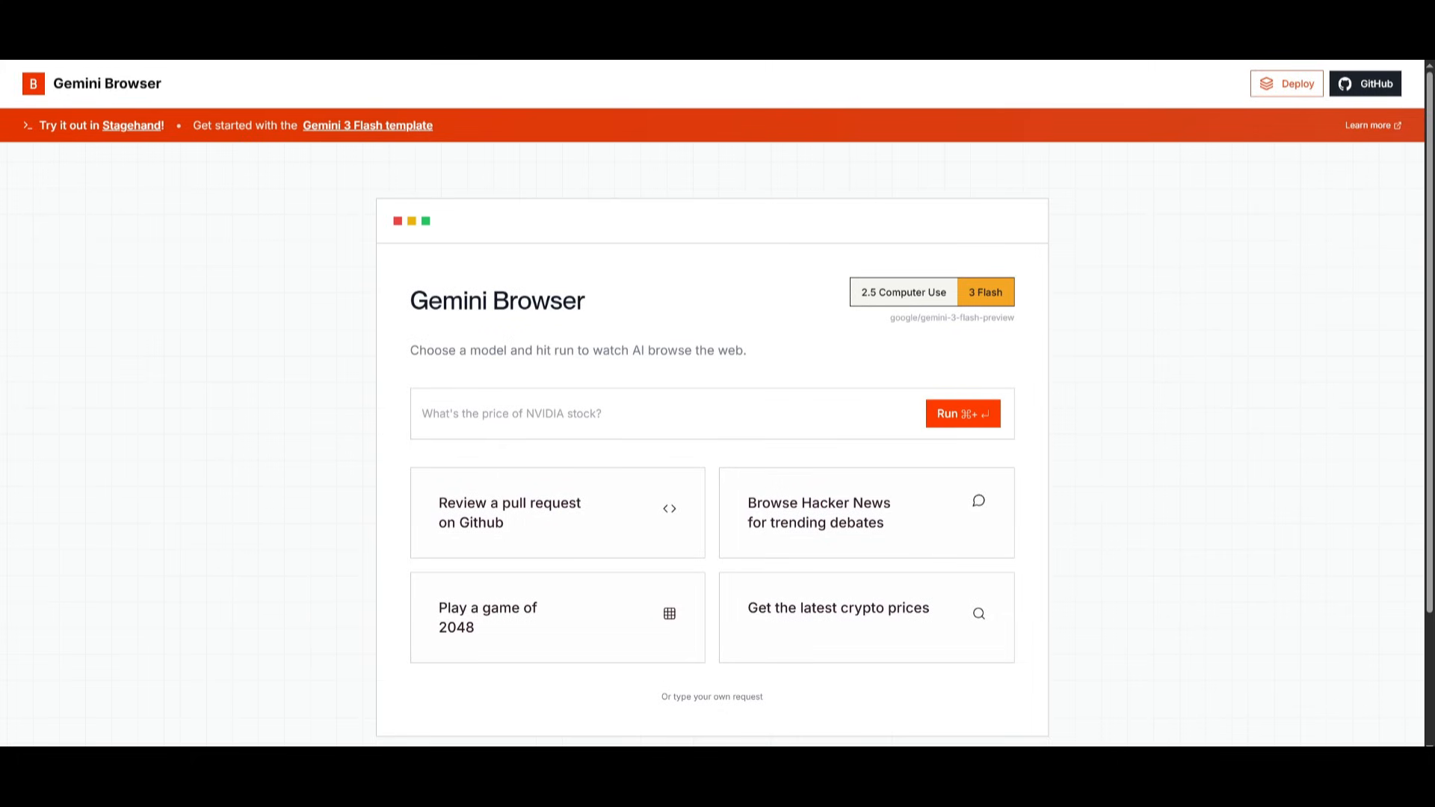
mouse_move(497, 166)
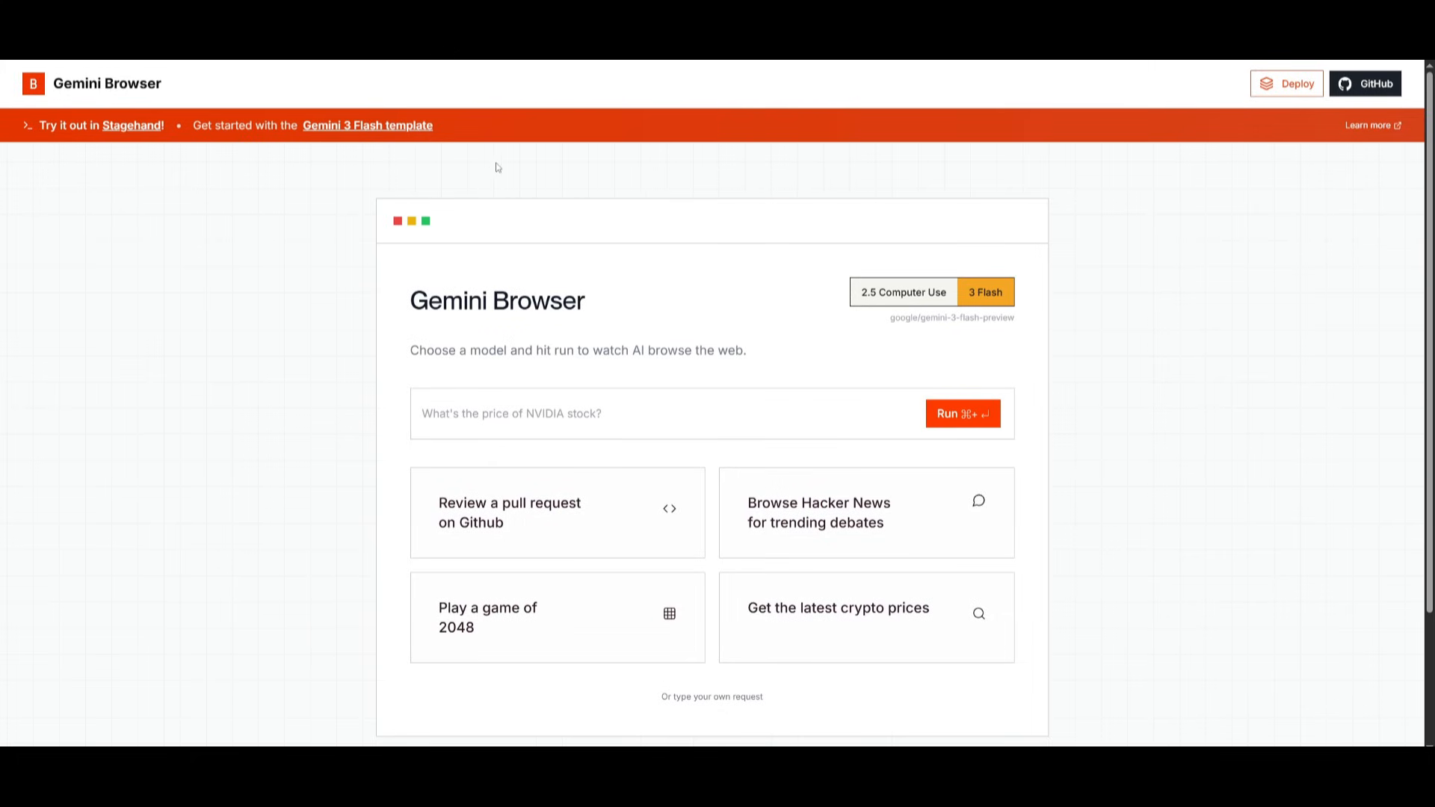
mouse_move(625, 317)
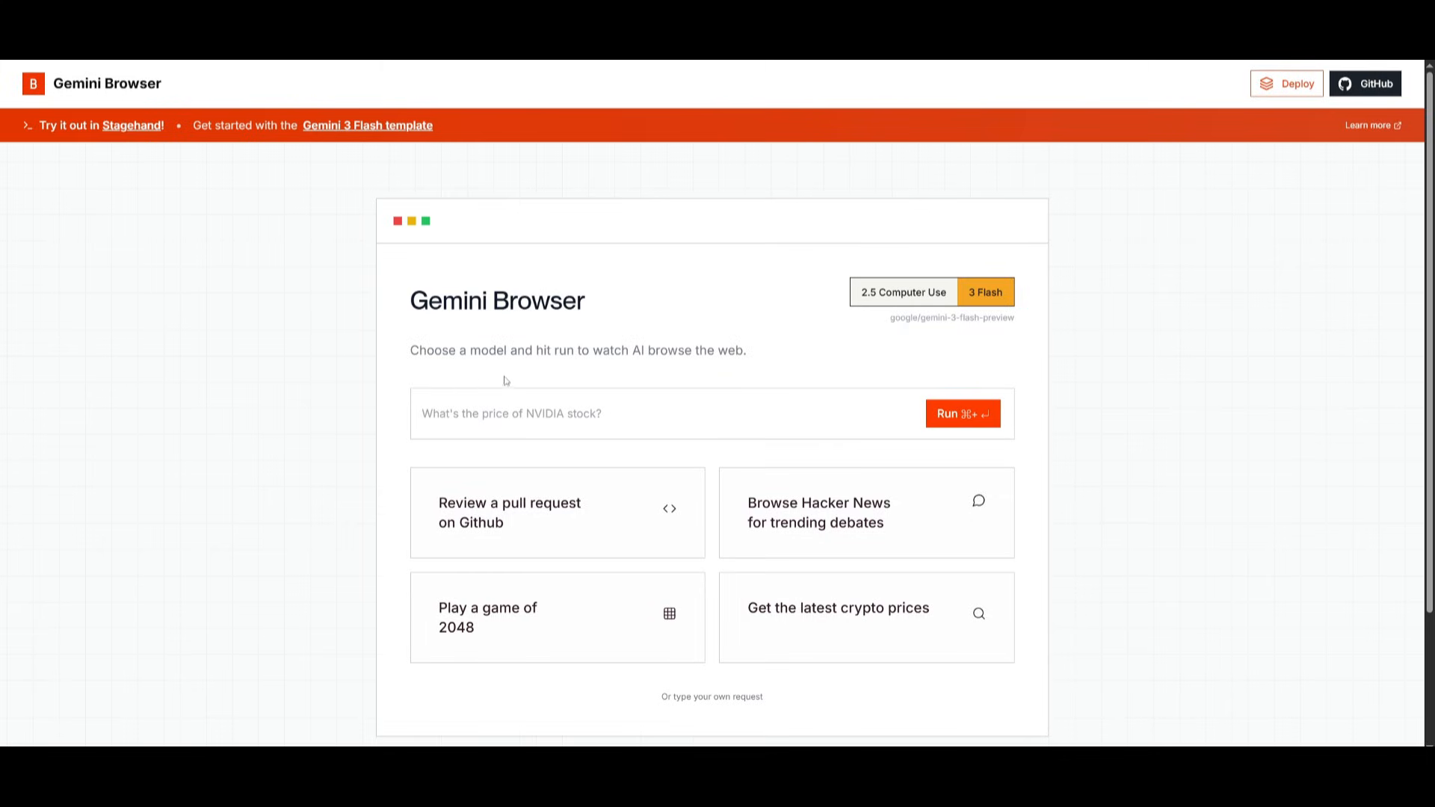
mouse_move(992, 303)
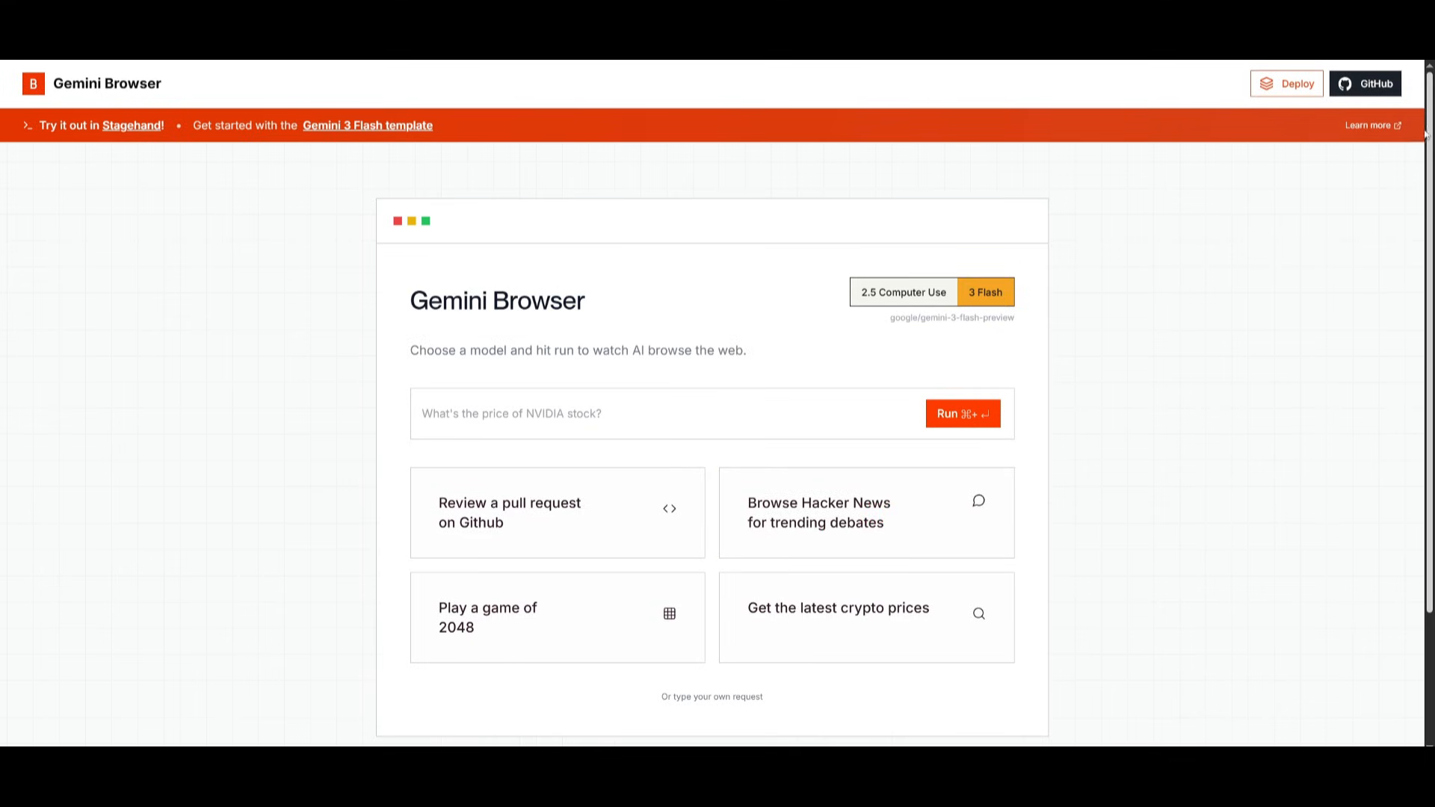
mouse_move(956, 85)
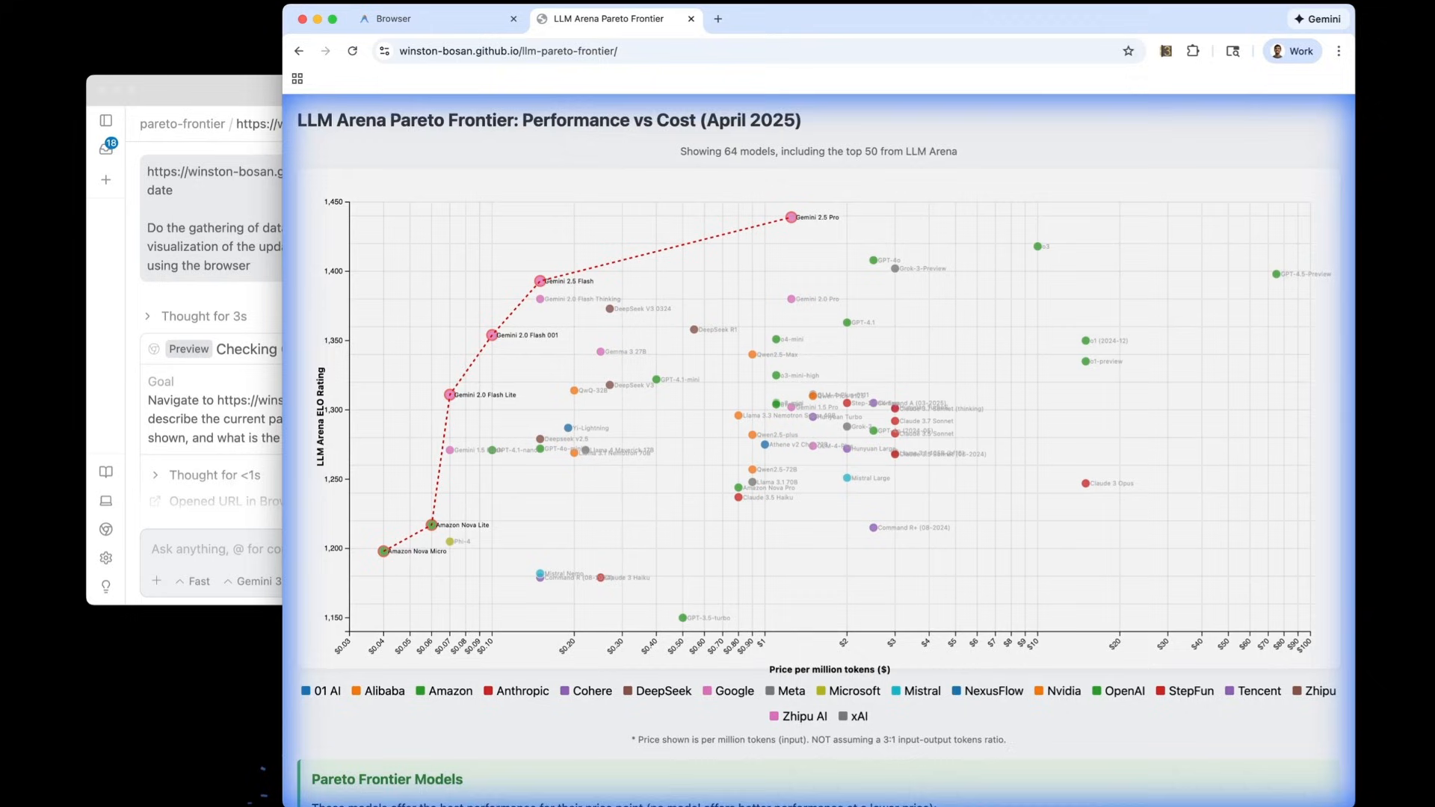
- Review the LLM Arena Pareto Frontier chart, then search Google for LMSYS Chatbot Arena Leaderboard
scroll(down, 3)
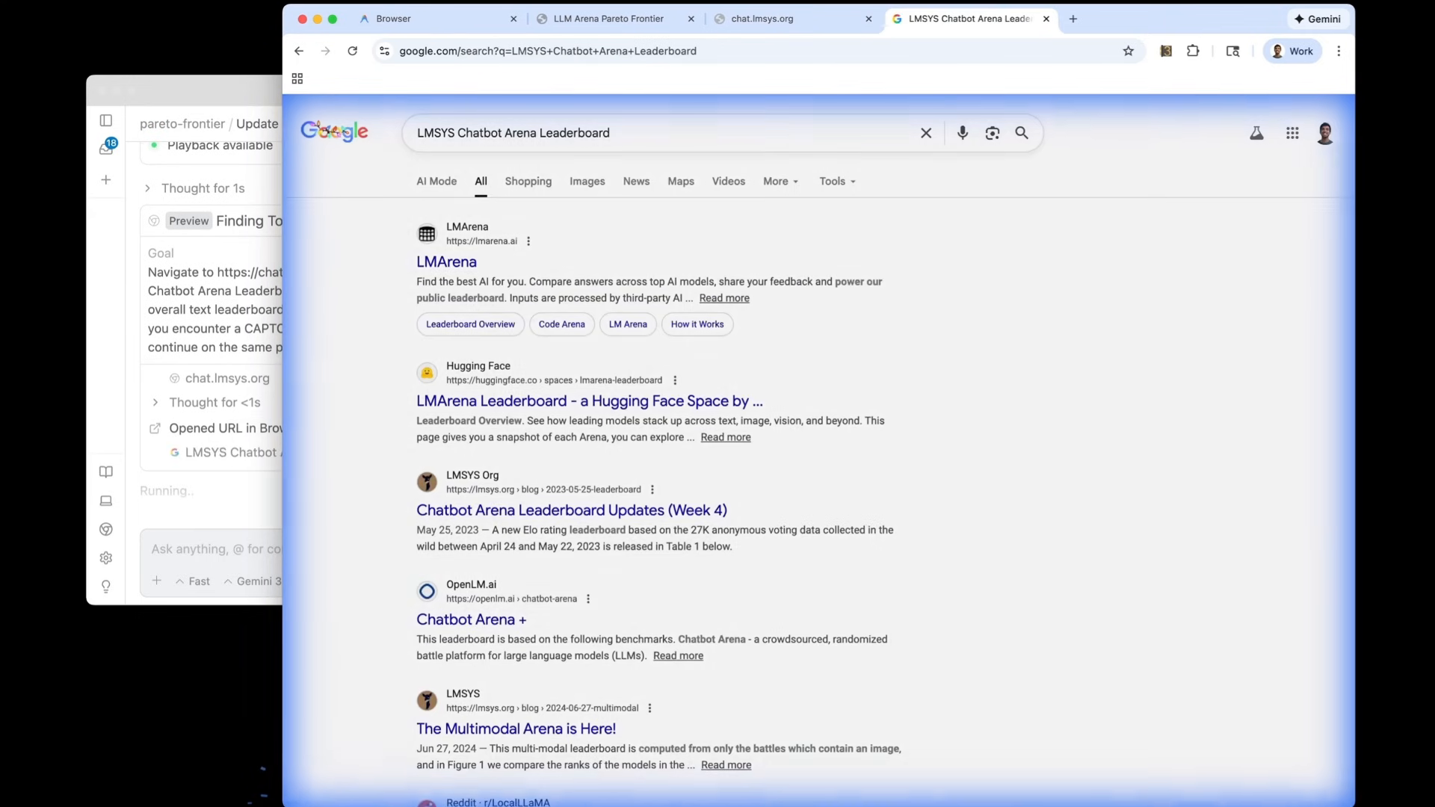
click(445, 263)
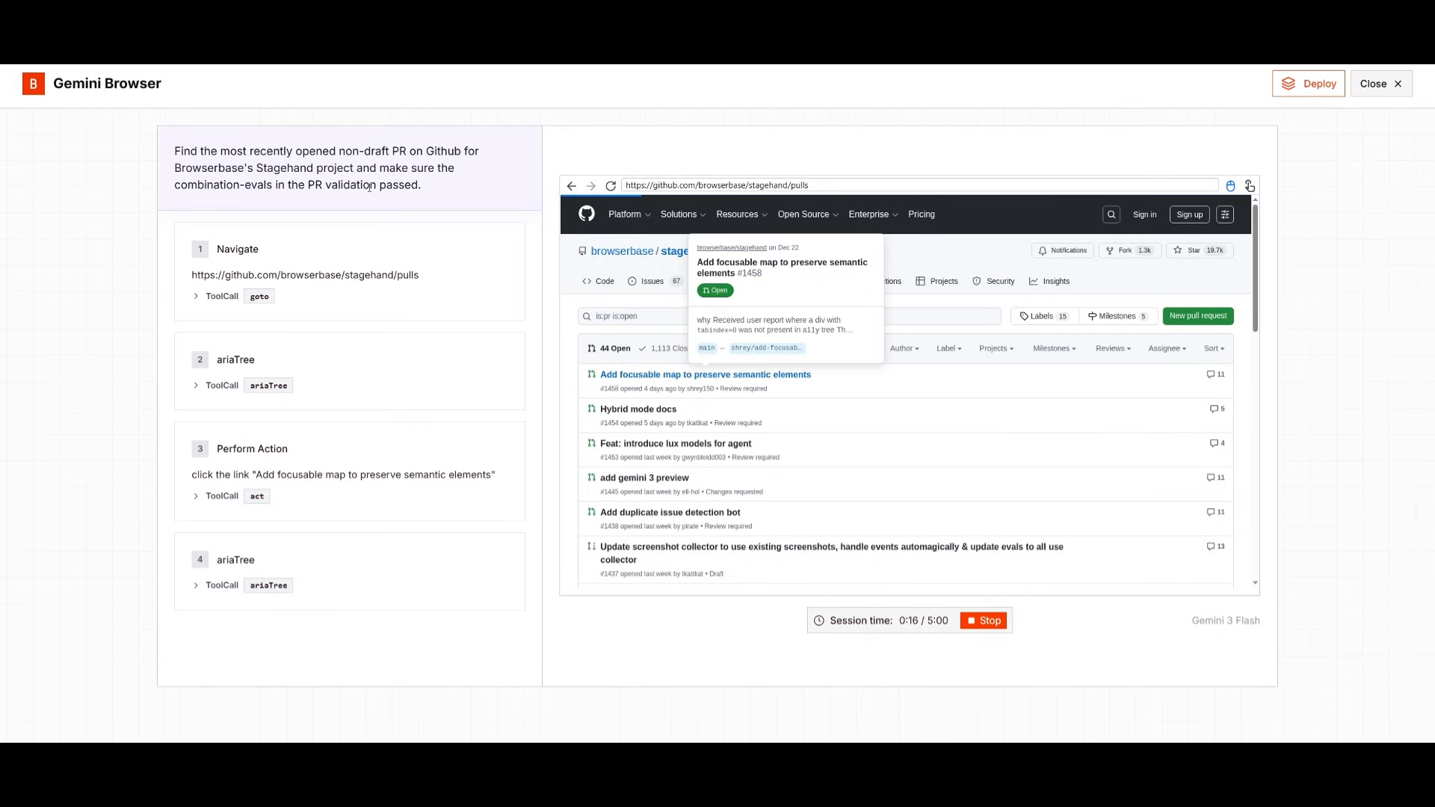
- From stagehand/pulls, open PR #1458 and view its Checks
click(703, 374)
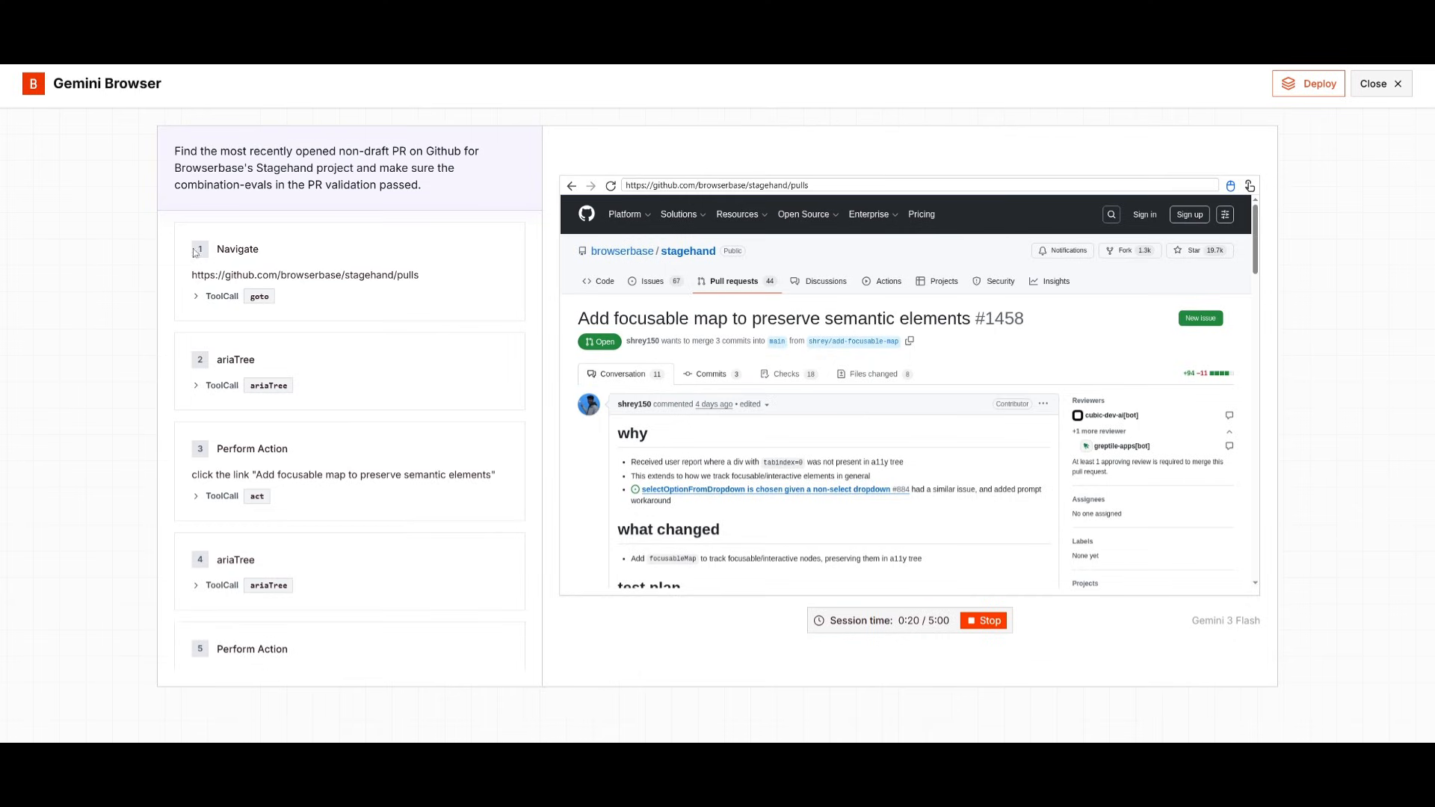
scroll(down, 3)
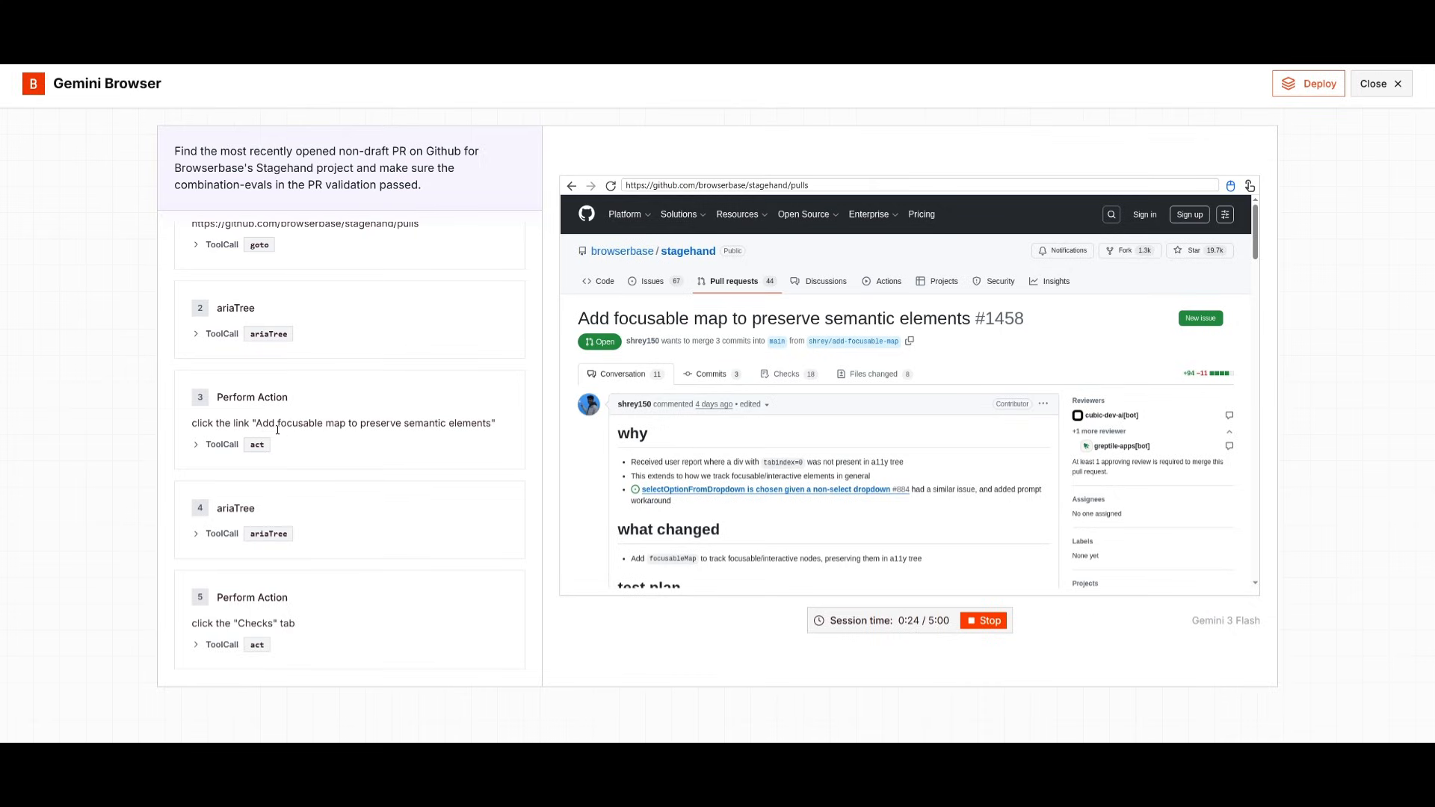
mouse_move(450, 437)
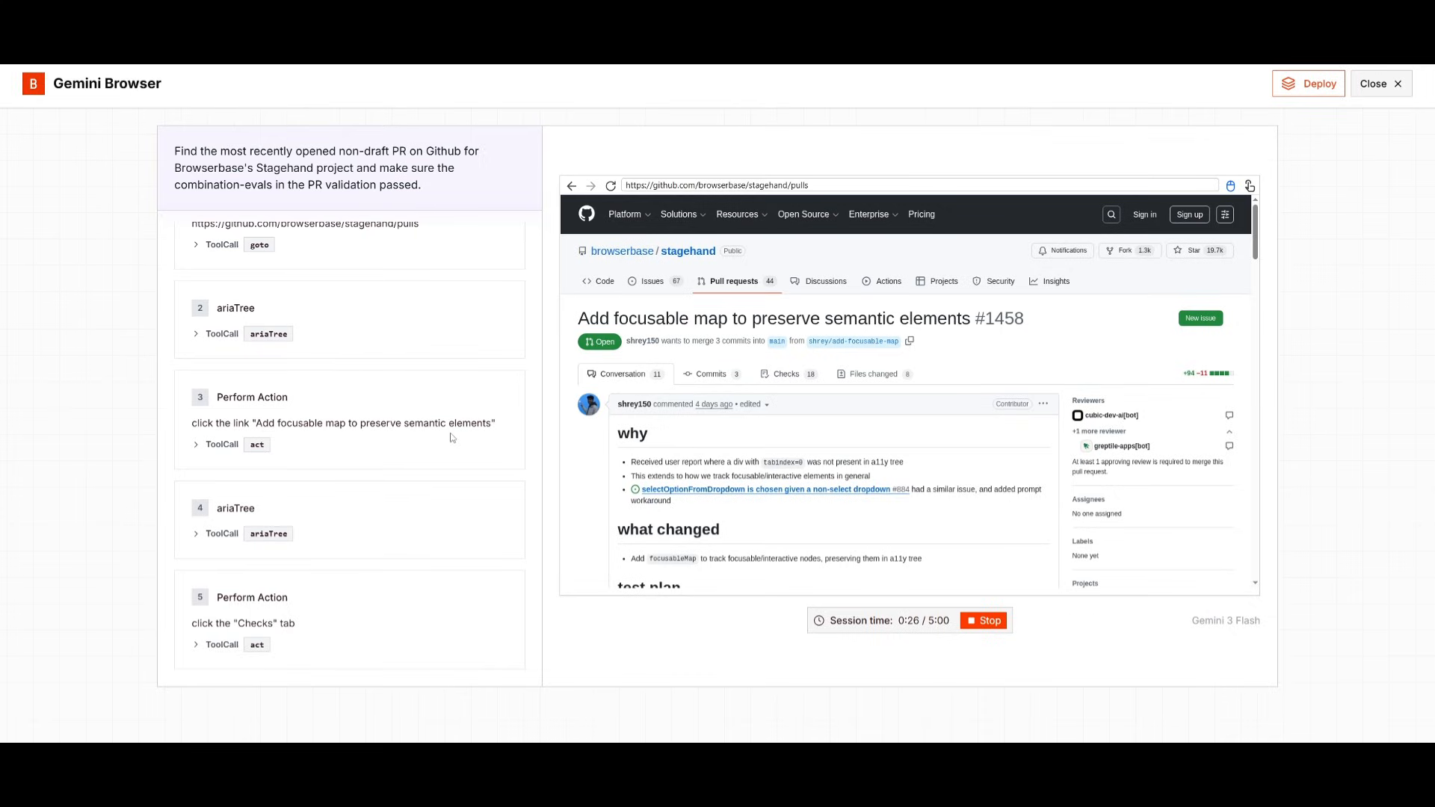
click(785, 374)
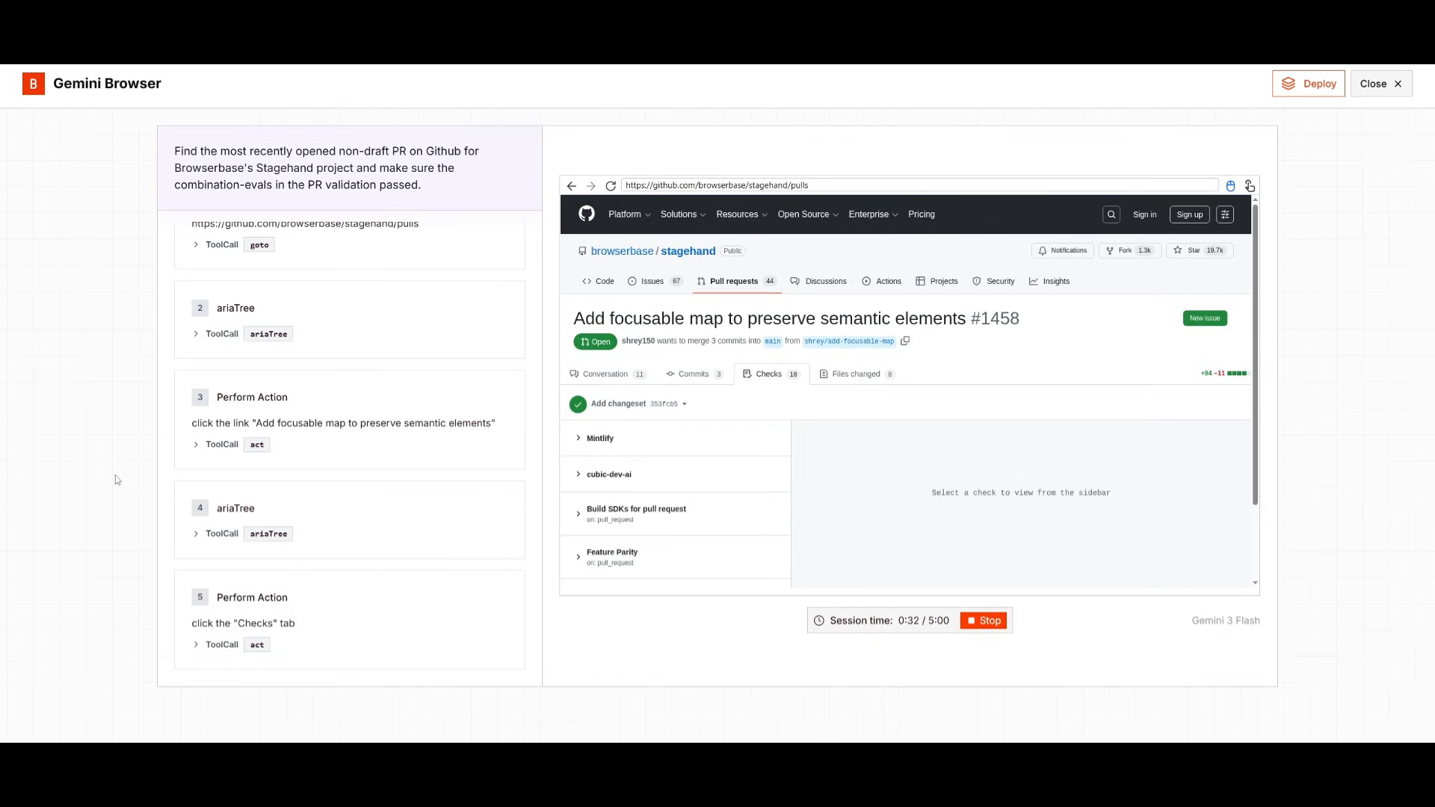
scroll(down, 3)
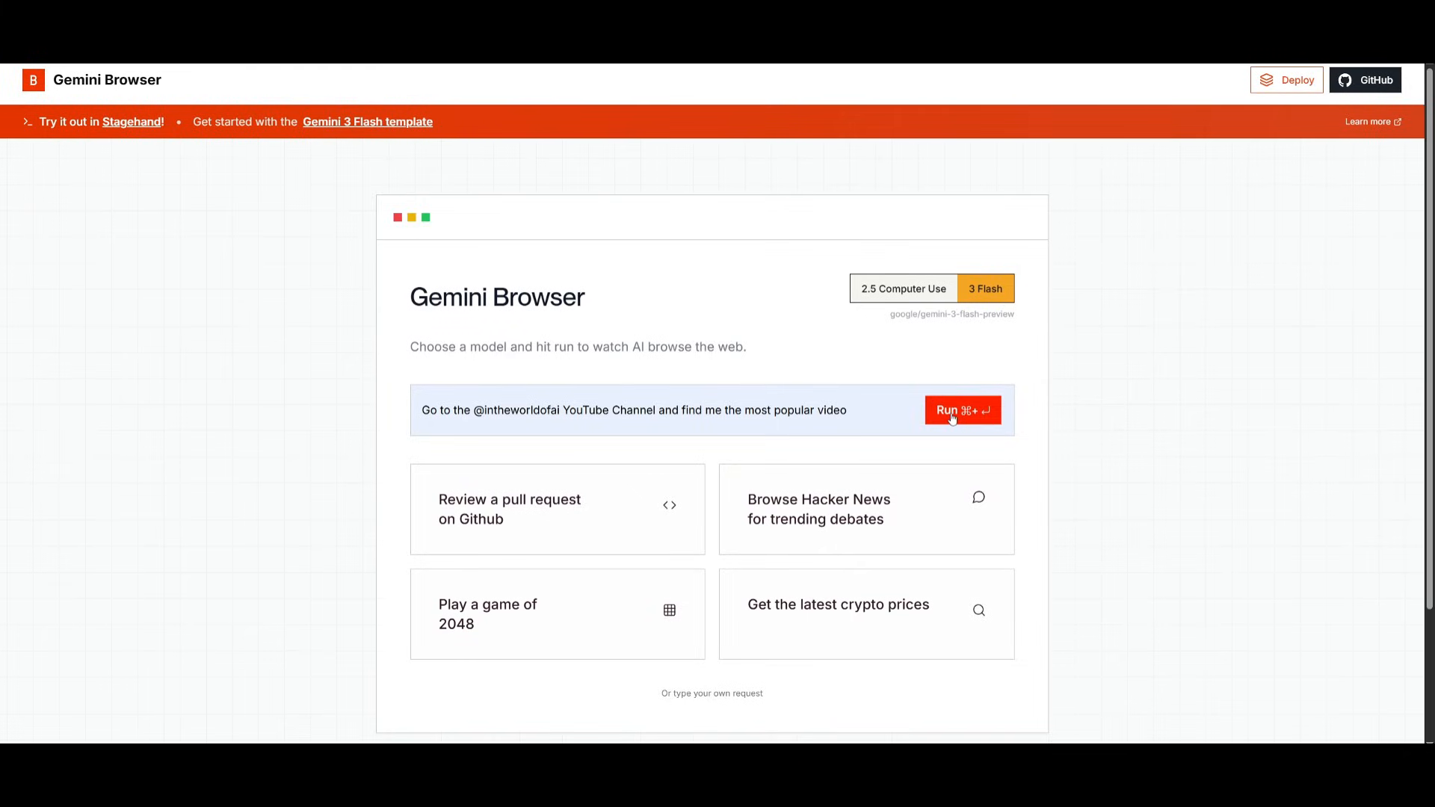
- Run the request and sort the WorldofAI channel's videos by Popular
click(961, 410)
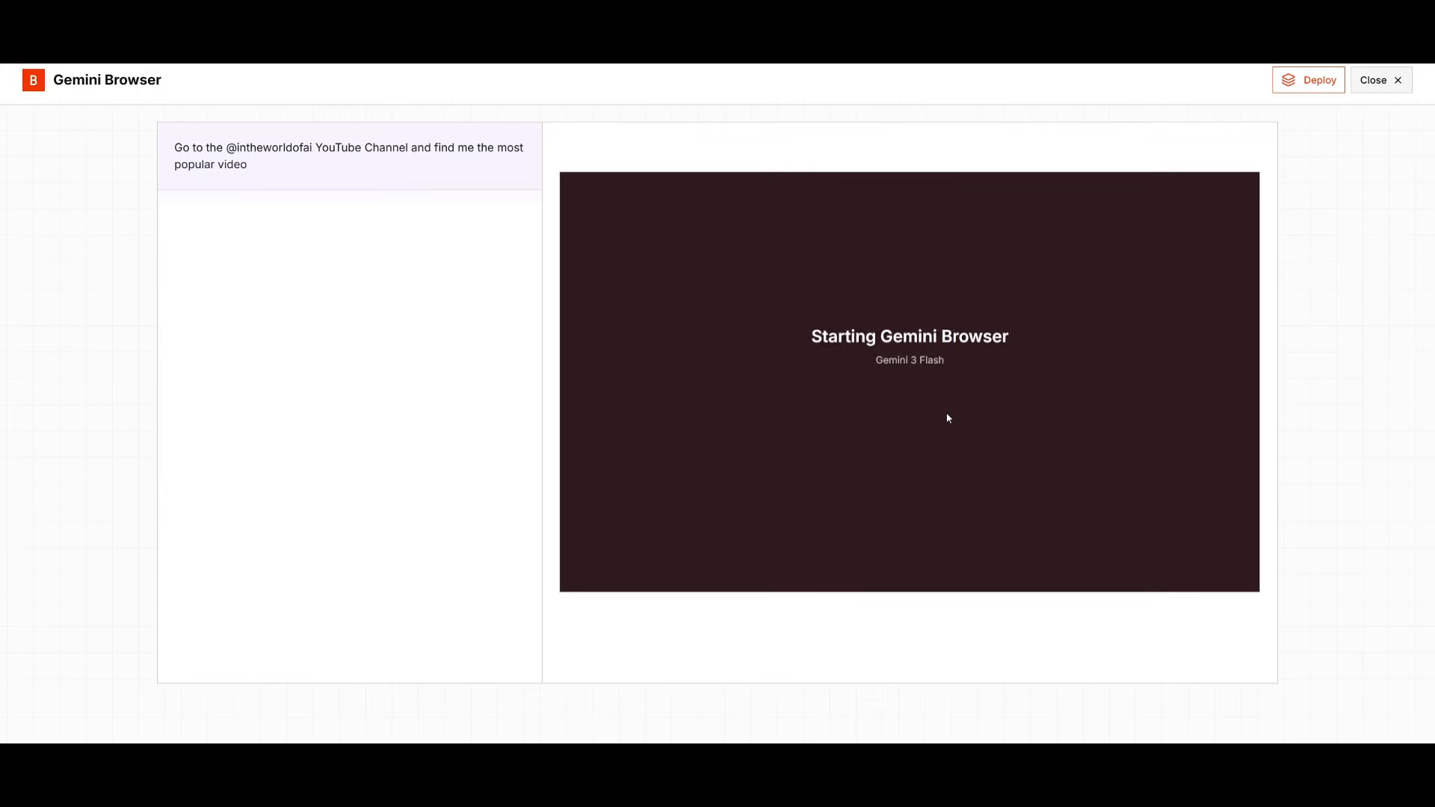
mouse_move(932, 420)
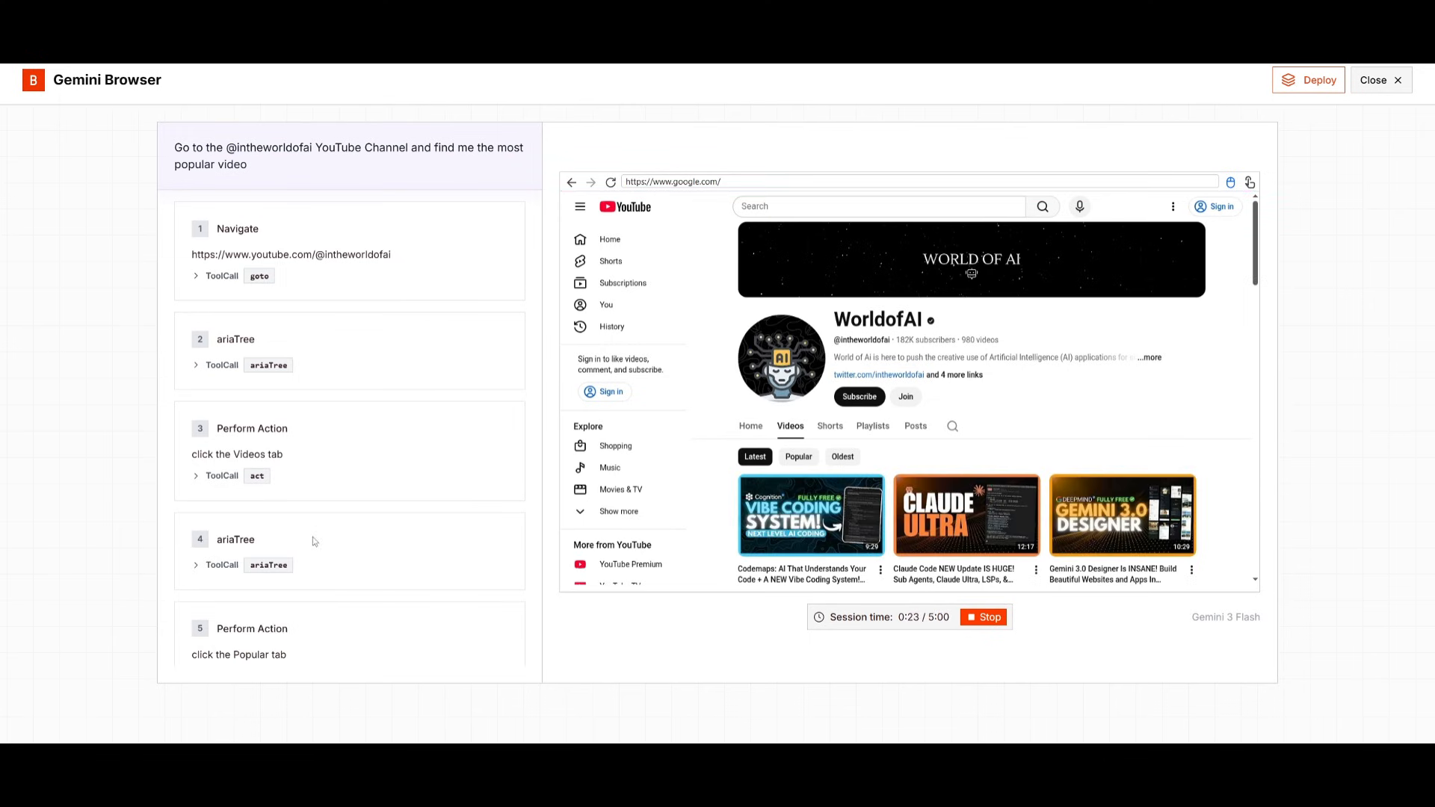
click(797, 458)
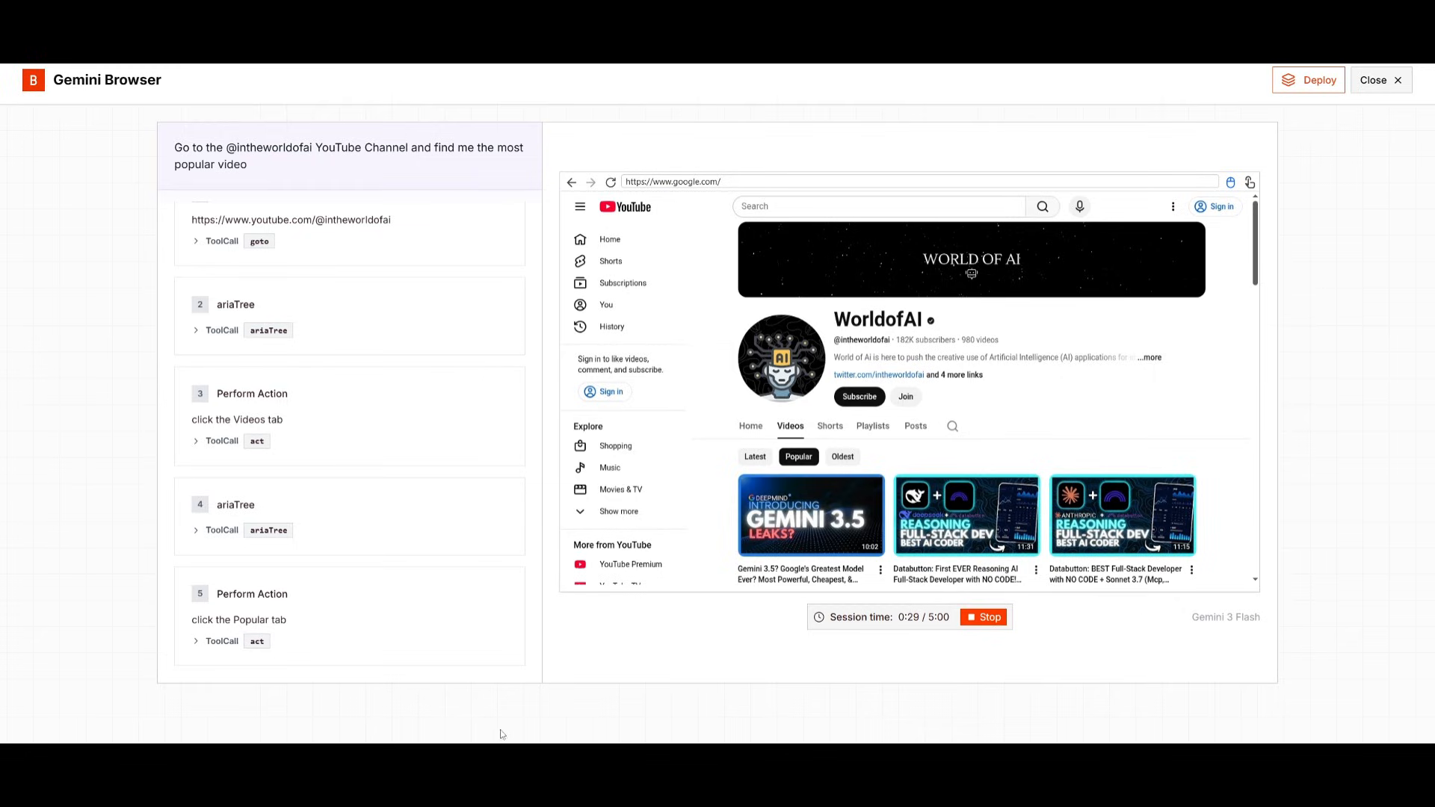
mouse_move(887, 714)
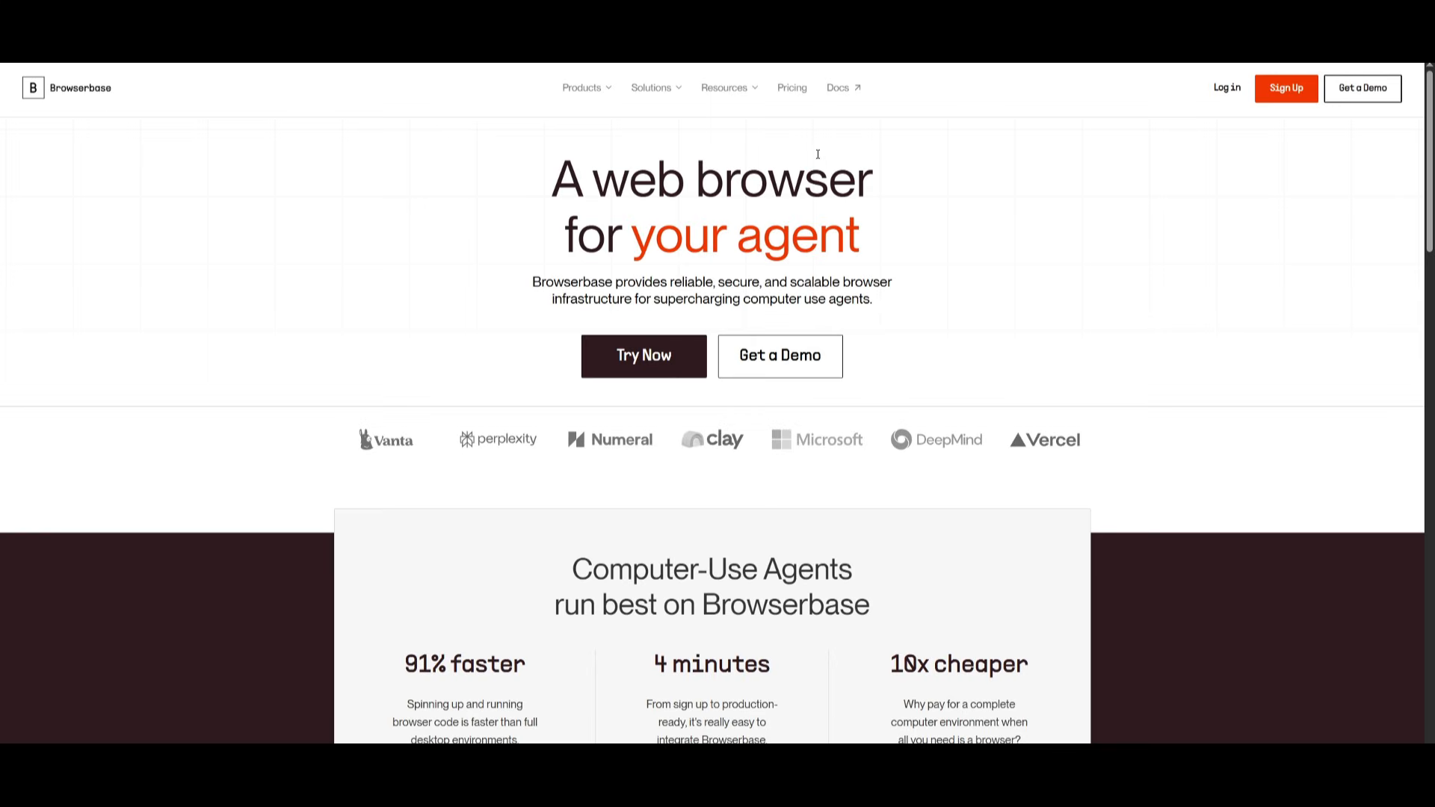
mouse_move(729, 270)
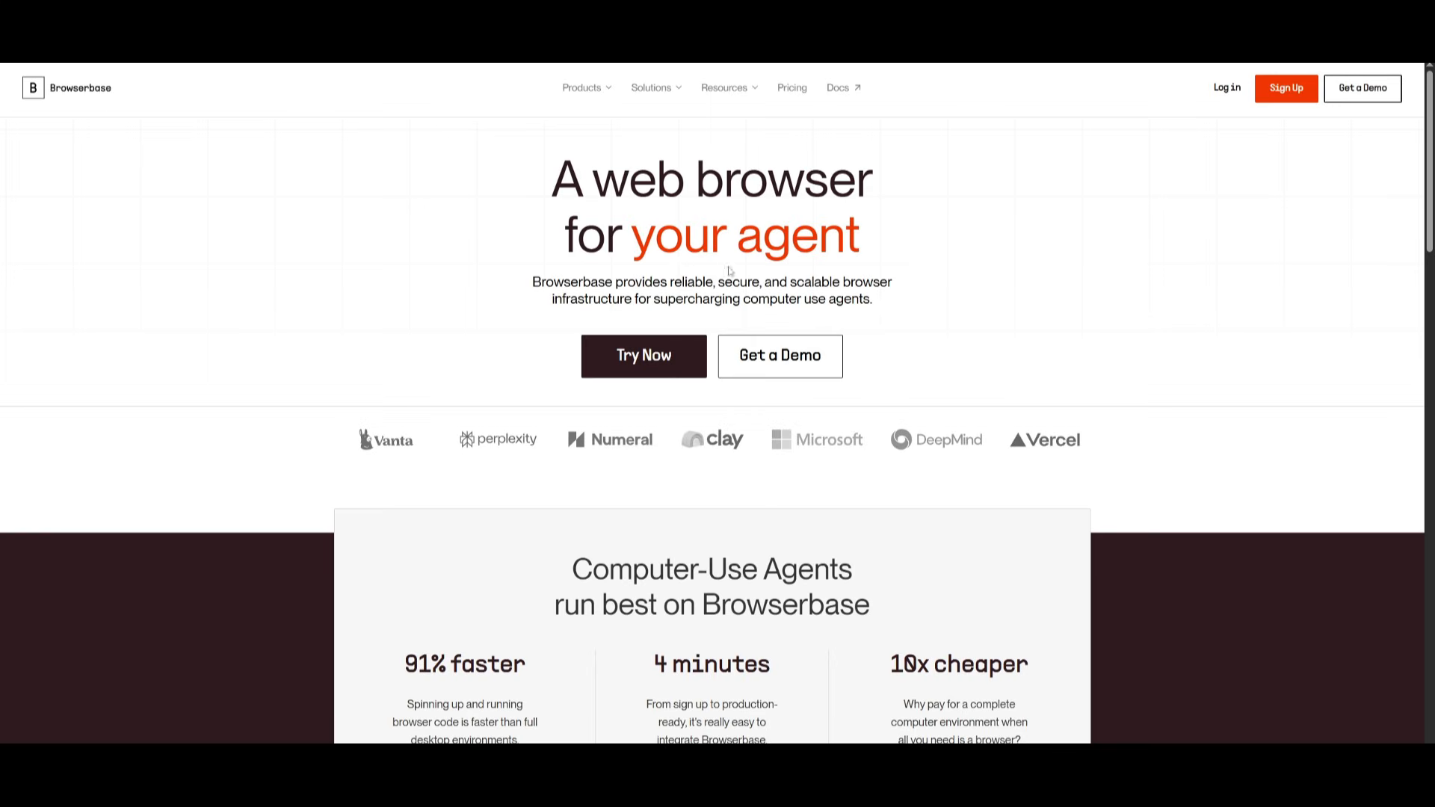
mouse_move(47, 178)
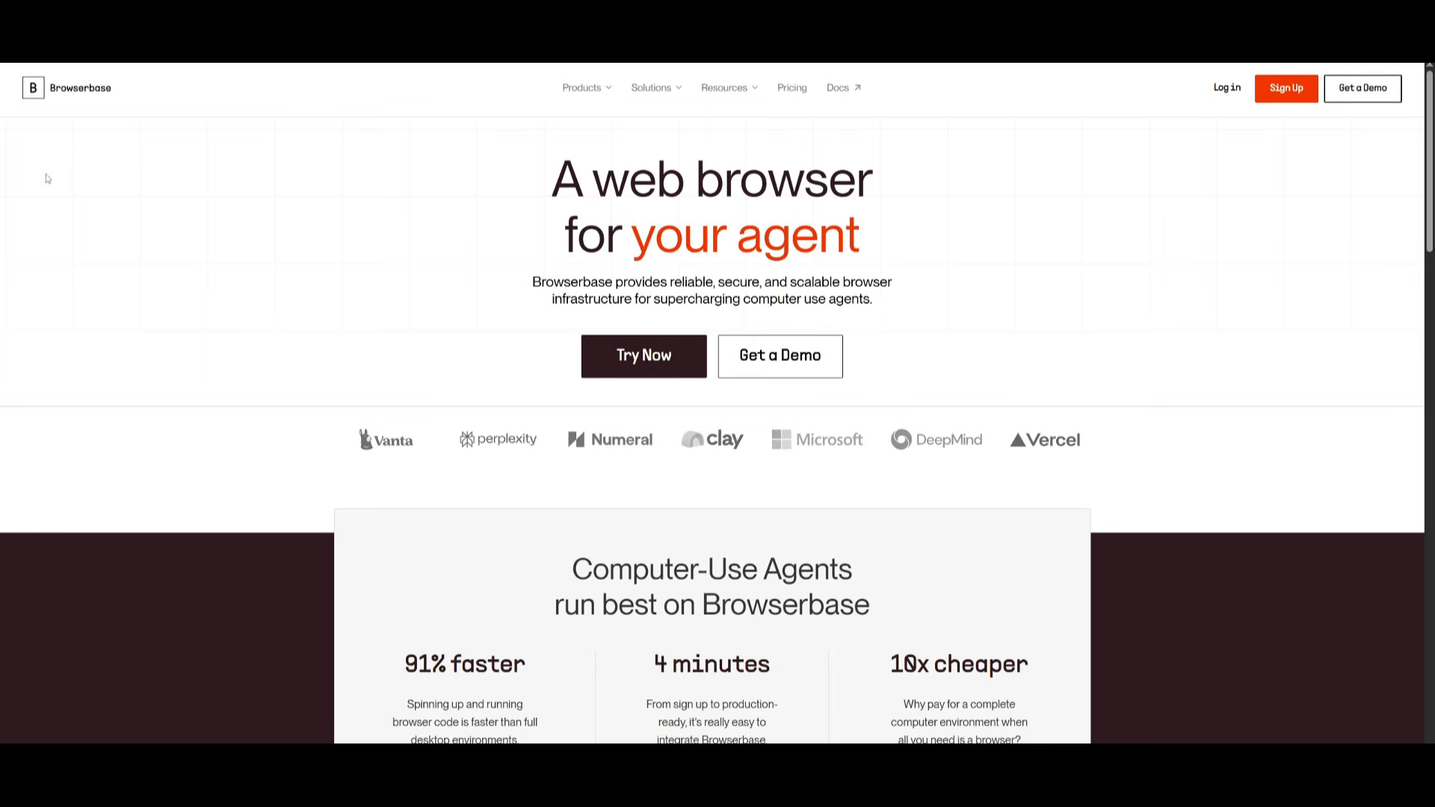
mouse_move(333, 221)
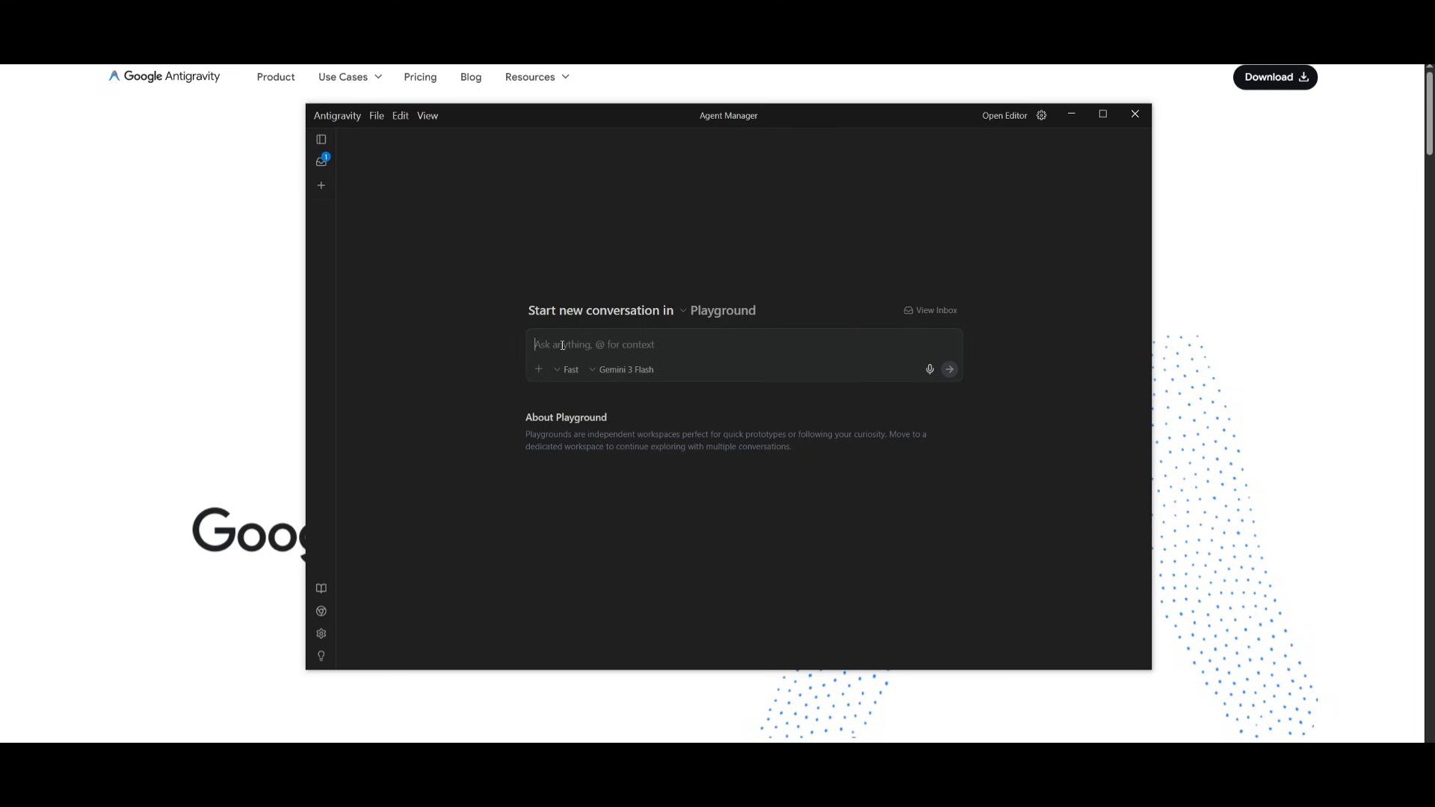
- Send the Wikipedia 'Artificial Intelligence' Ethics task and let the agent browse the Ethics section
text(I can start at the "Artificial Intelligence" page, find a specific section like "Ethics", then navigate to a related article (e.g., "Machine Ethics") and extract a specific fact or summary)
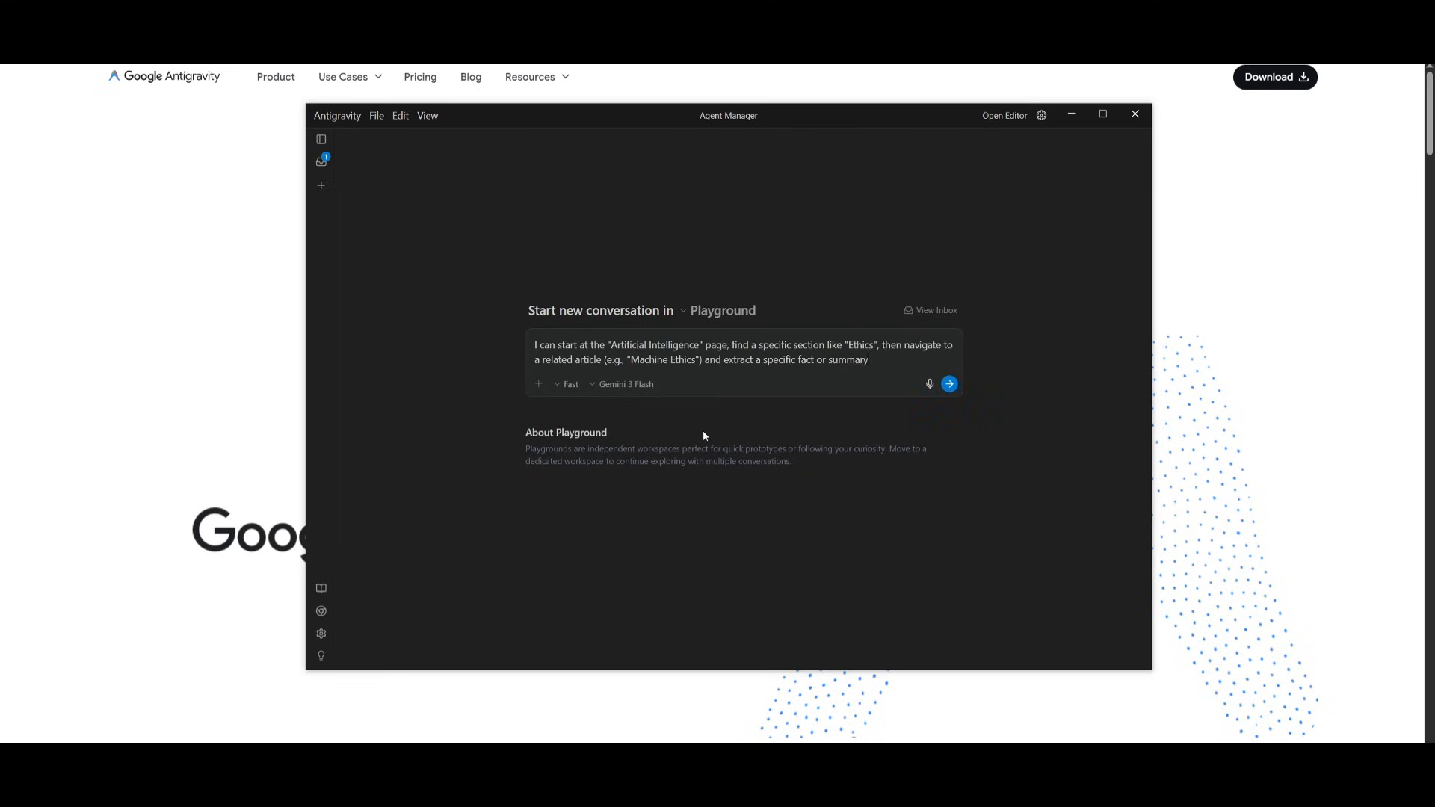
click(949, 384)
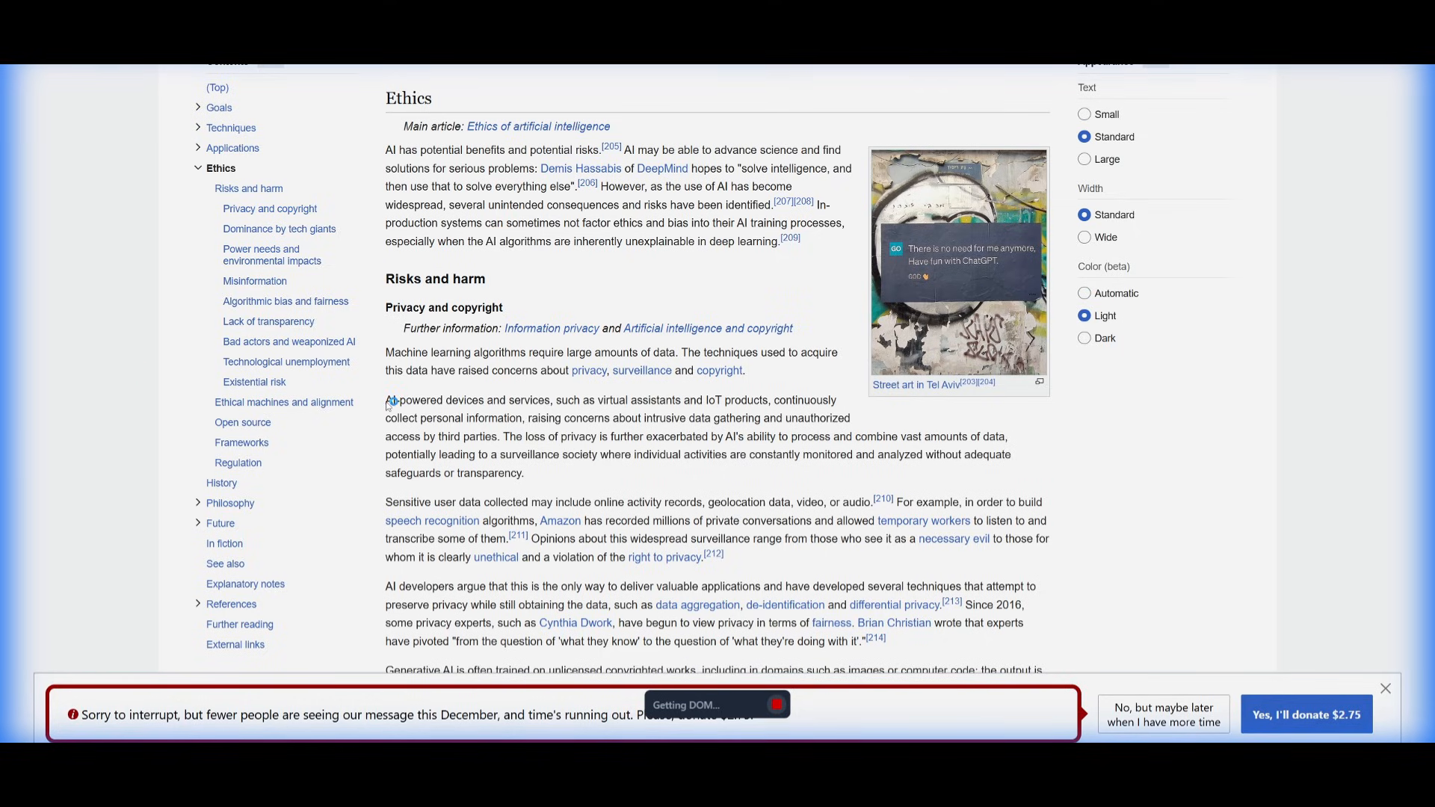
click(284, 402)
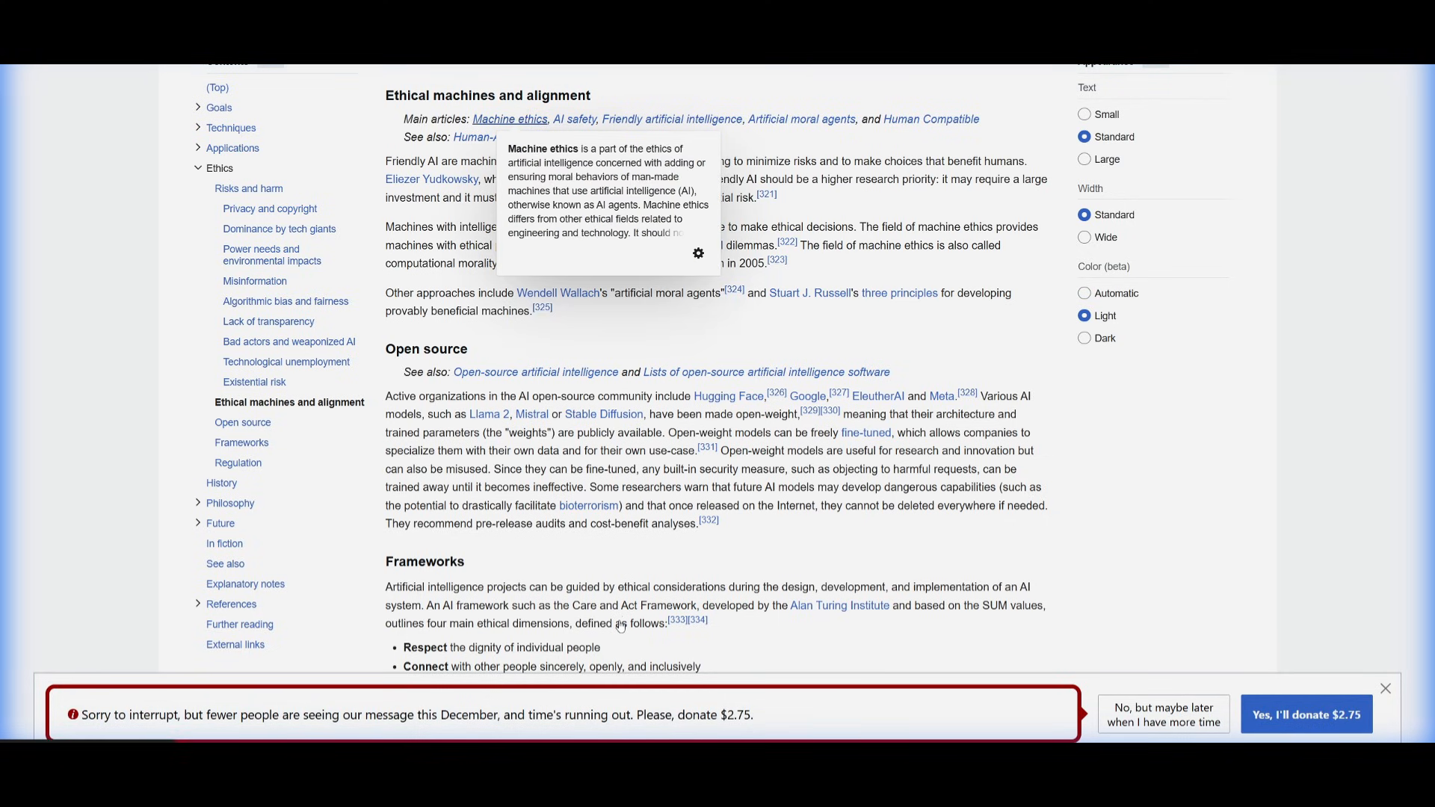
click(510, 119)
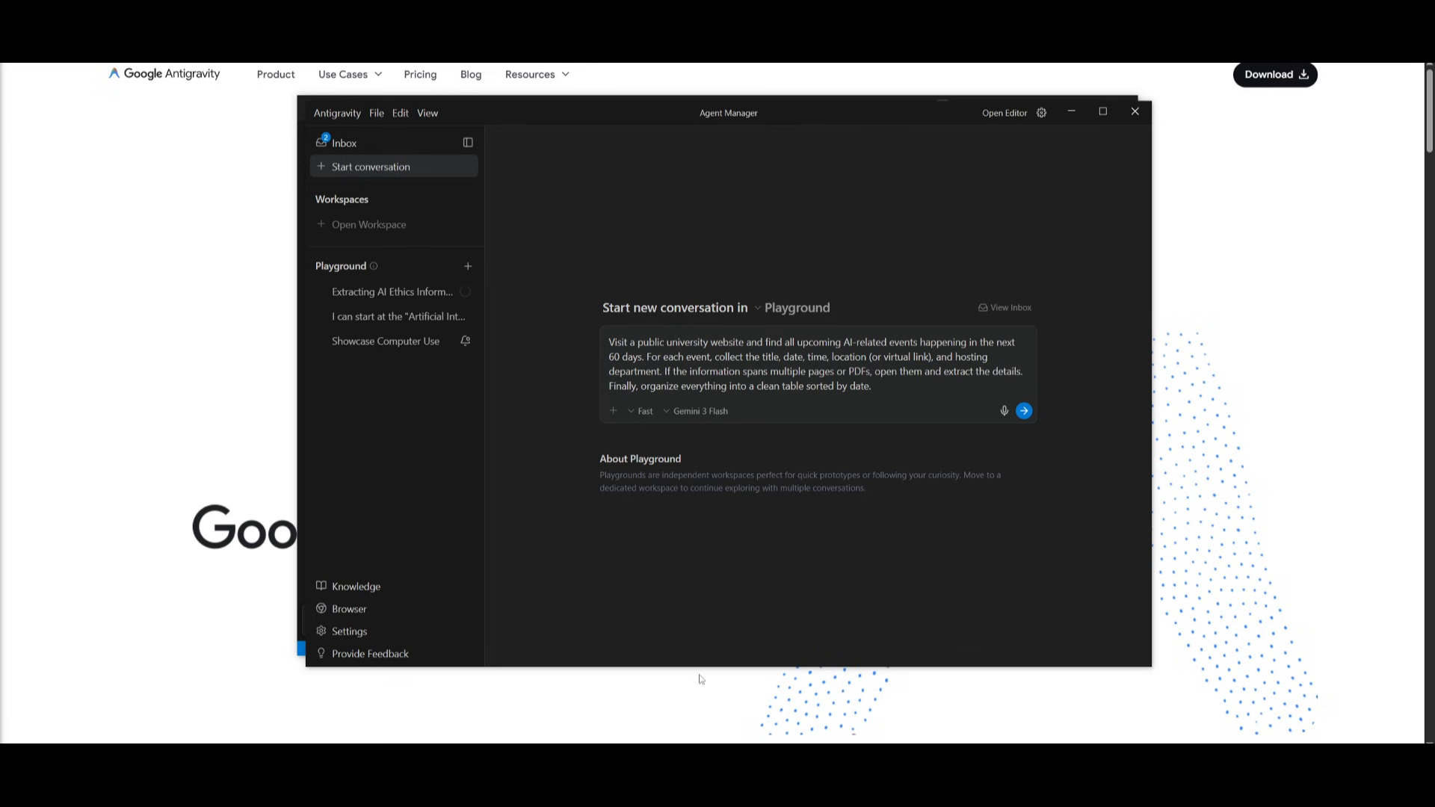
mouse_move(1085, 576)
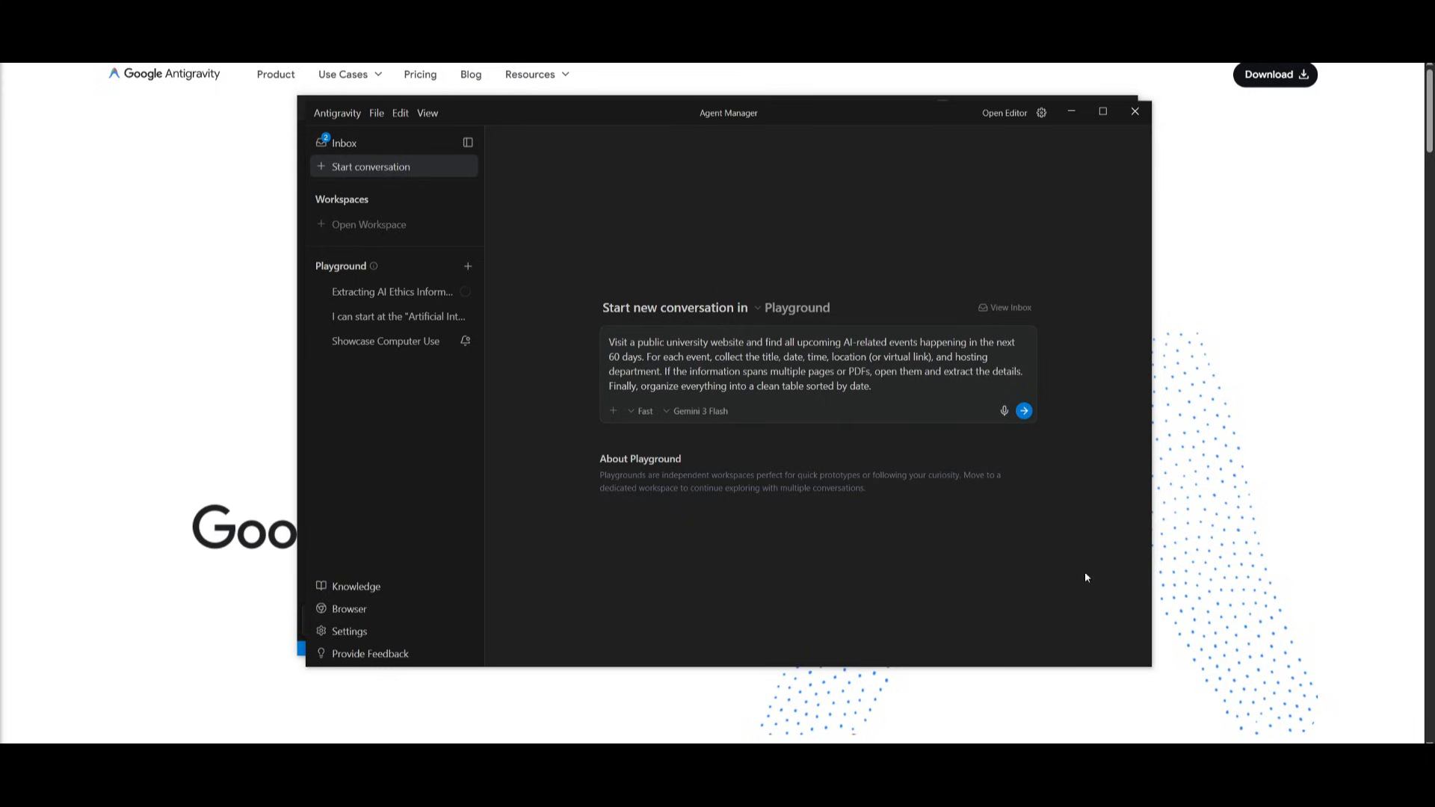
mouse_move(1023, 411)
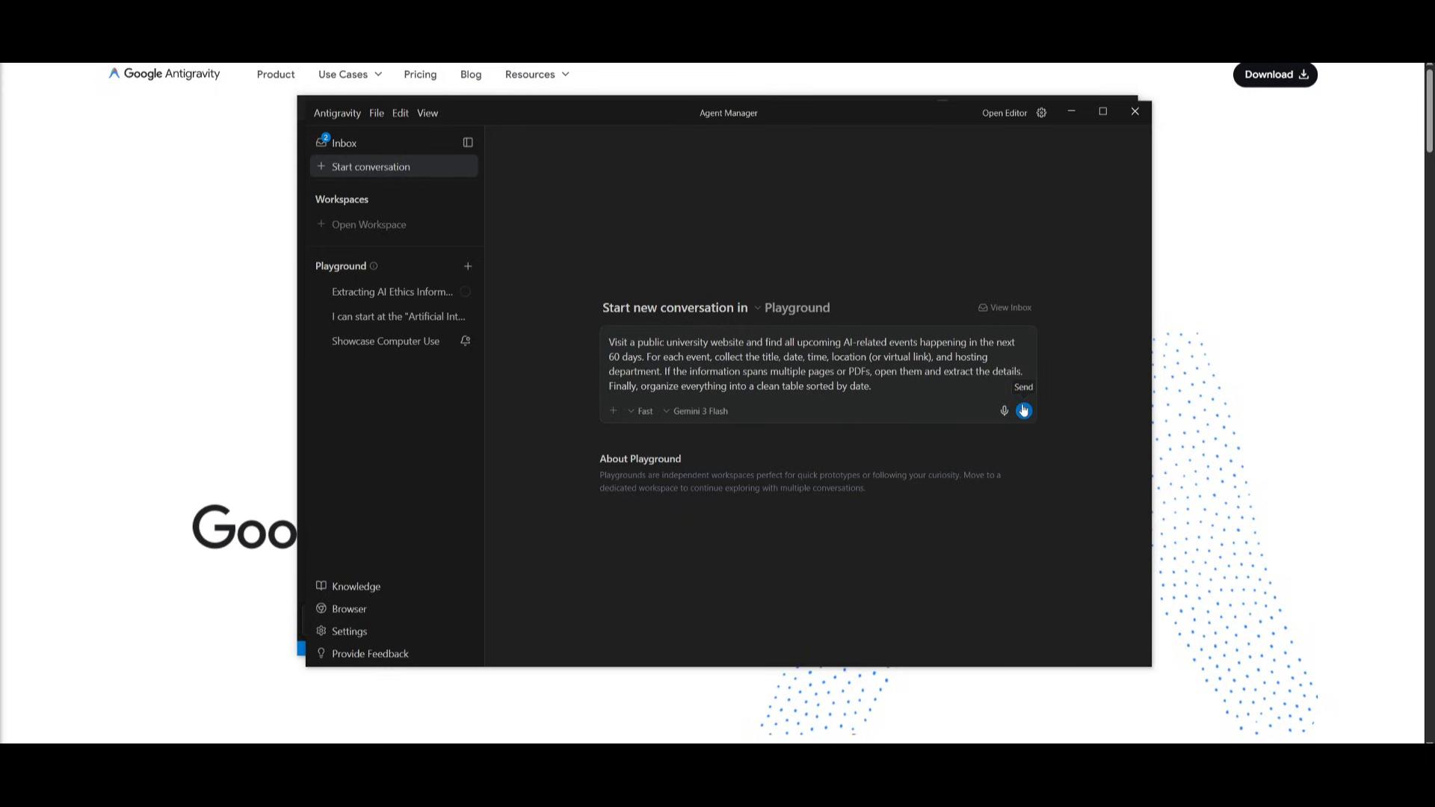
- Submit the request to collect upcoming university AI events into a date-sorted table
click(1022, 411)
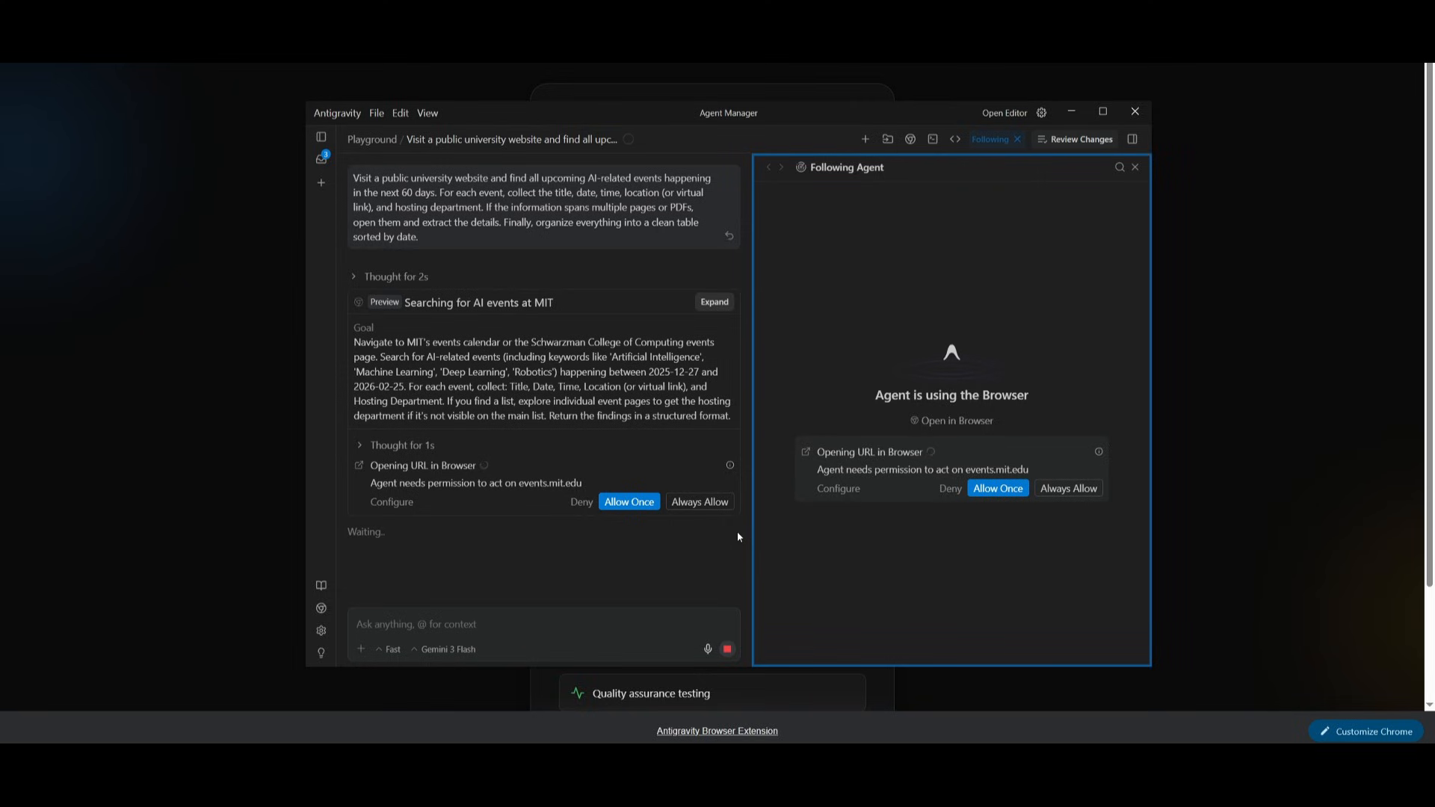
mouse_move(699, 502)
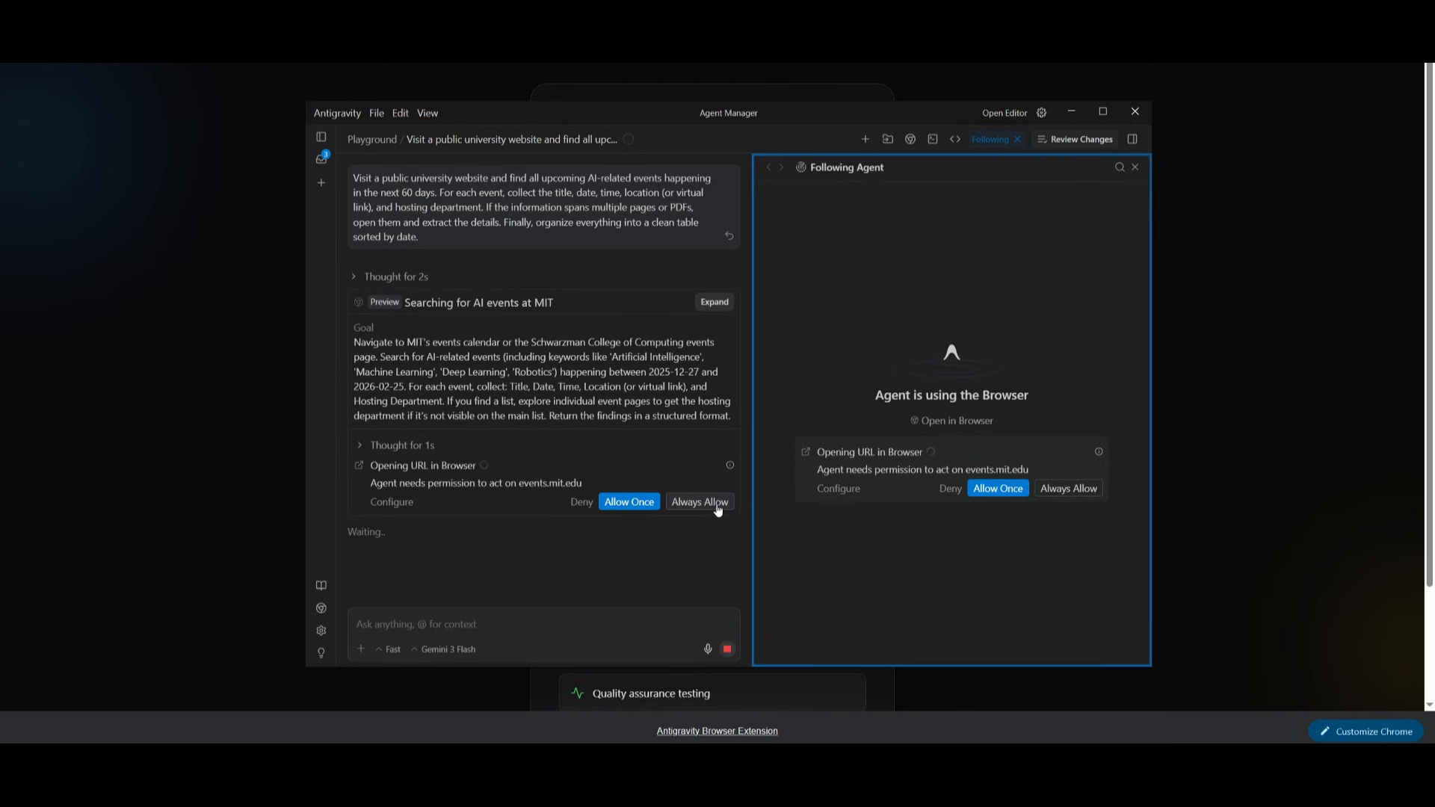
- Always allow the agent on events.mit.edu and approve it typing 'Artificial Intelligence'
click(629, 502)
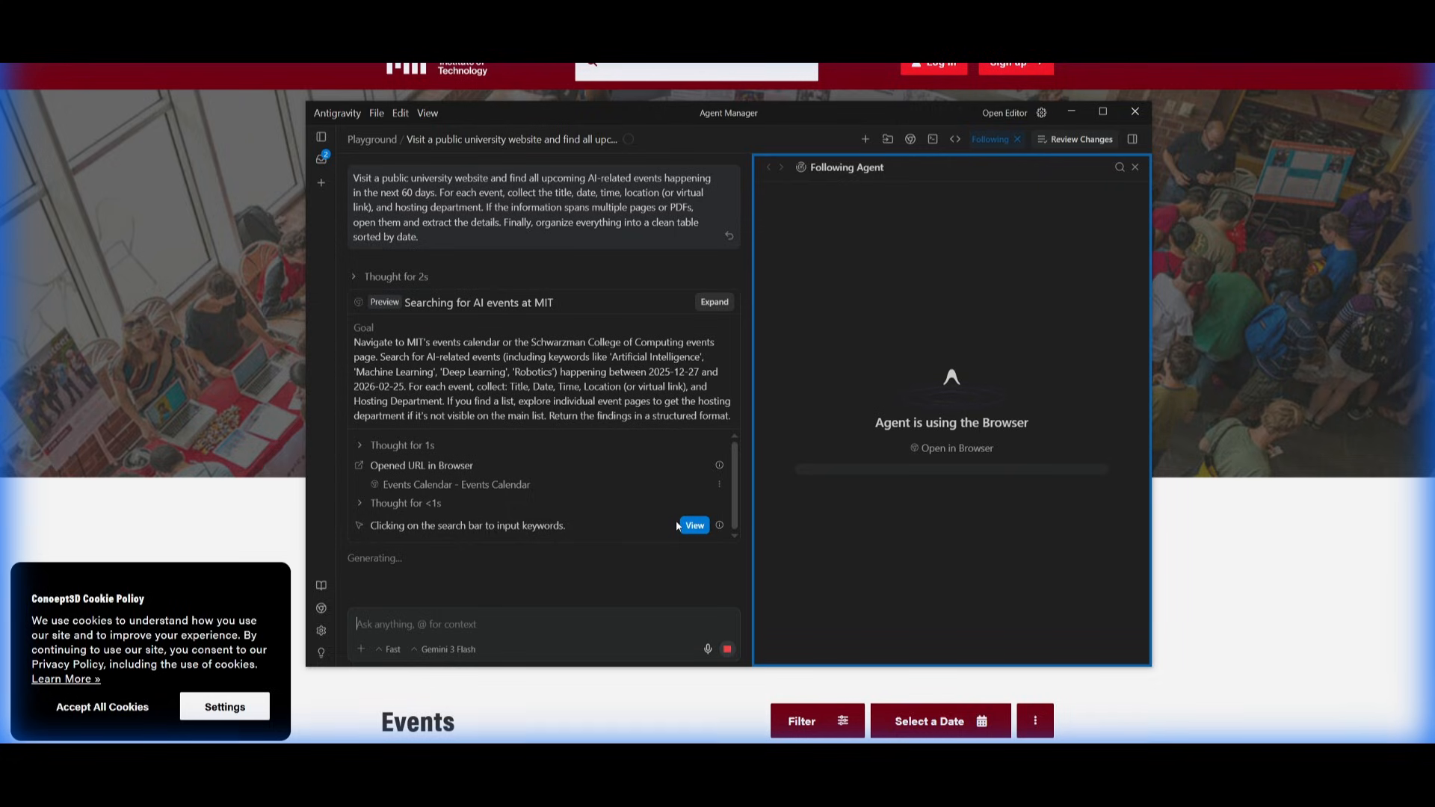
mouse_move(290, 414)
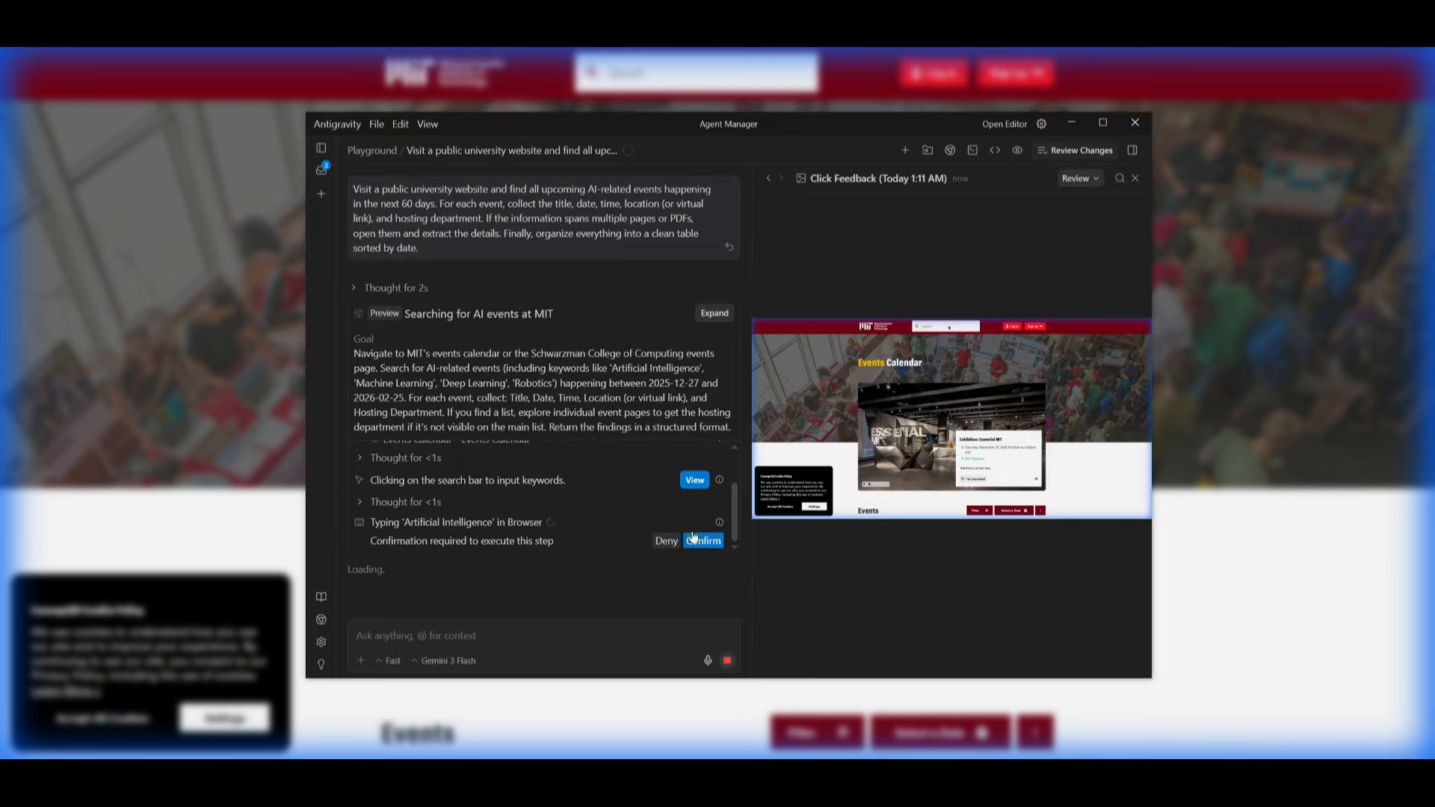
click(702, 540)
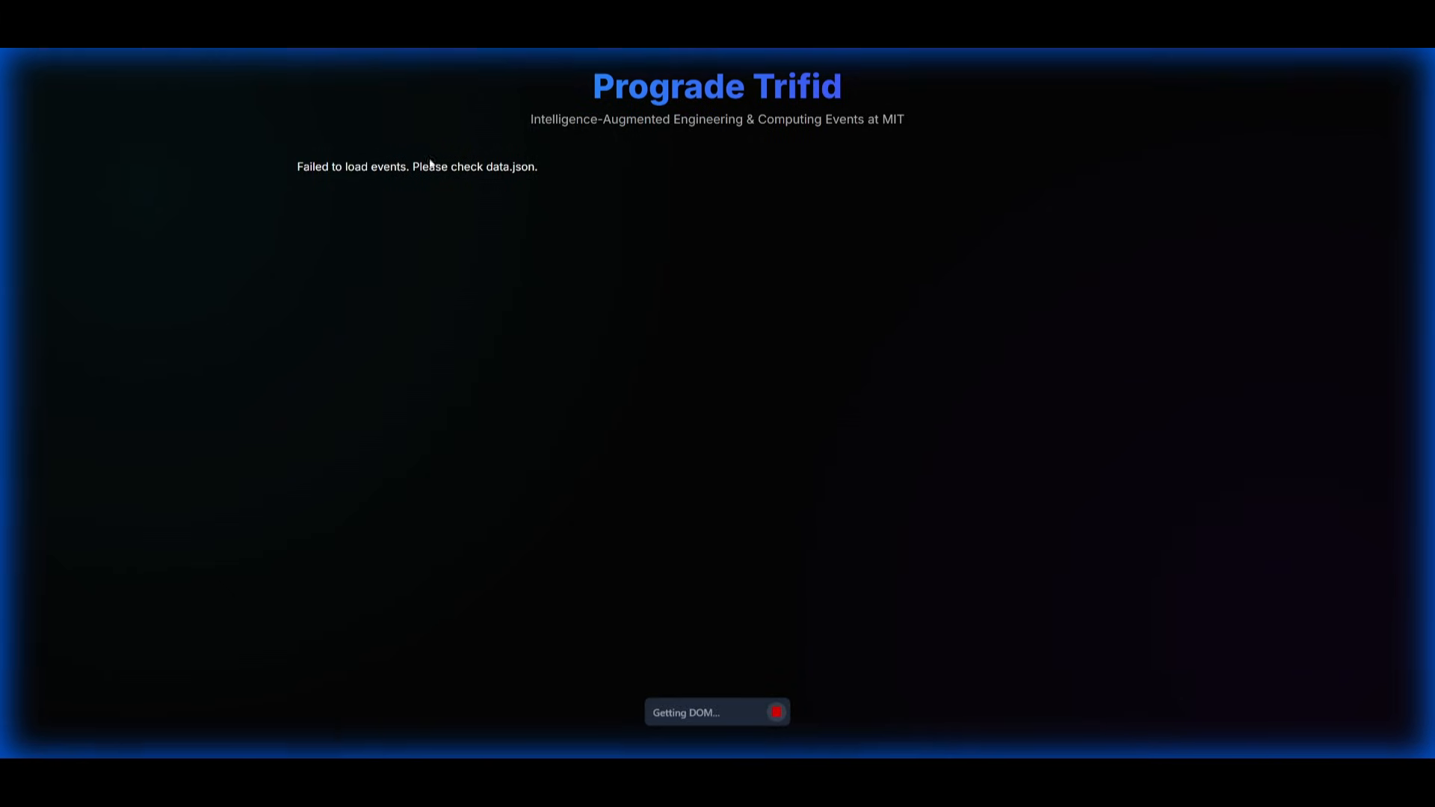
mouse_move(343, 238)
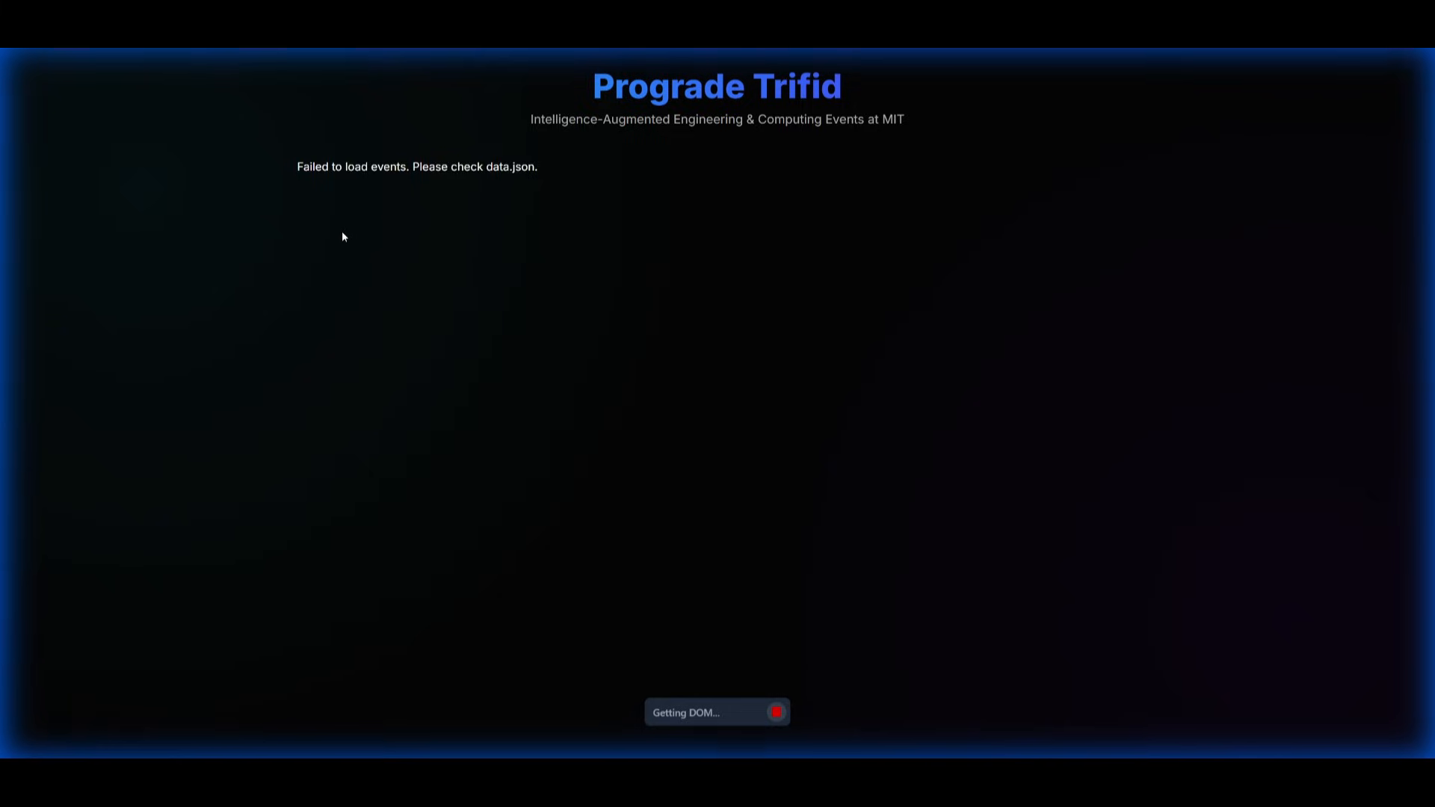
mouse_move(314, 258)
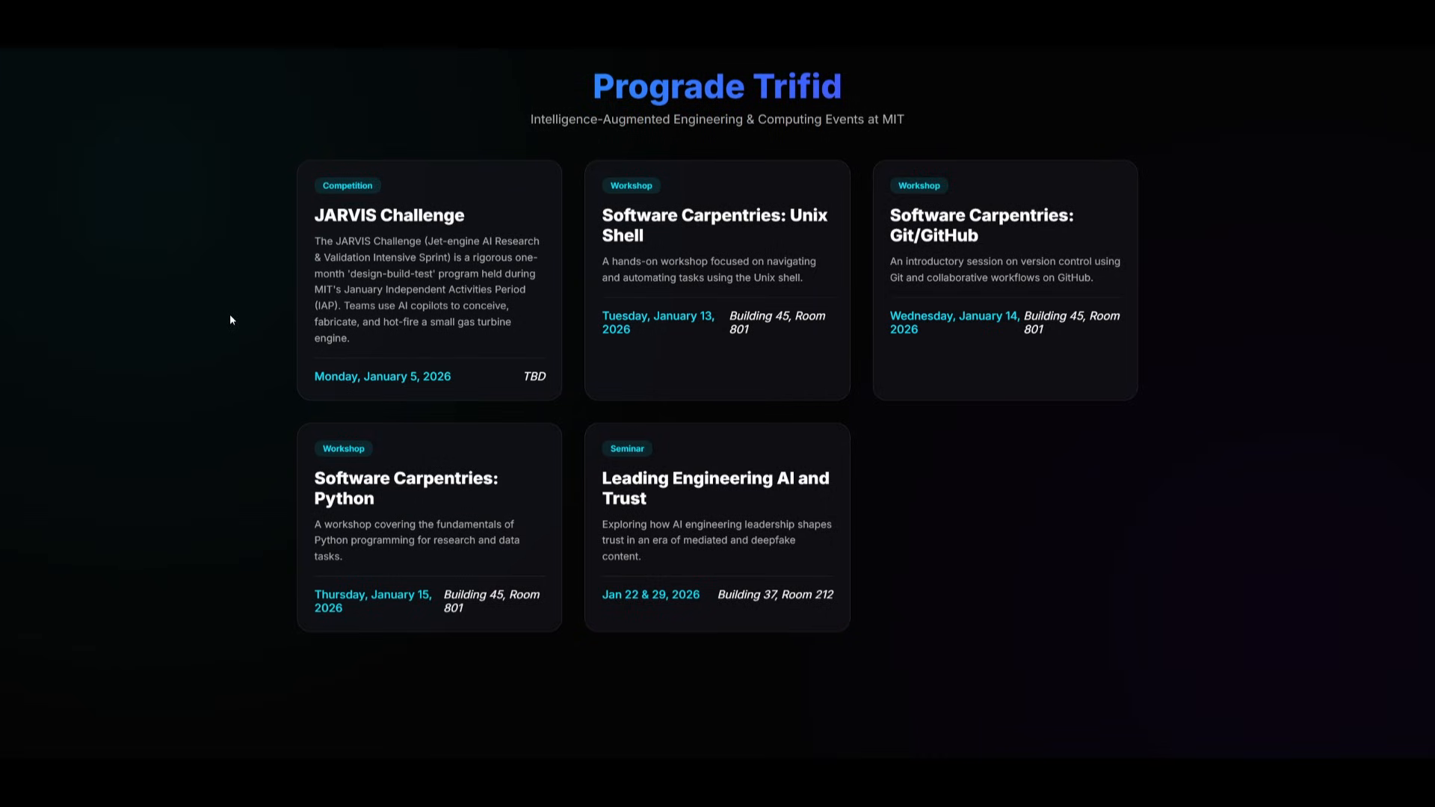
mouse_move(303, 292)
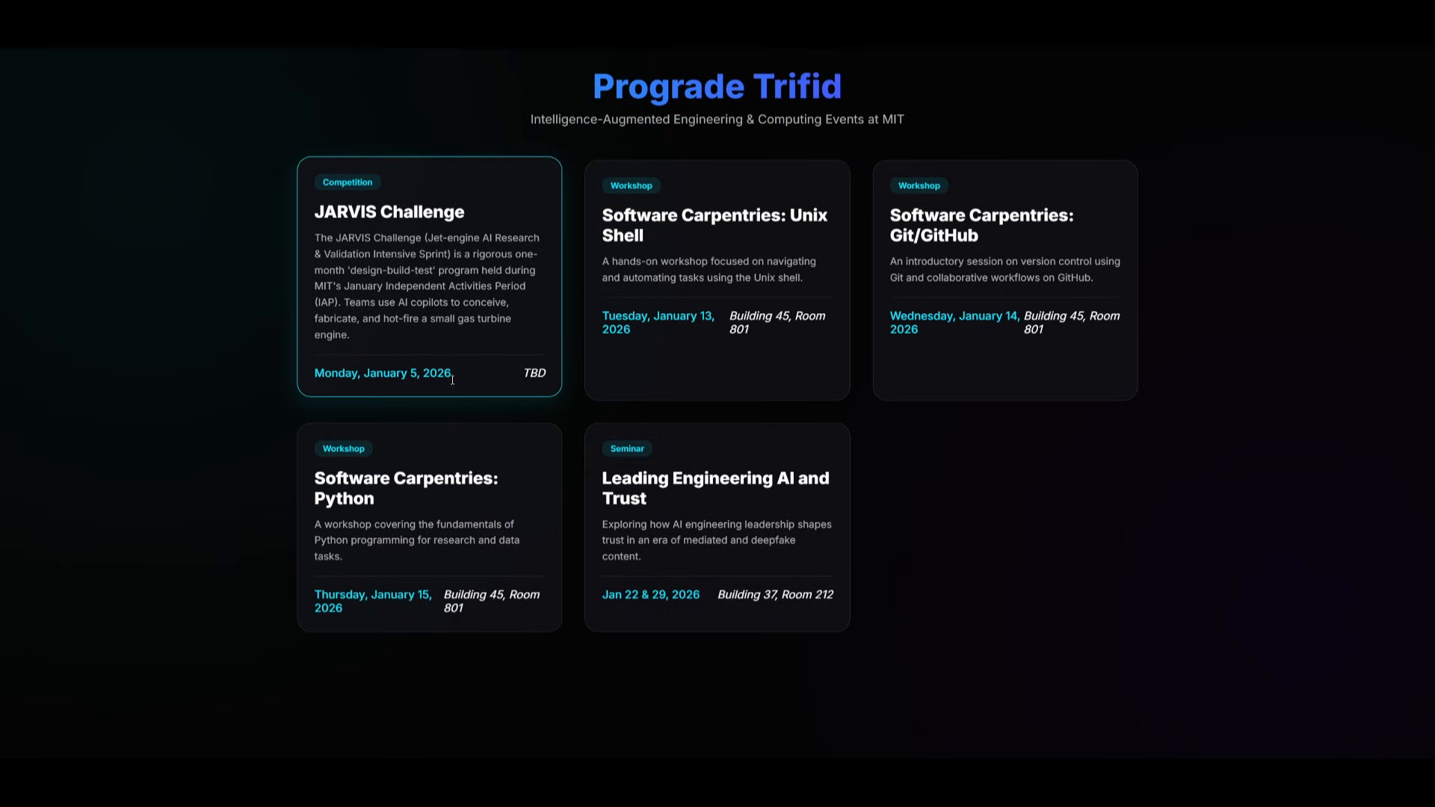
mouse_move(486, 412)
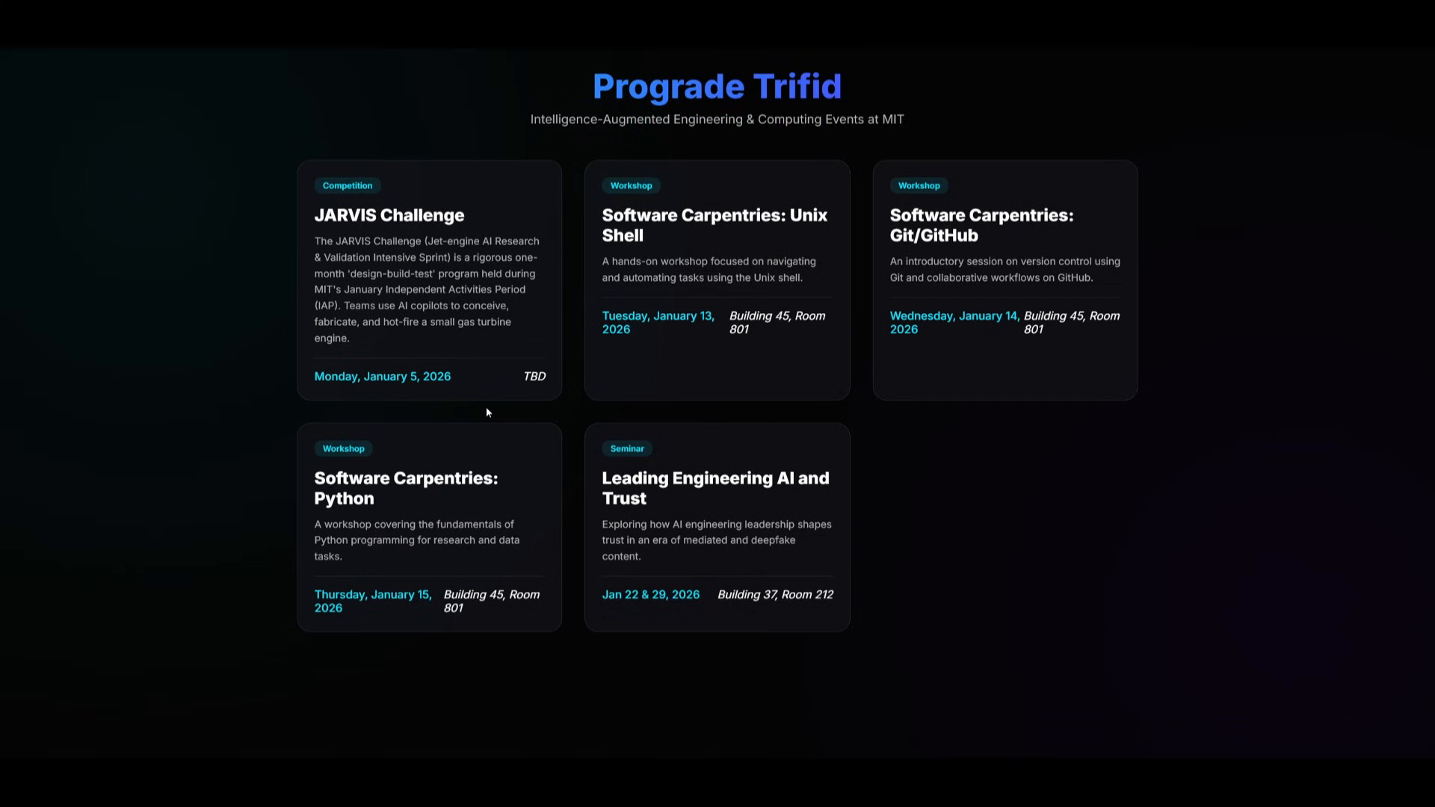
mouse_move(1263, 469)
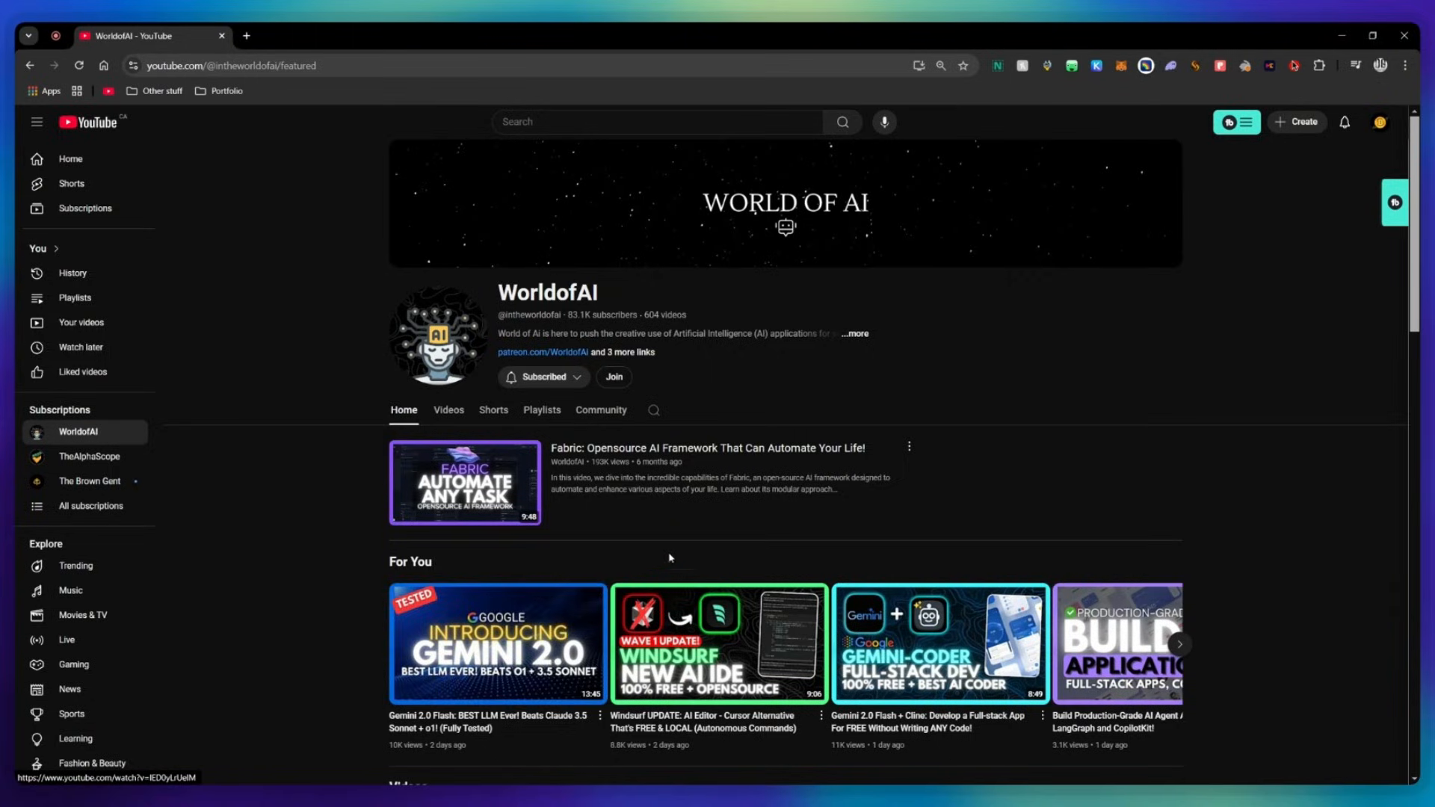
- View the WorldofAI channel memberships and the video's Thanks options
click(612, 377)
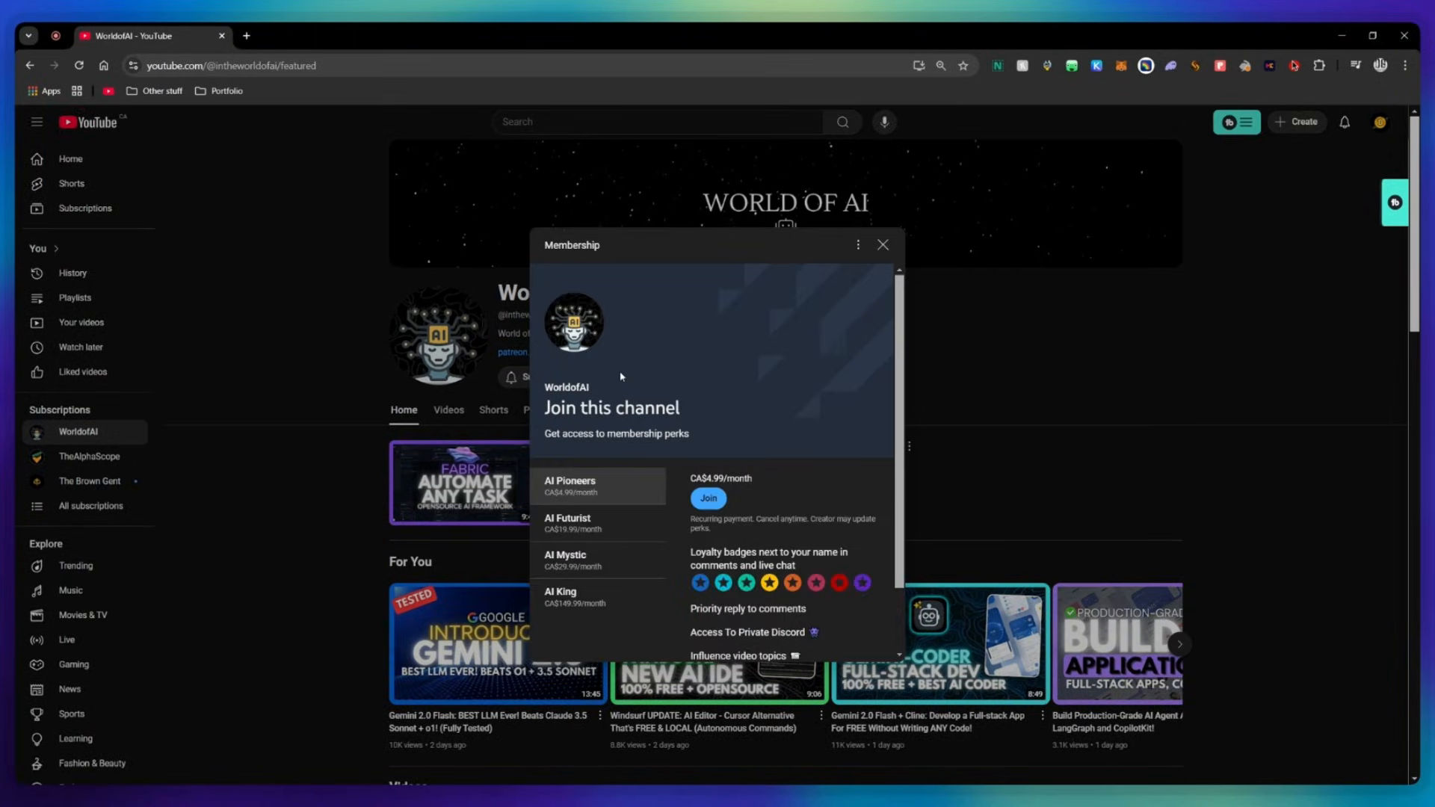
scroll(down, 3)
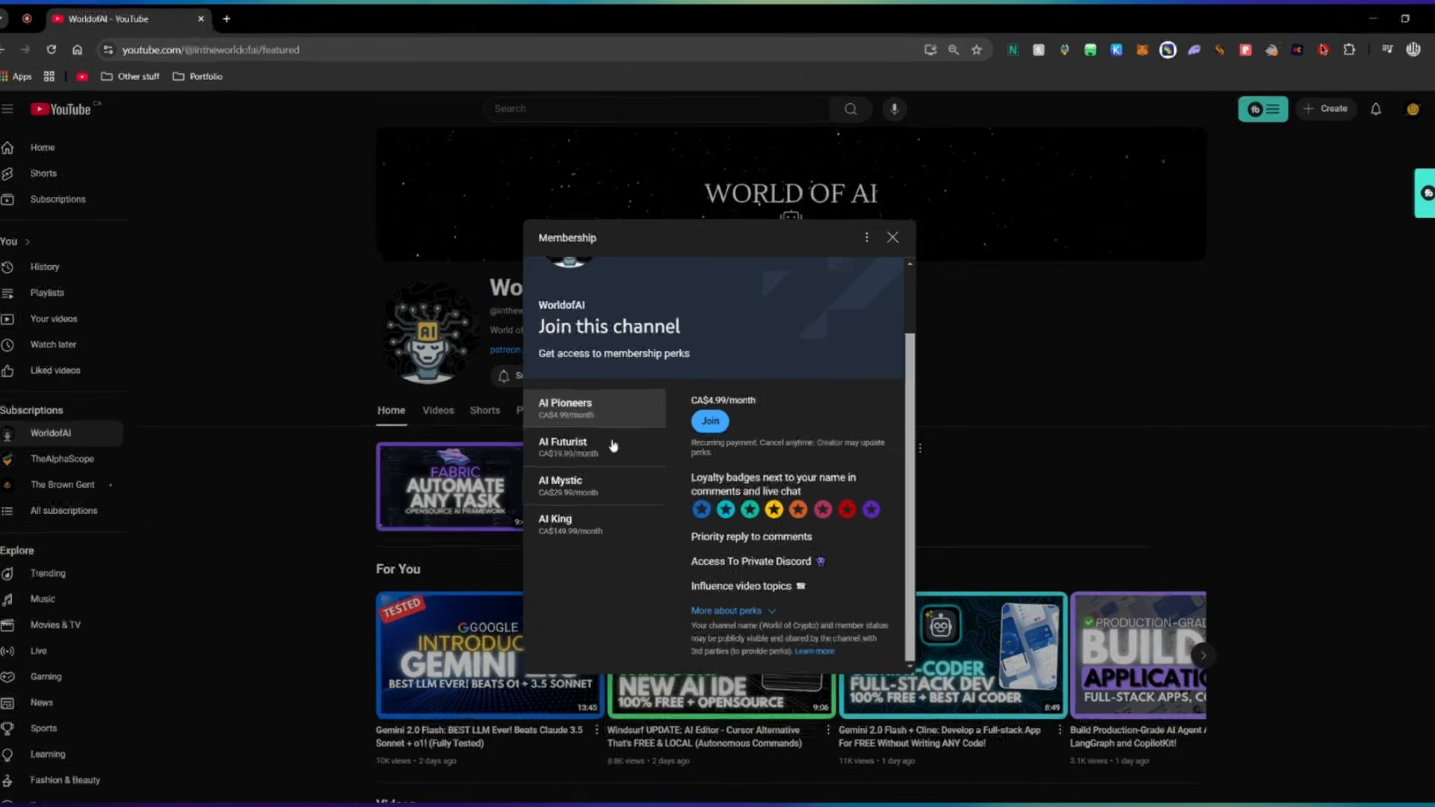
click(563, 447)
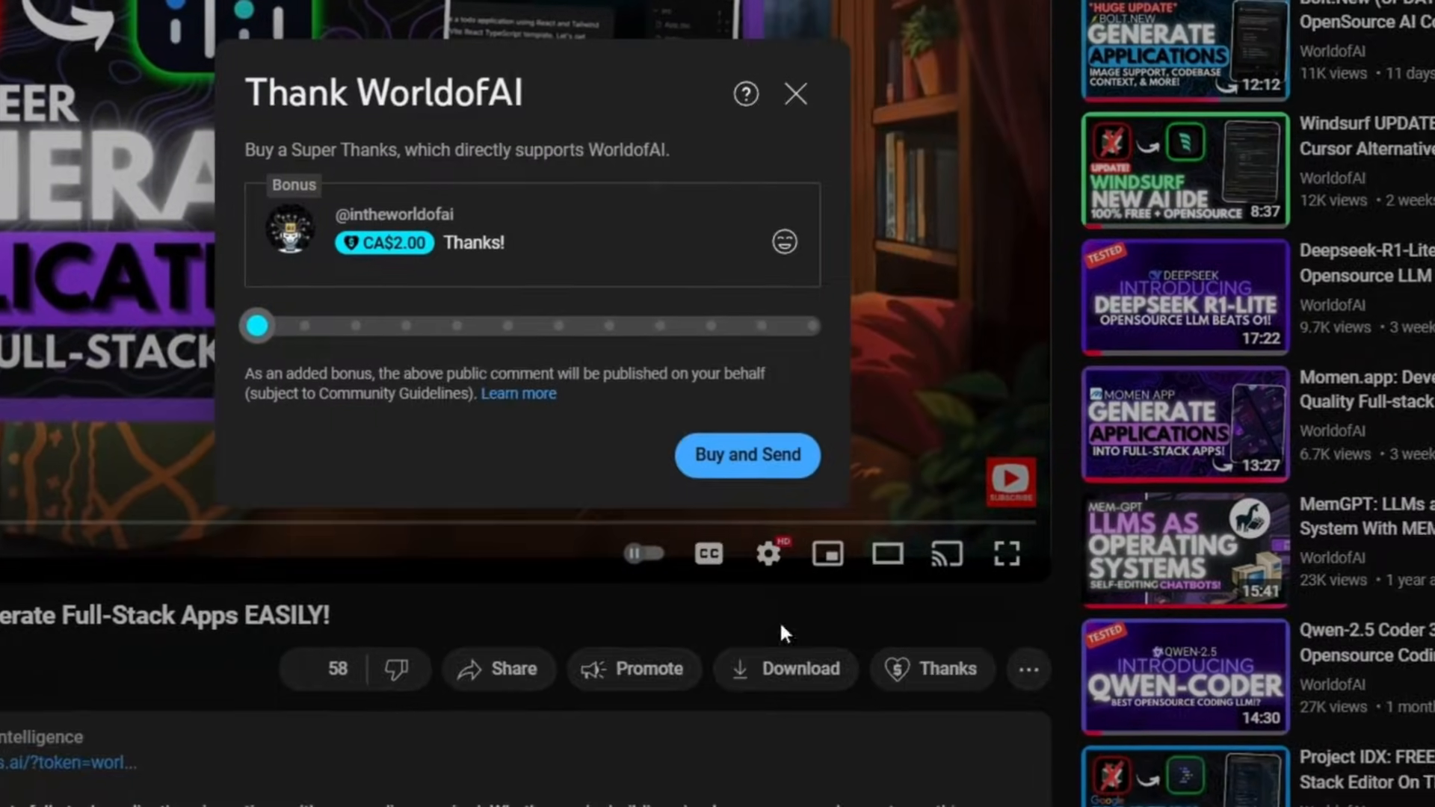
- Drag the Super Thanks slider from CA$2.00 up to CA$5.00
drag(257, 325, 570, 399)
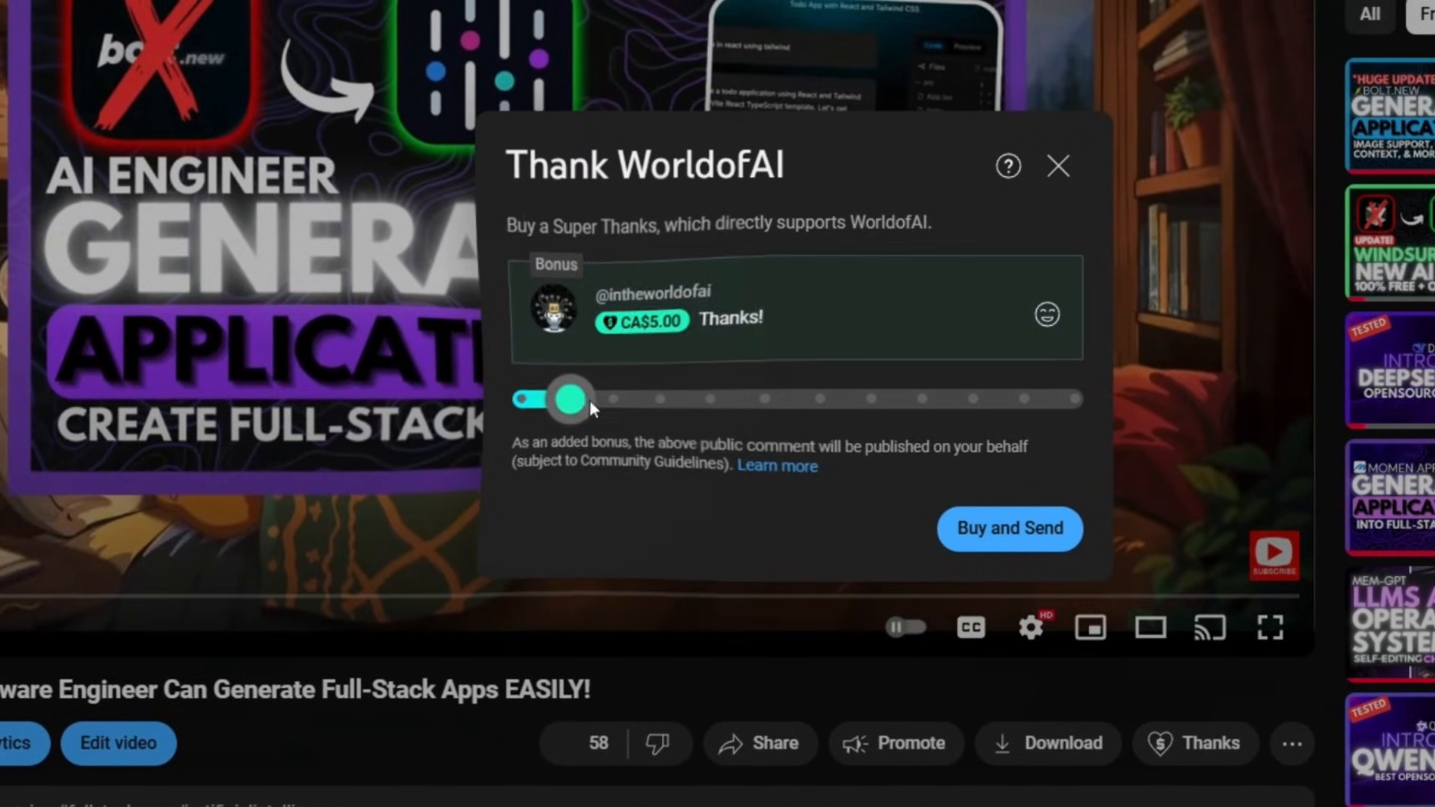
drag(568, 398, 888, 405)
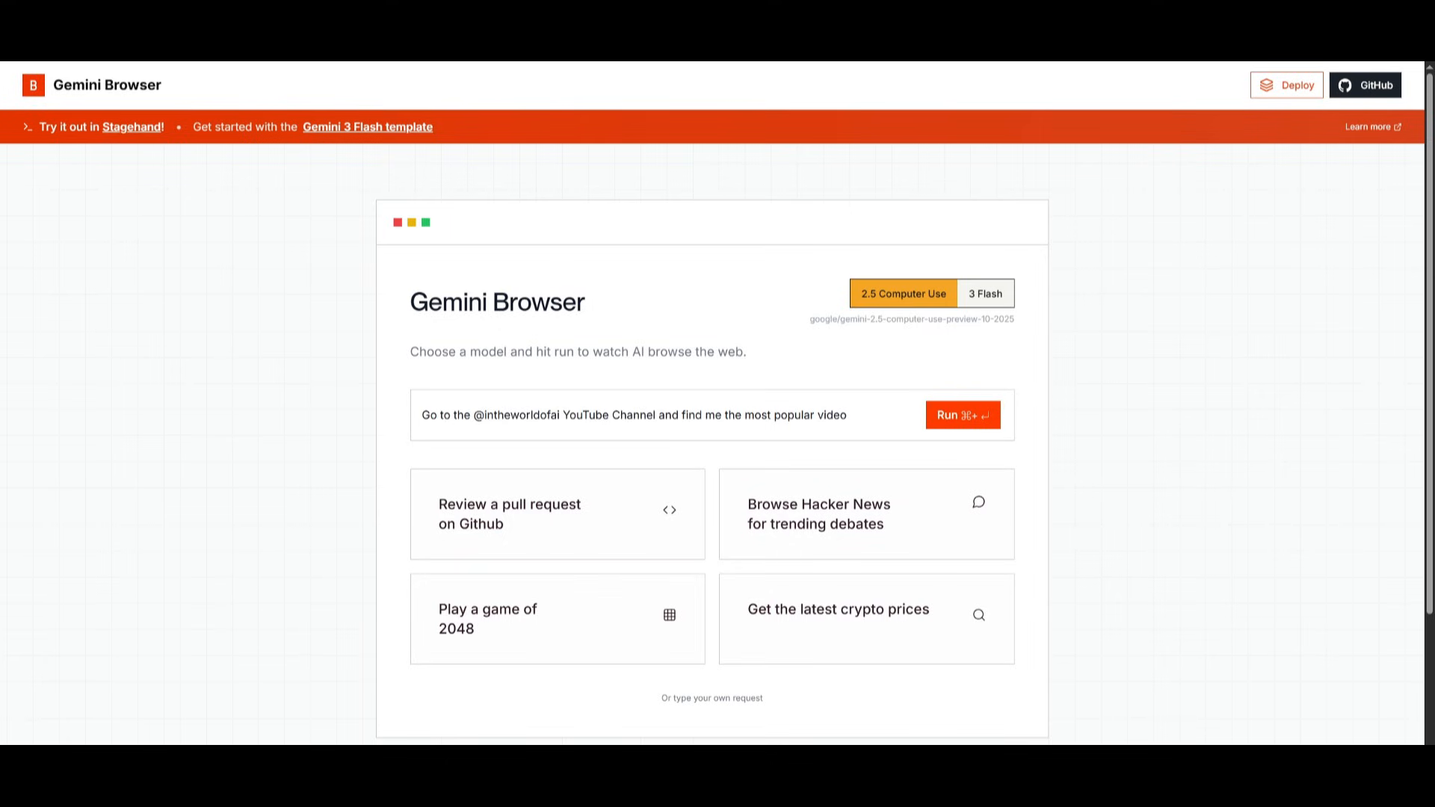
mouse_move(741, 121)
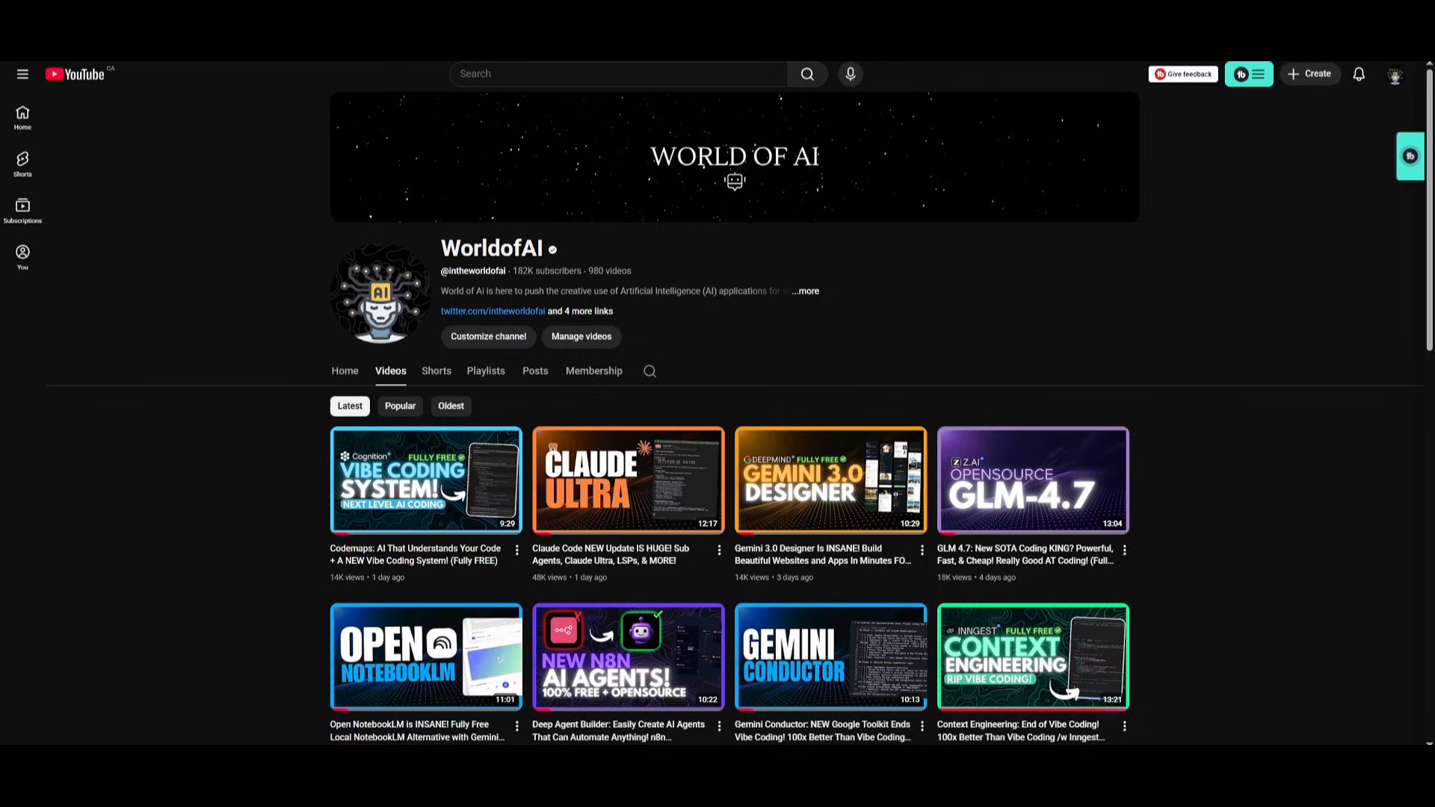
mouse_move(828, 479)
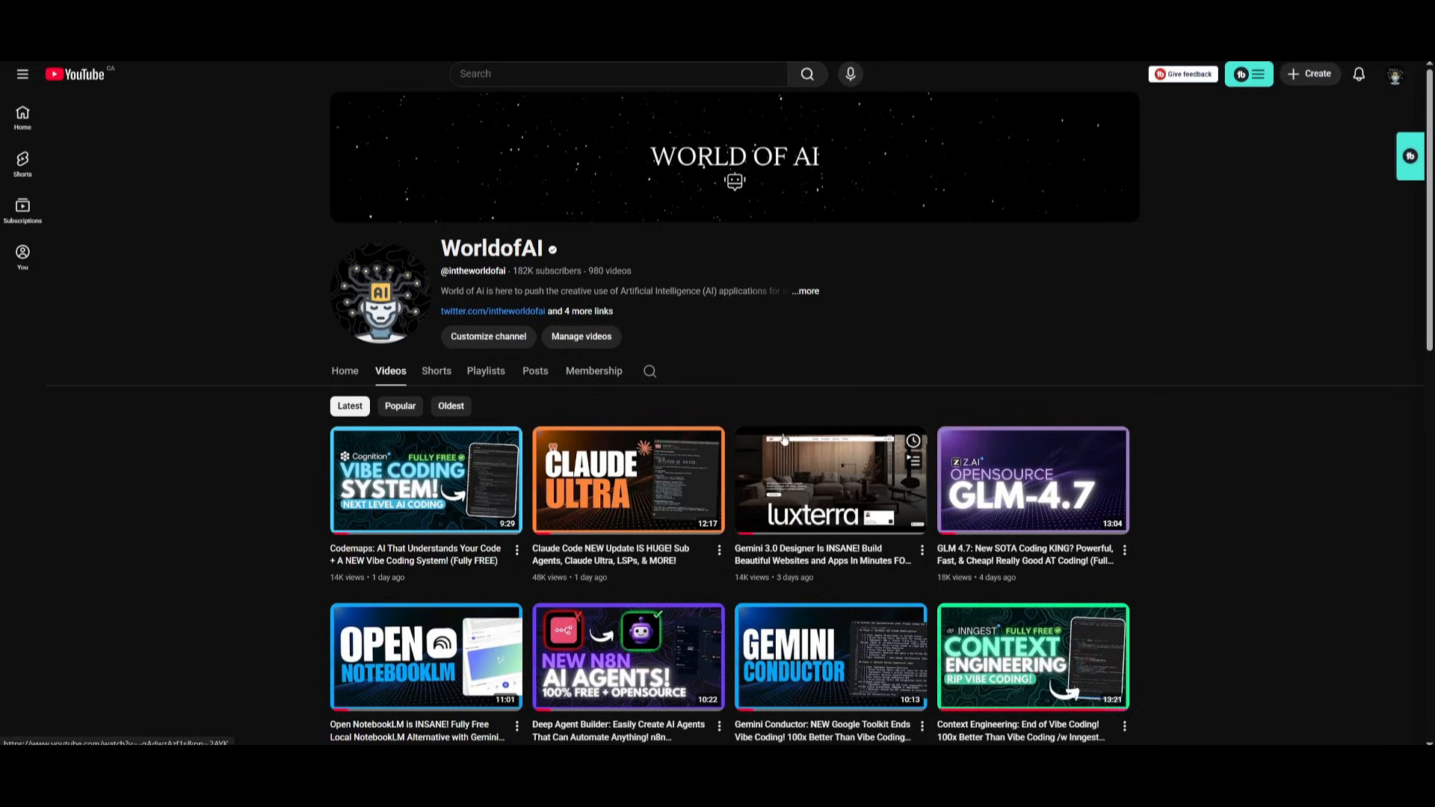
- Scroll the WorldofAI Videos grid down to uploads from about a month ago
scroll(down, 3)
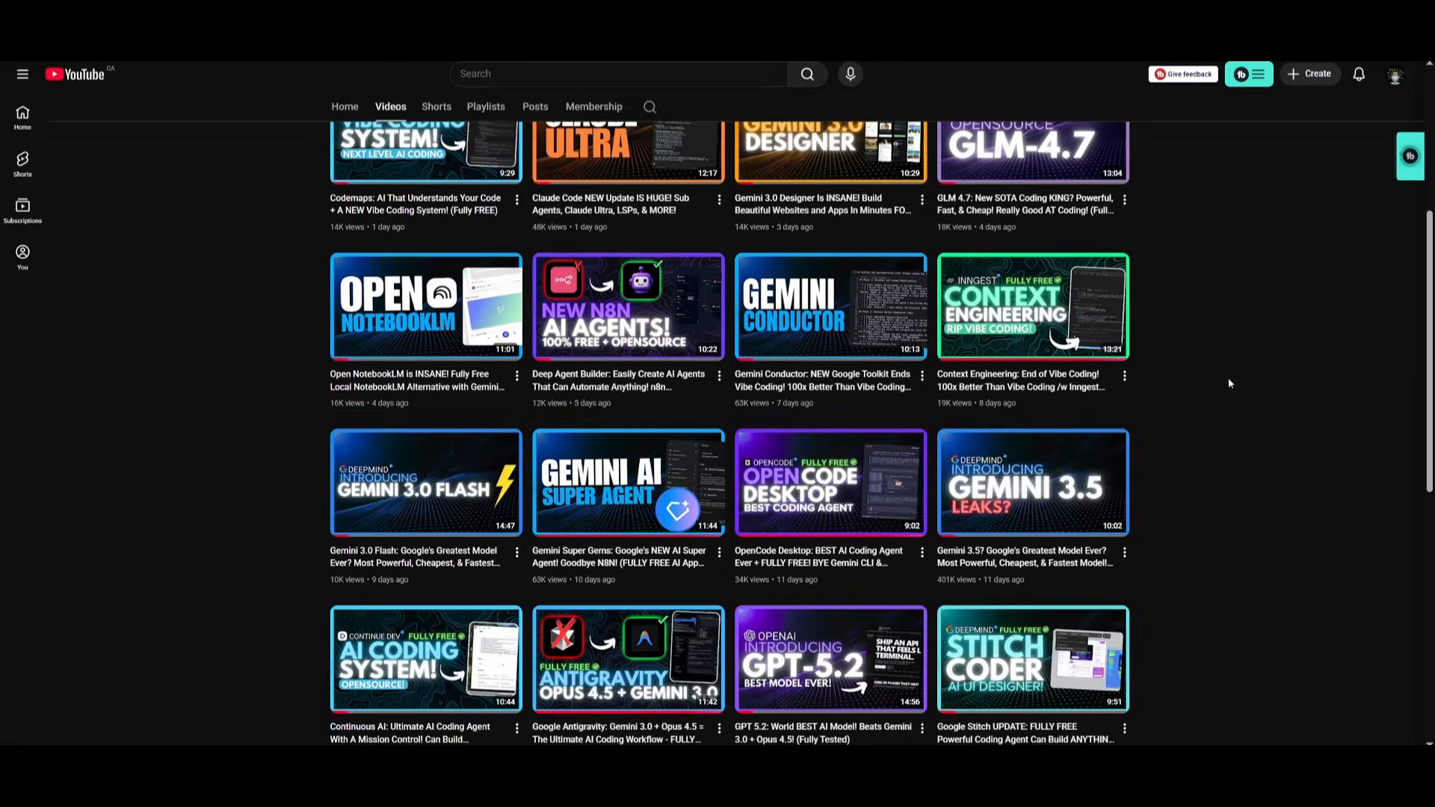
scroll(down, 3)
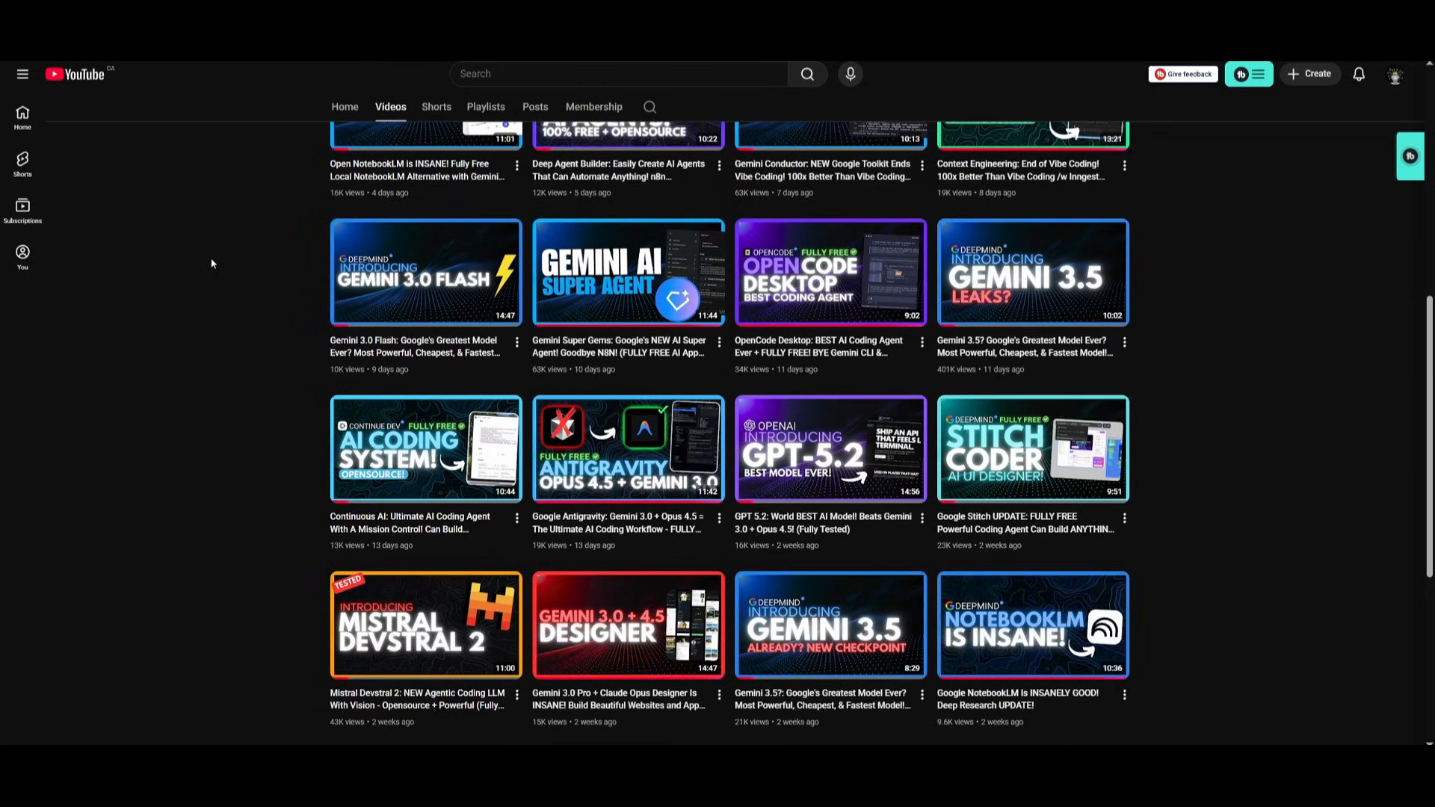
scroll(down, 3)
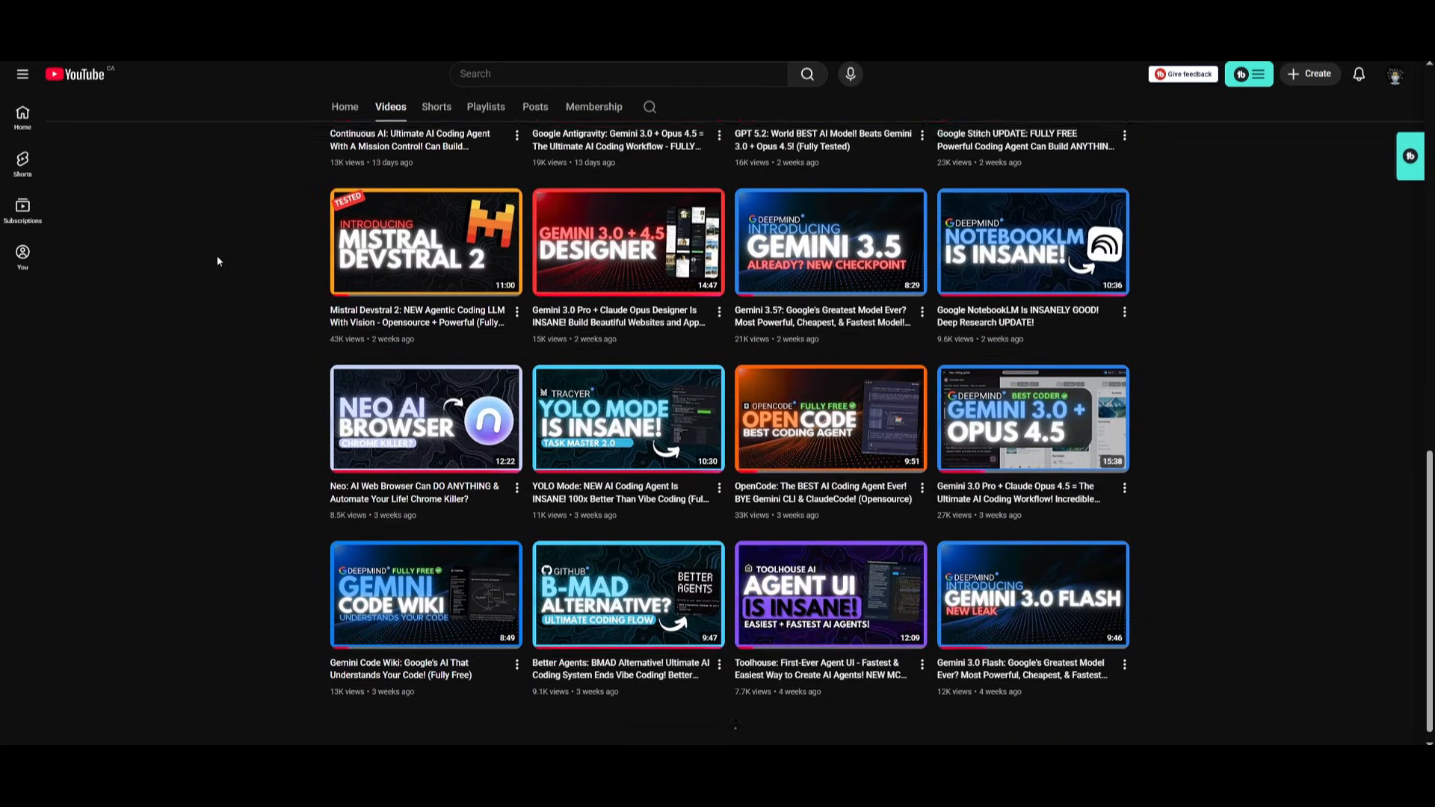
scroll(down, 3)
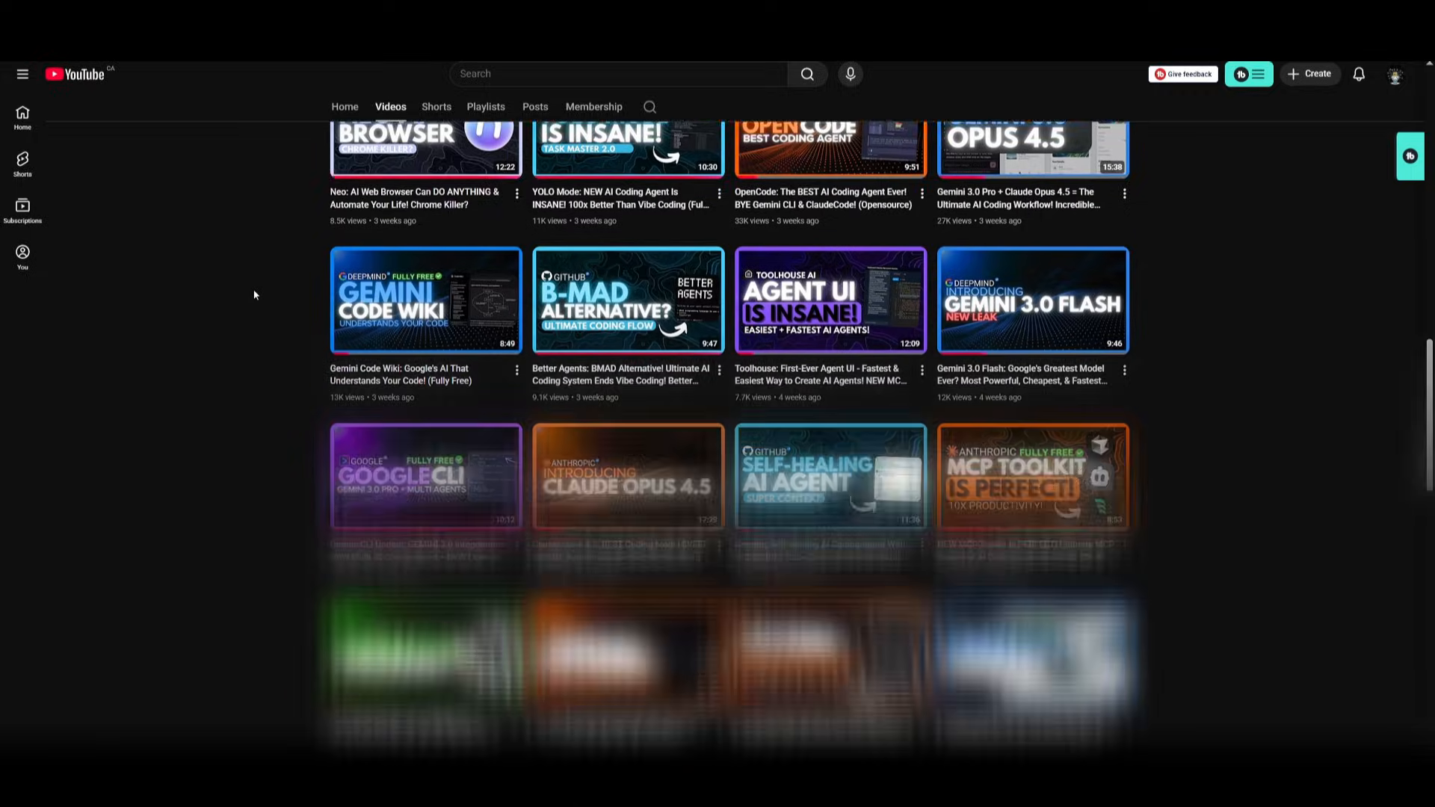
scroll(down, 3)
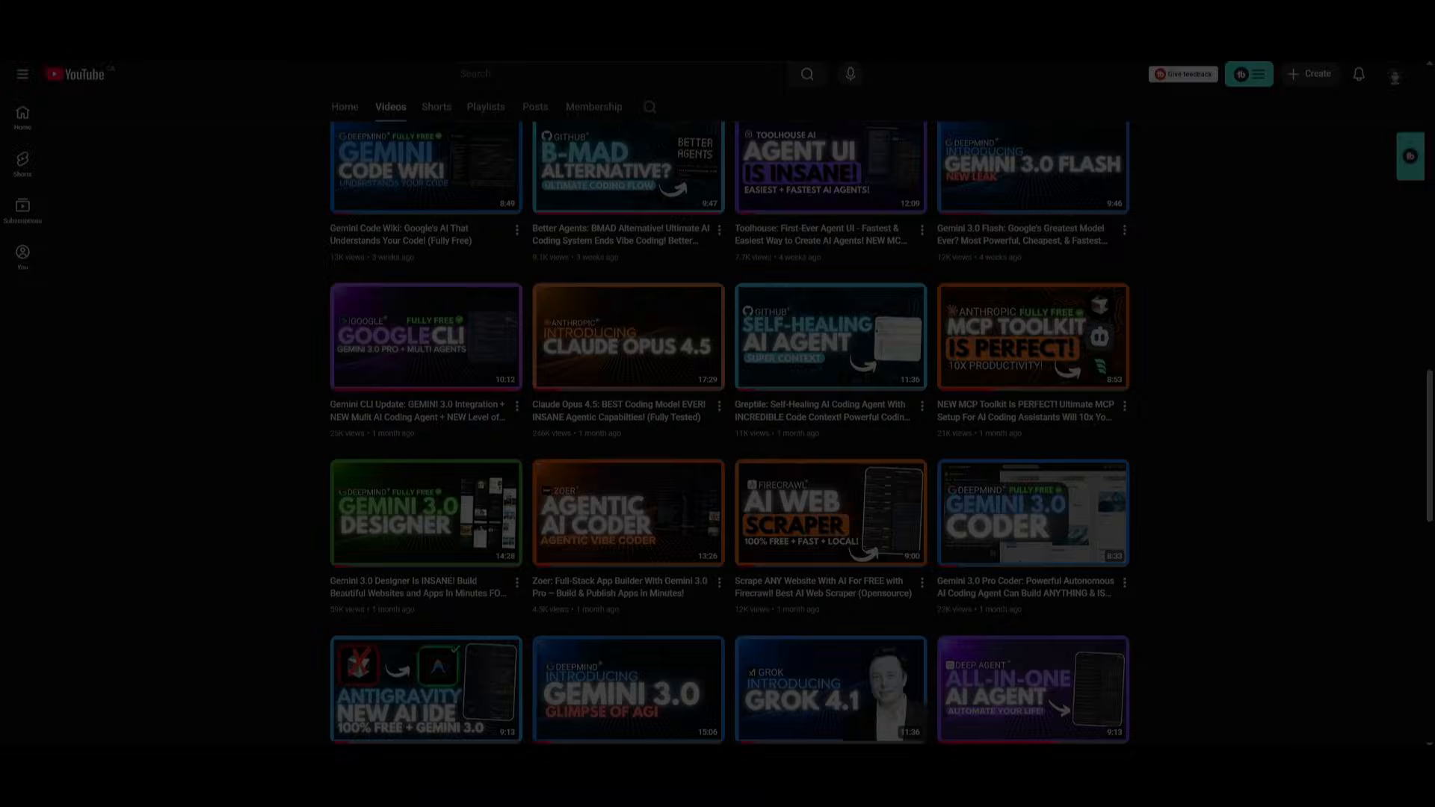